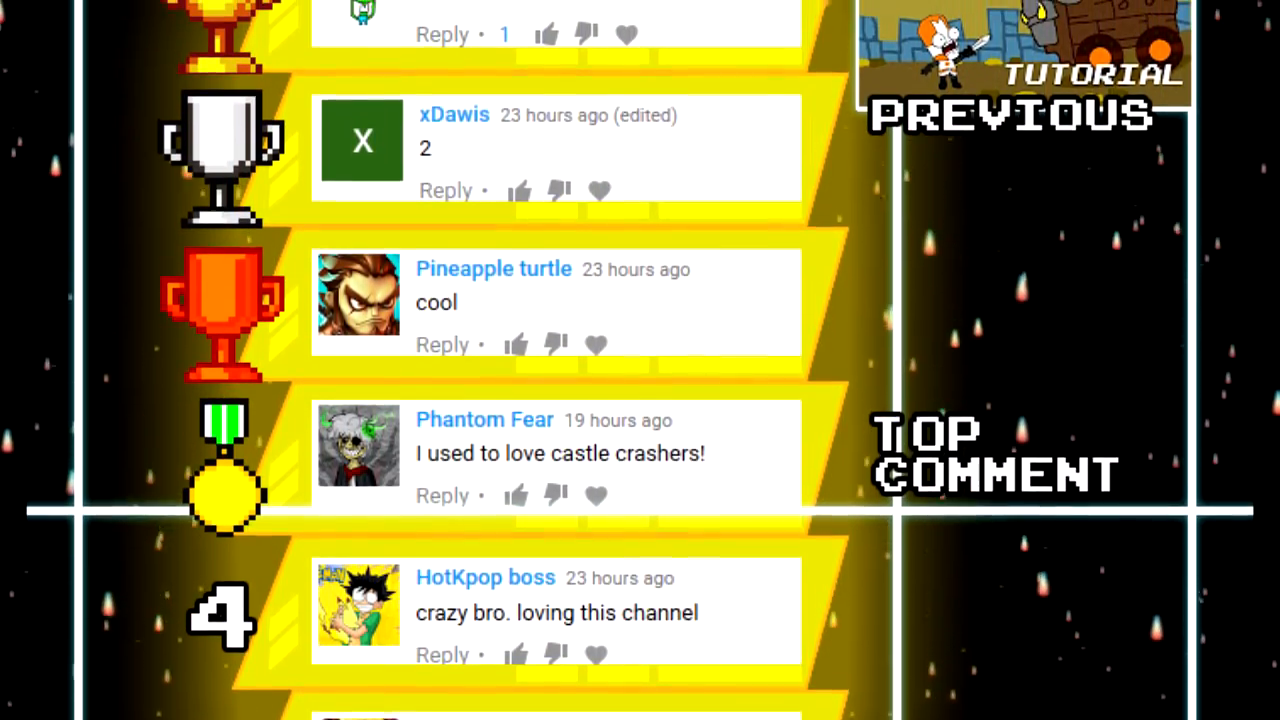
Scroll through the project template list on the empty default project.
{"action": "scroll", "scroll_direction": "down", "scroll_amount": 3}
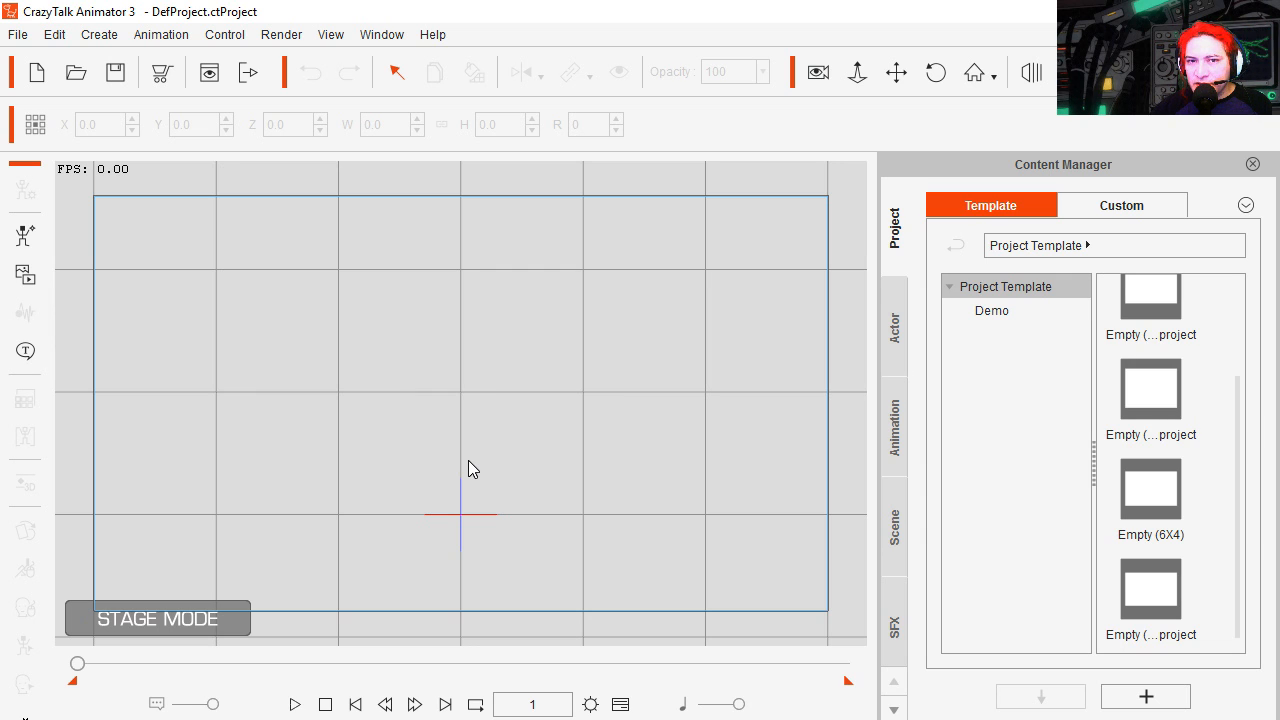
{"action": "mouse_move", "coordinate": [585, 497]}
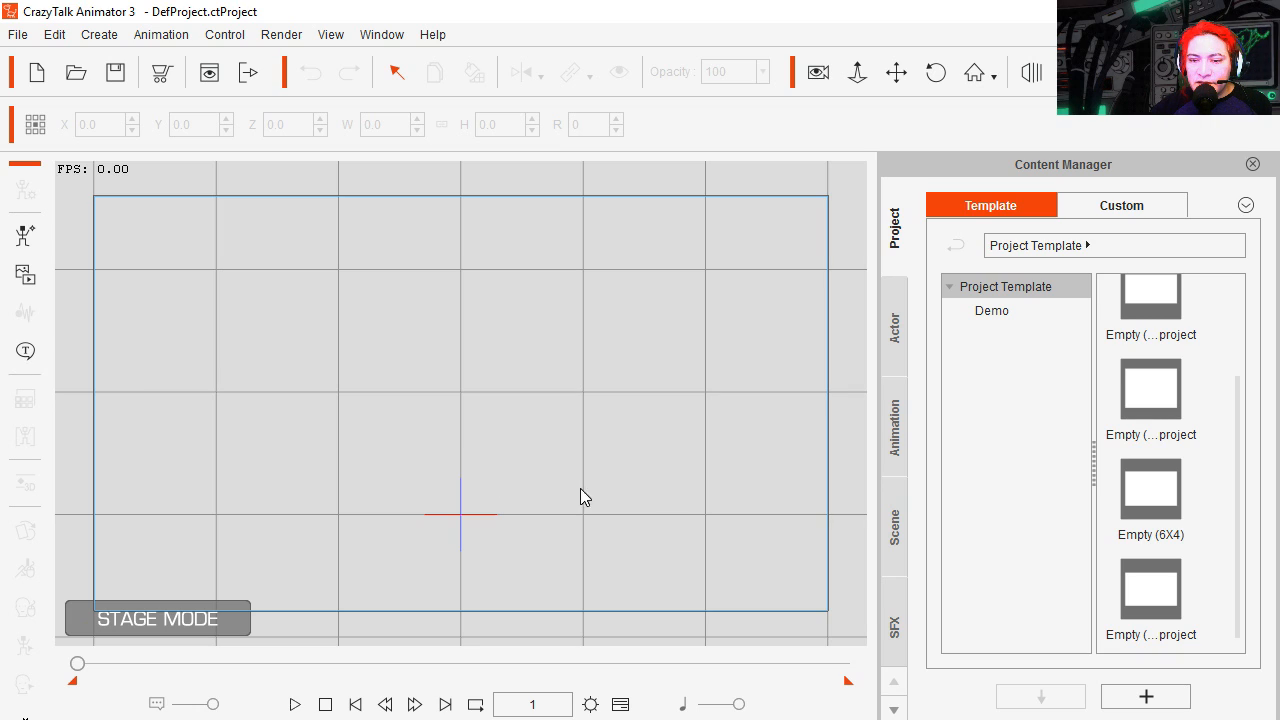
Add the Cavehorse from Character > 2_G3 Animals to the stage.
{"action": "left_click", "coordinate": [893, 322]}
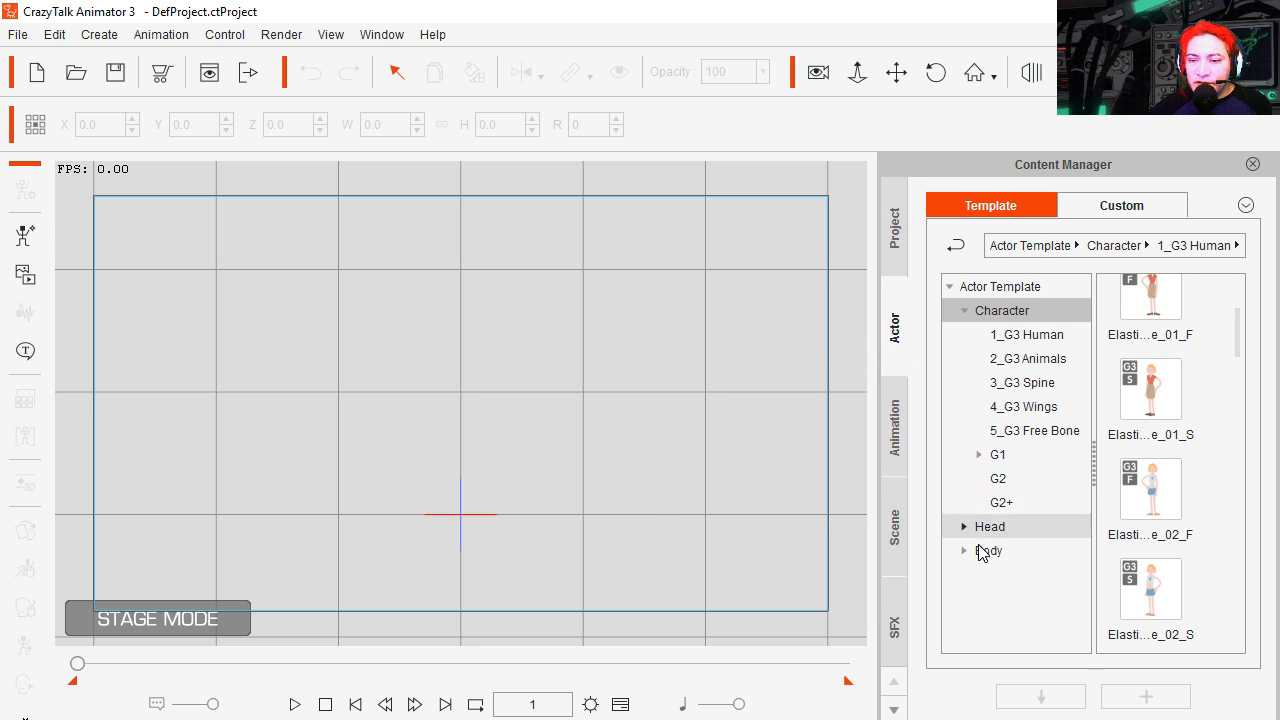
{"action": "scroll", "scroll_direction": "down", "scroll_amount": 3}
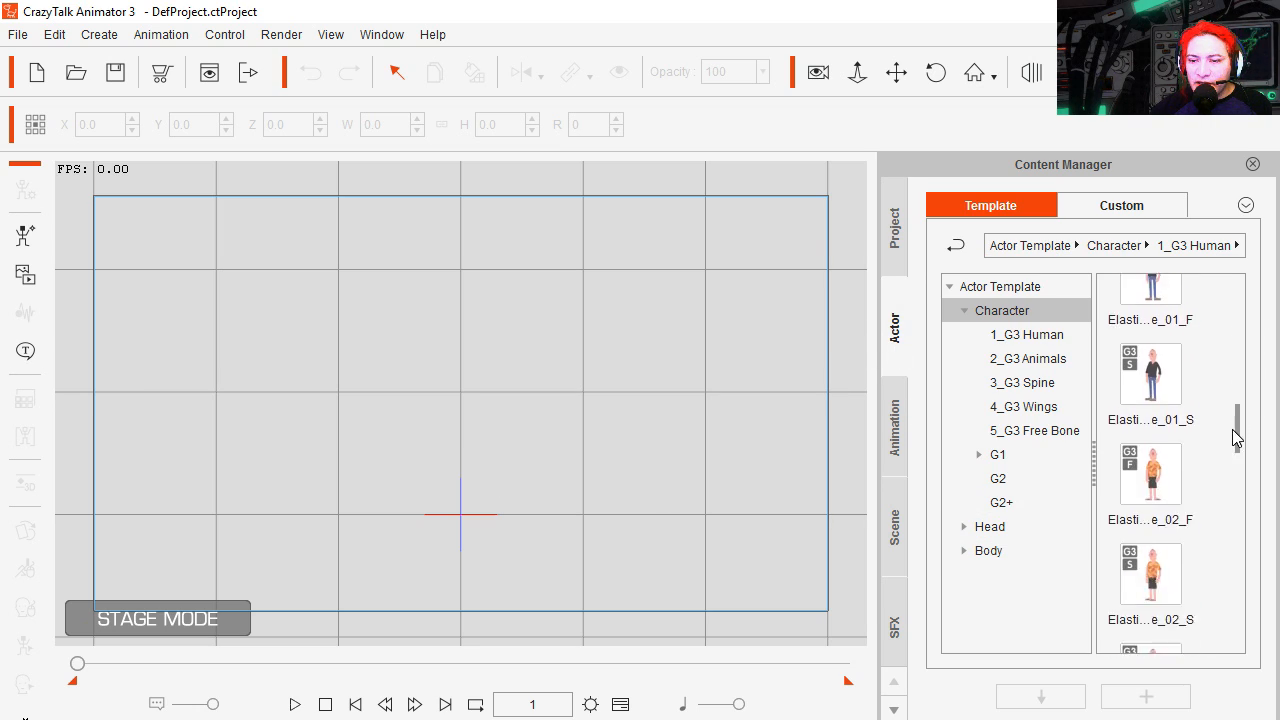
{"action": "left_click", "coordinate": [1027, 358]}
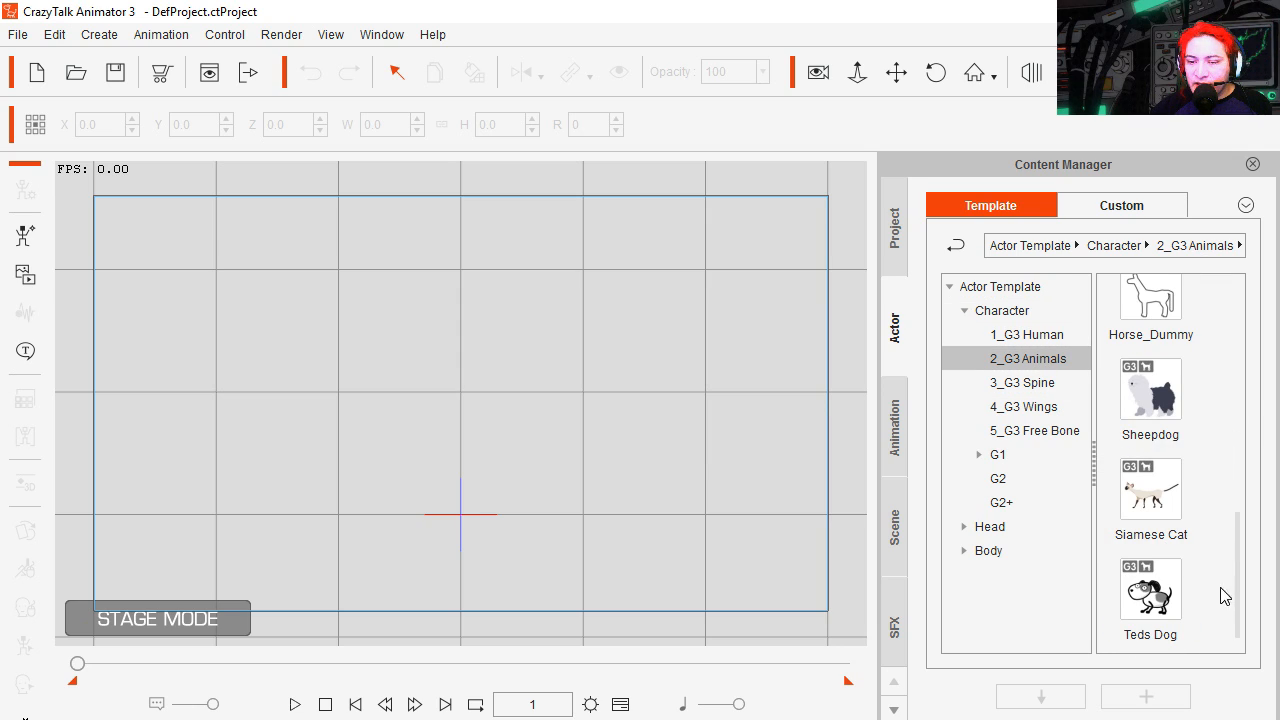
{"action": "scroll", "scroll_direction": "down", "scroll_amount": 3}
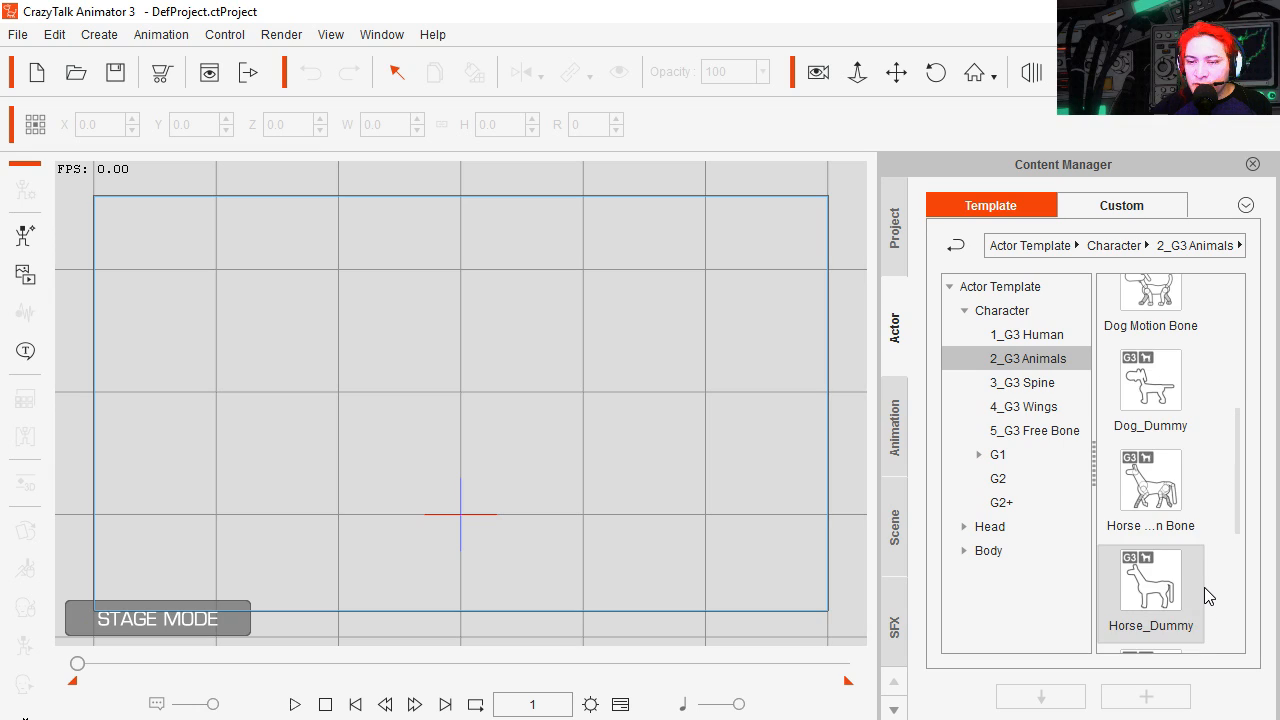
{"action": "scroll", "scroll_direction": "down", "scroll_amount": 3}
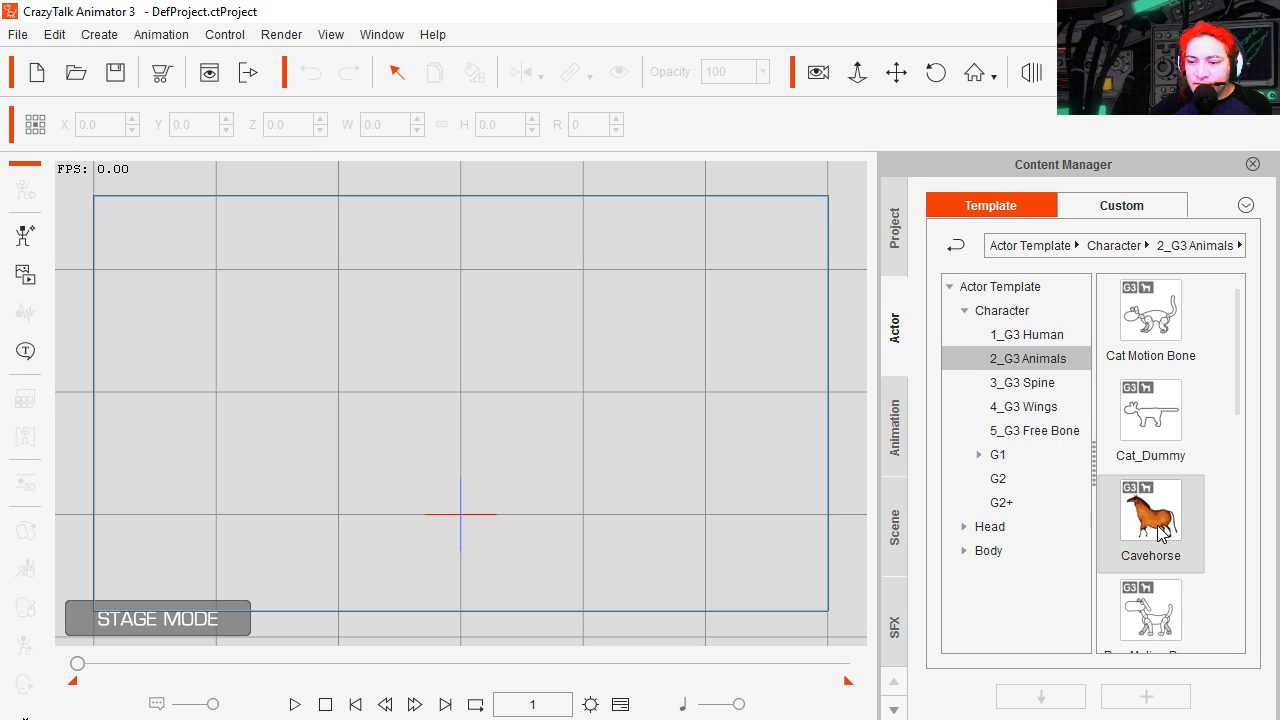
{"action": "double_click", "coordinate": [1150, 510]}
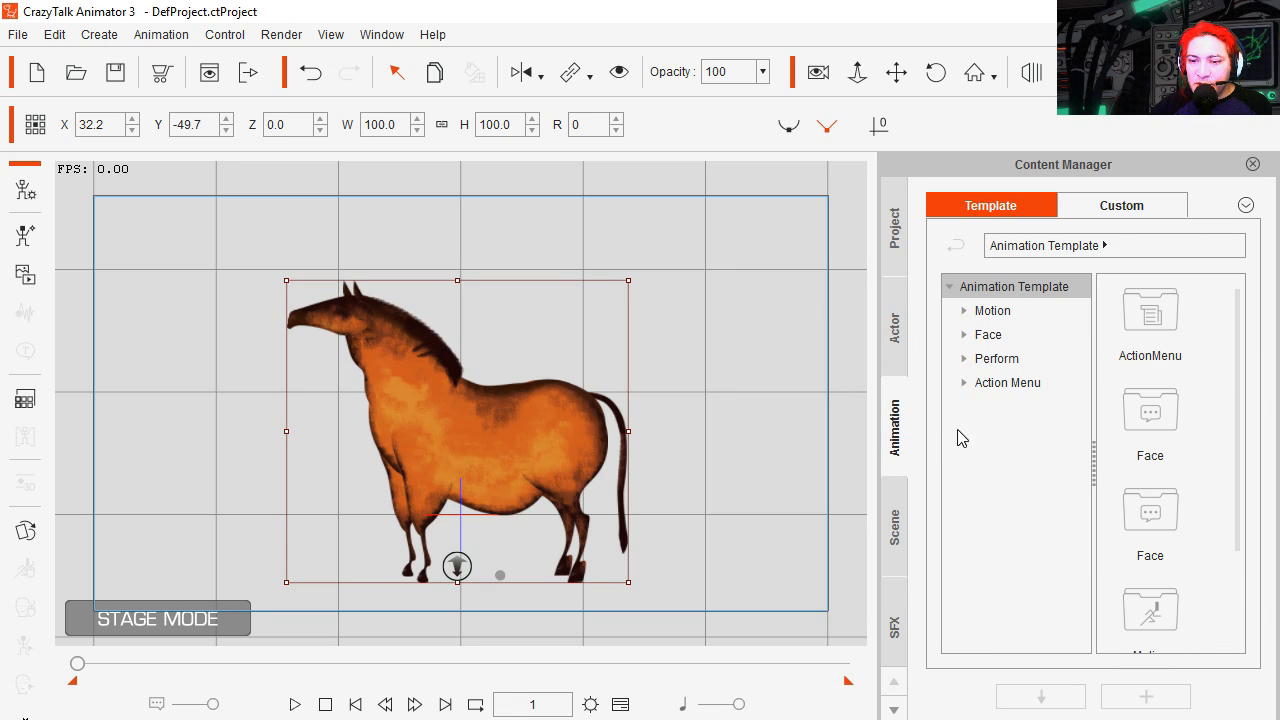
Browse the horse Move motions toward the Walk(2L) motion.
{"action": "left_click", "coordinate": [964, 310]}
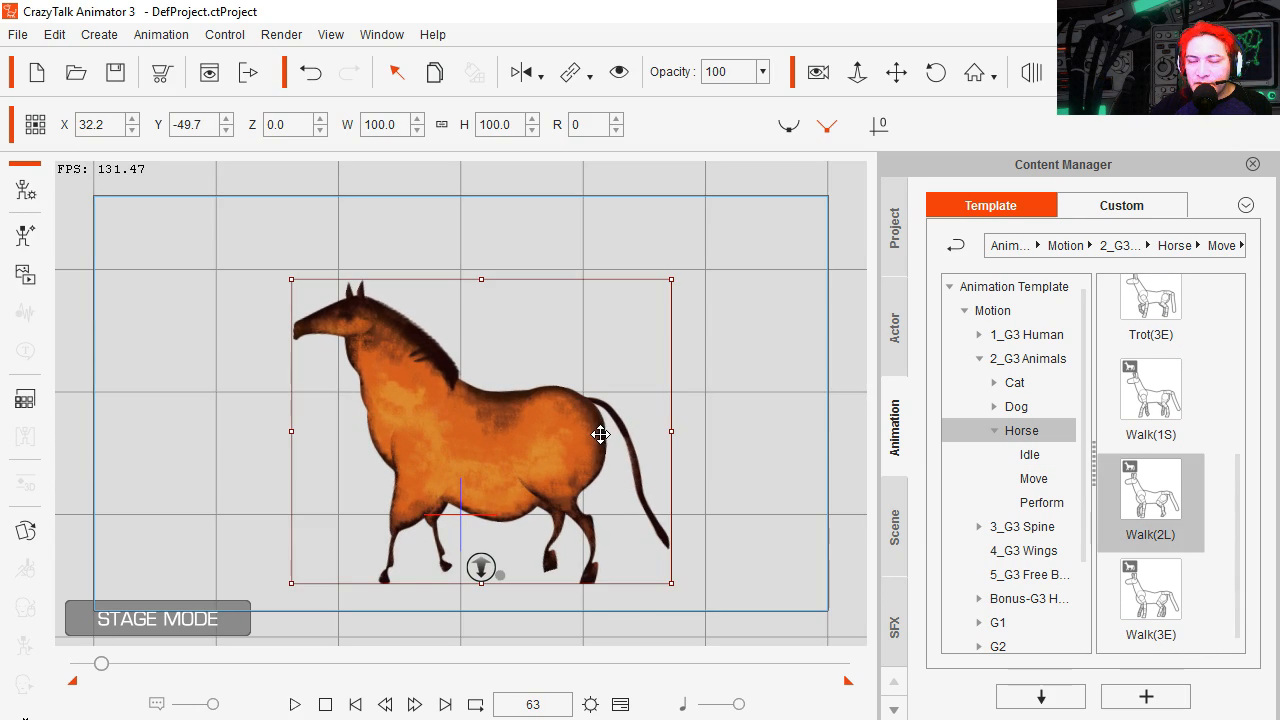
{"action": "mouse_move", "coordinate": [527, 487]}
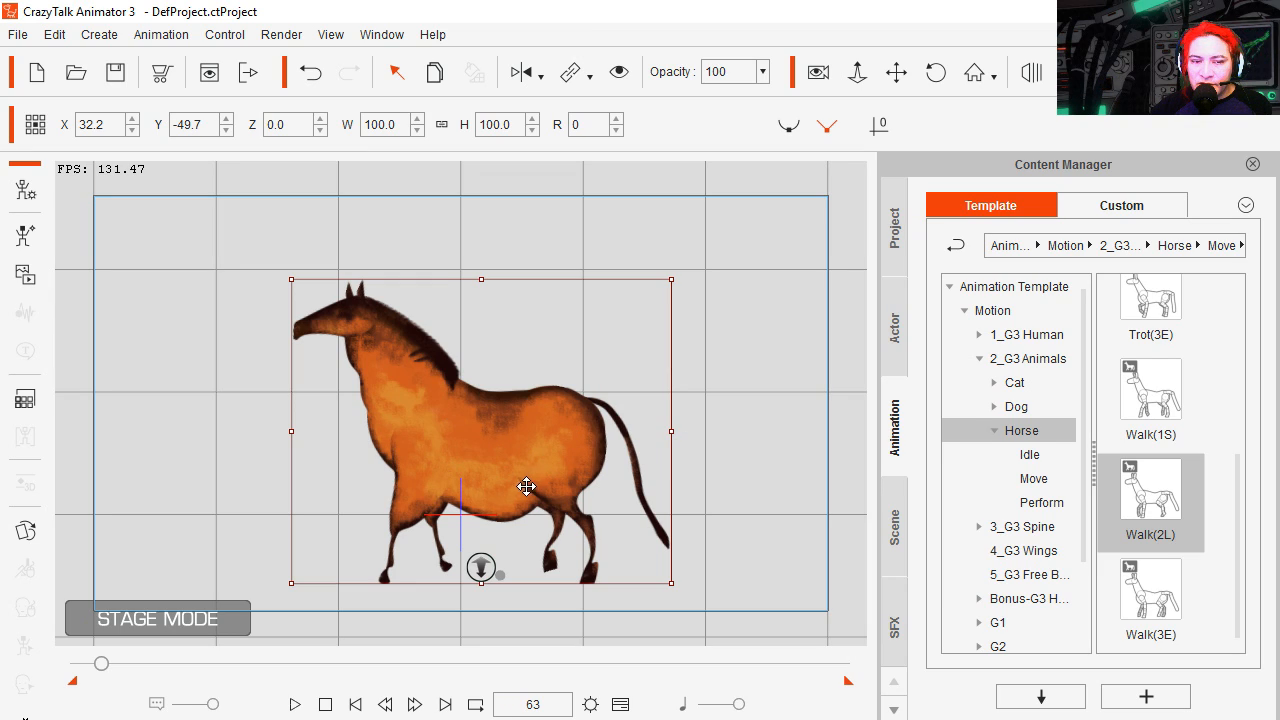
{"action": "scroll", "scroll_direction": "down", "scroll_amount": 3}
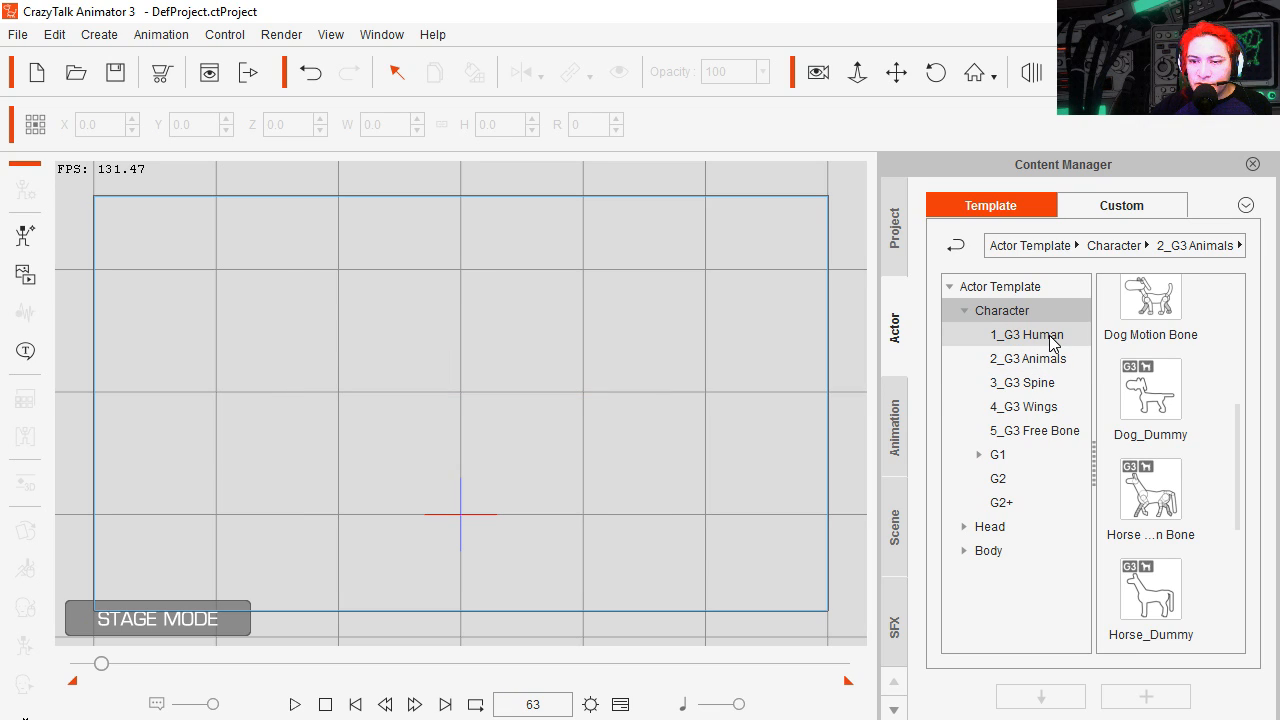
Add the Vogue female character from Character > 1_G3 Human to the stage.
{"action": "left_click", "coordinate": [1018, 335]}
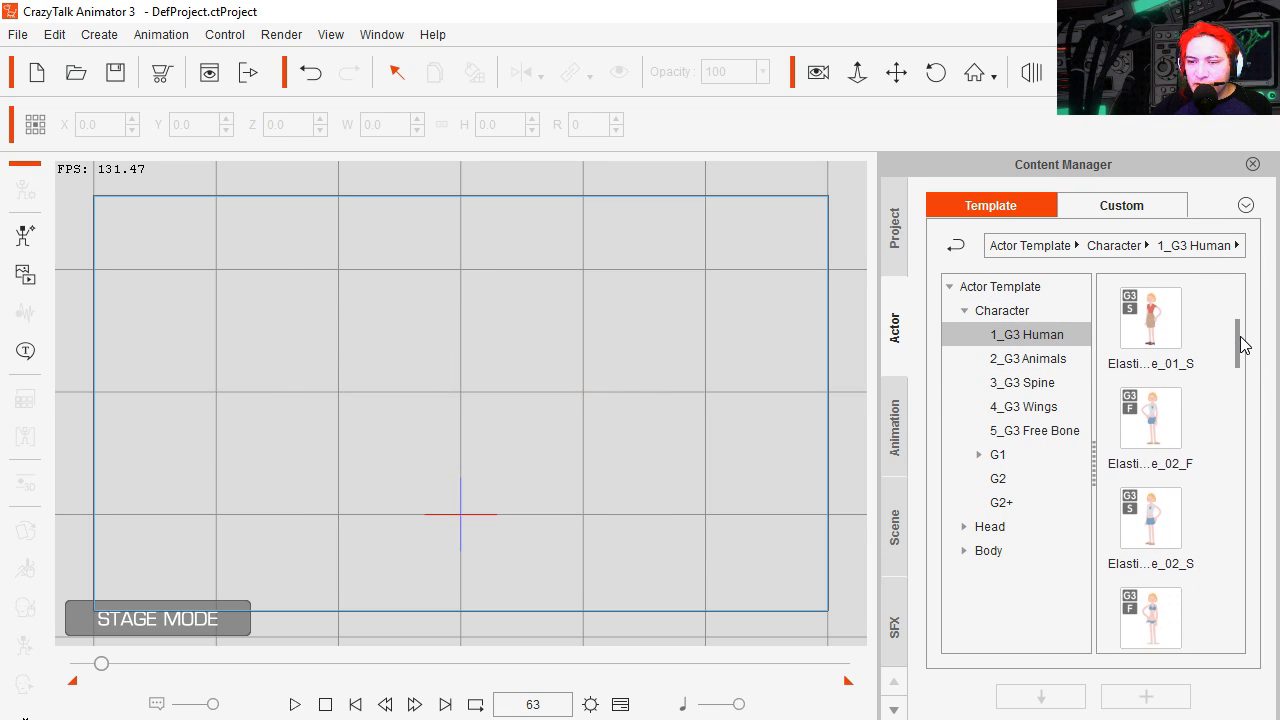
{"action": "scroll", "scroll_direction": "down", "scroll_amount": 3}
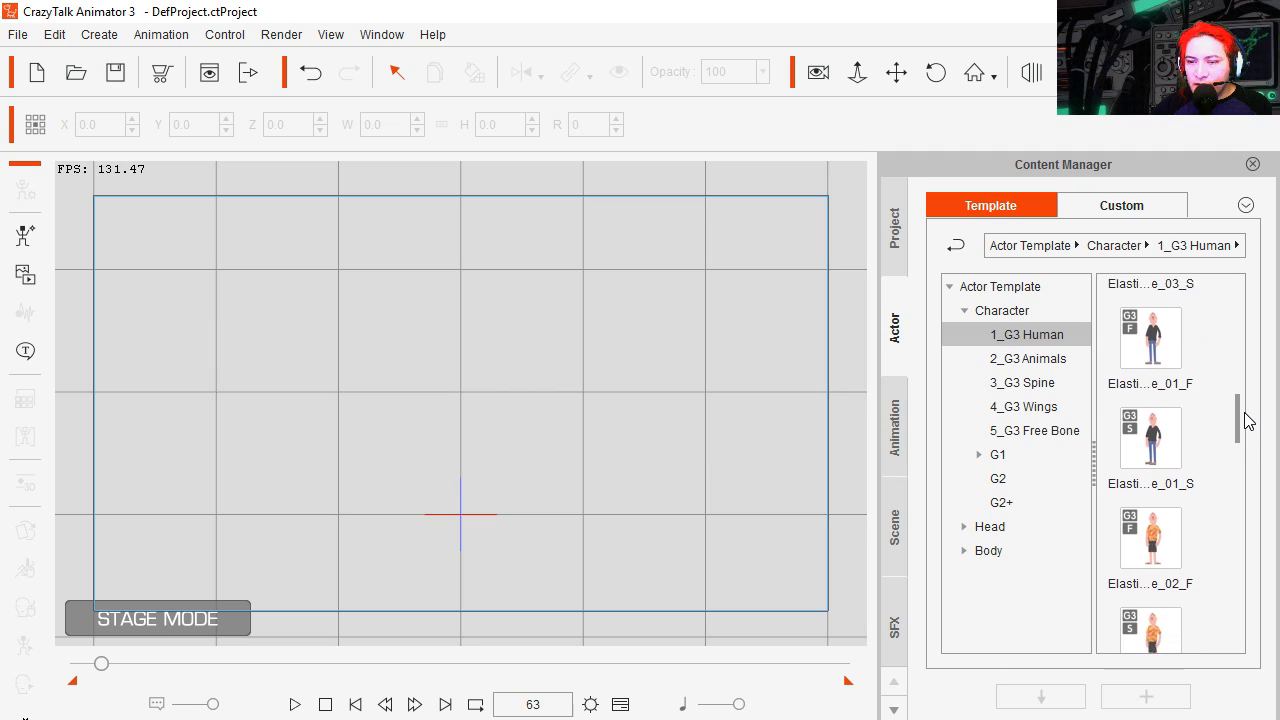
{"action": "scroll", "scroll_direction": "down", "scroll_amount": 3}
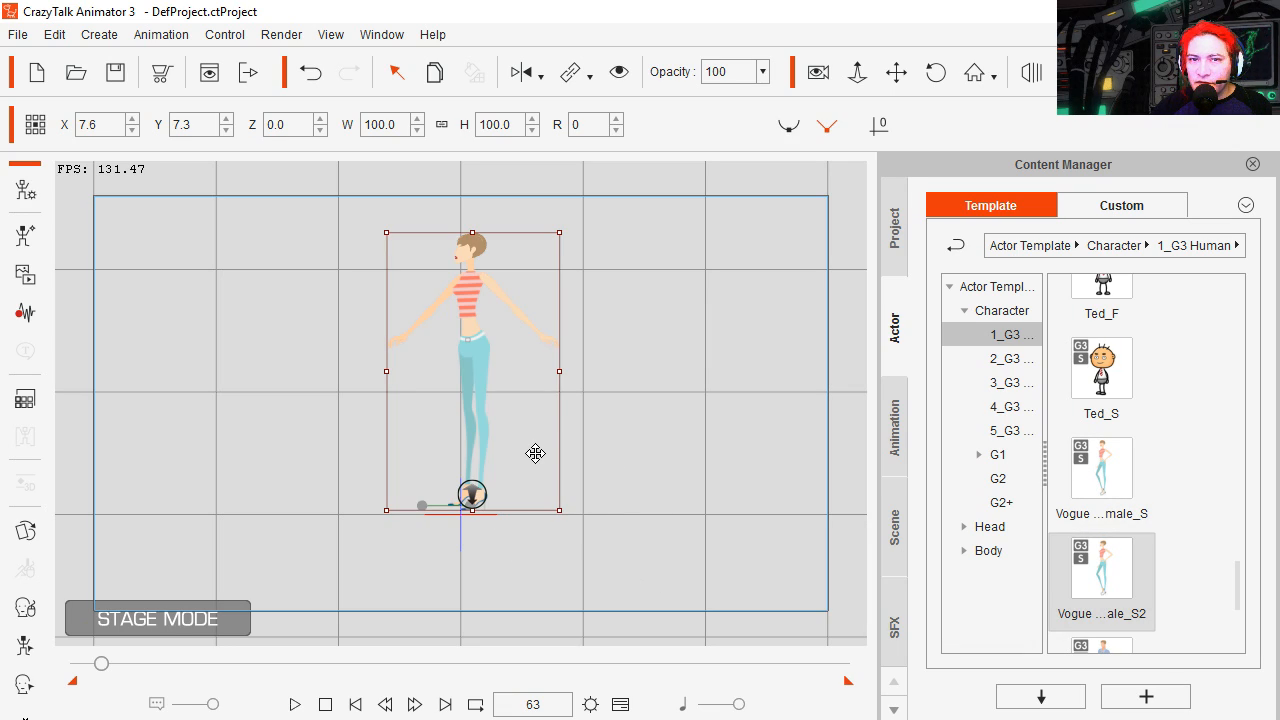
{"action": "left_click", "coordinate": [893, 425]}
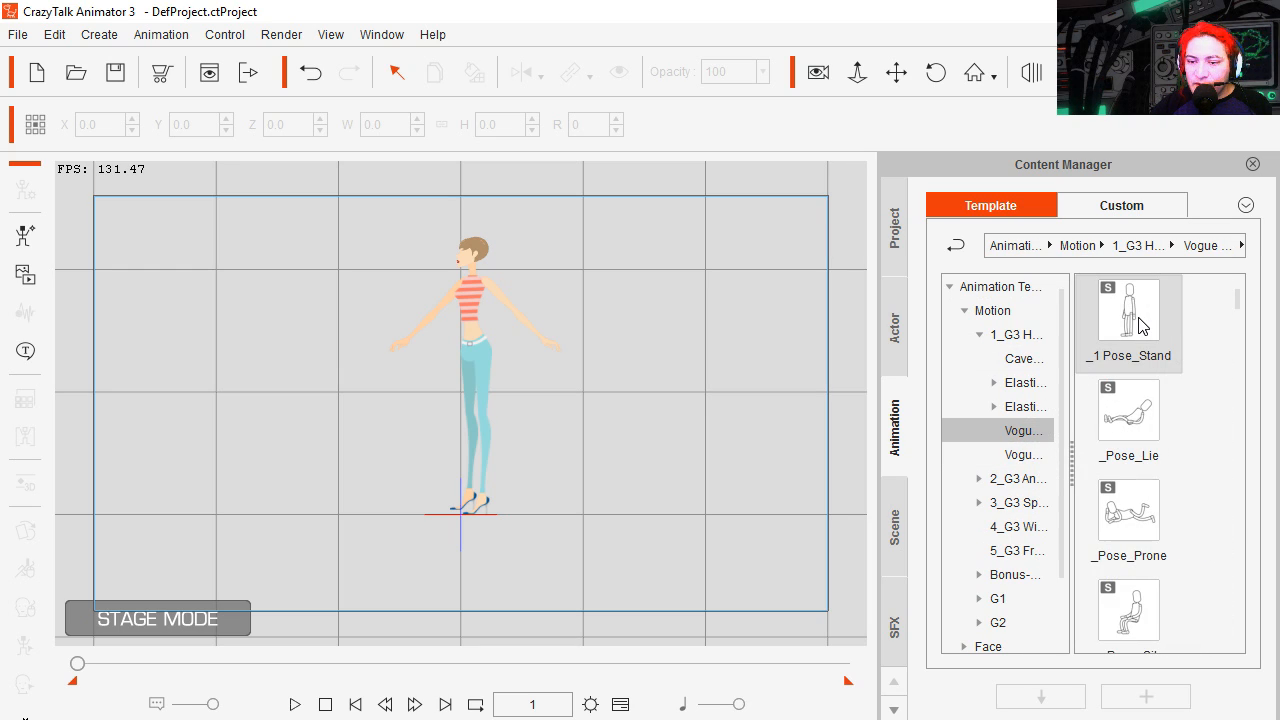
Dismiss the motion error, select the Vogue girl, and locate Jogging(2L) in her motions.
{"action": "double_click", "coordinate": [1128, 307]}
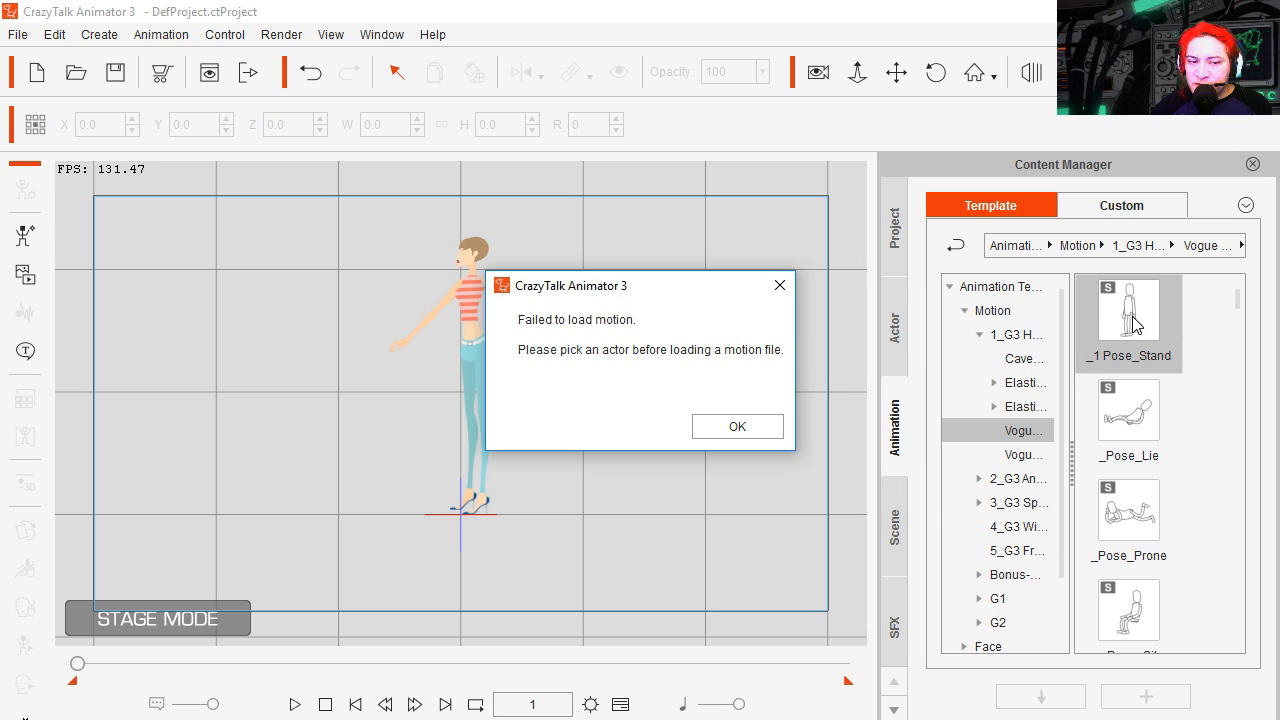
{"action": "left_click", "coordinate": [737, 426]}
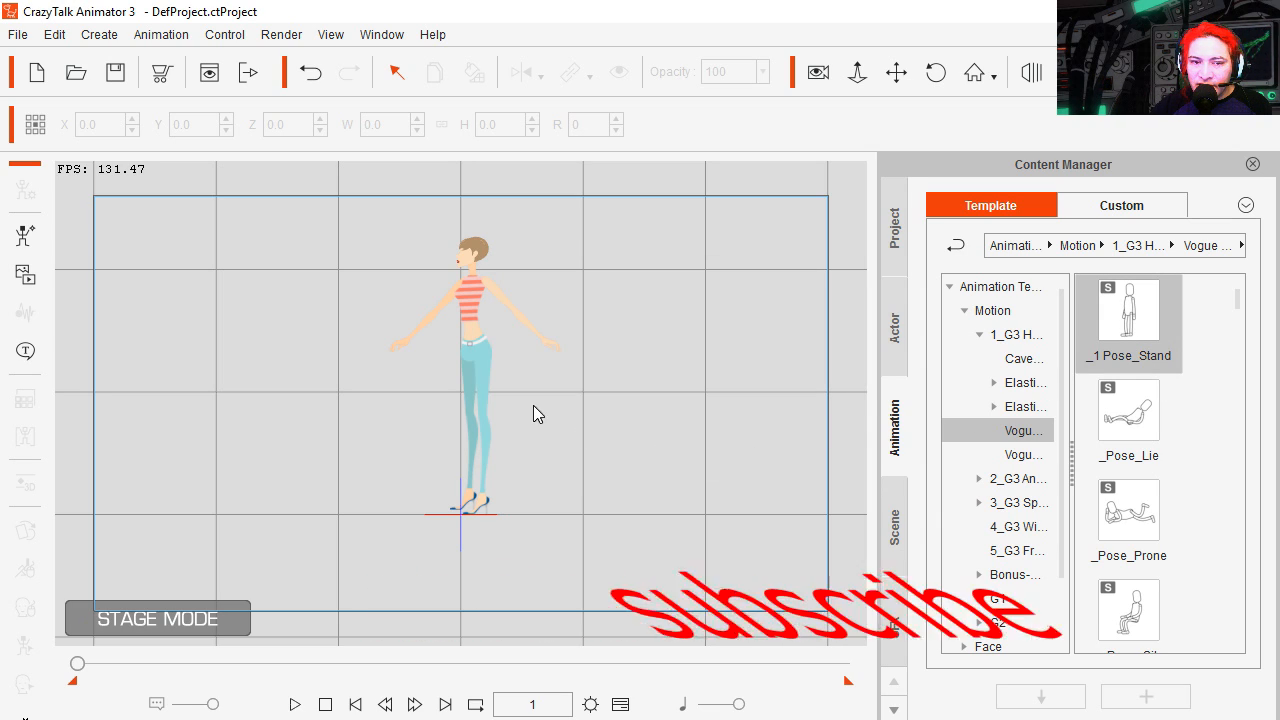
{"action": "left_click", "coordinate": [475, 350]}
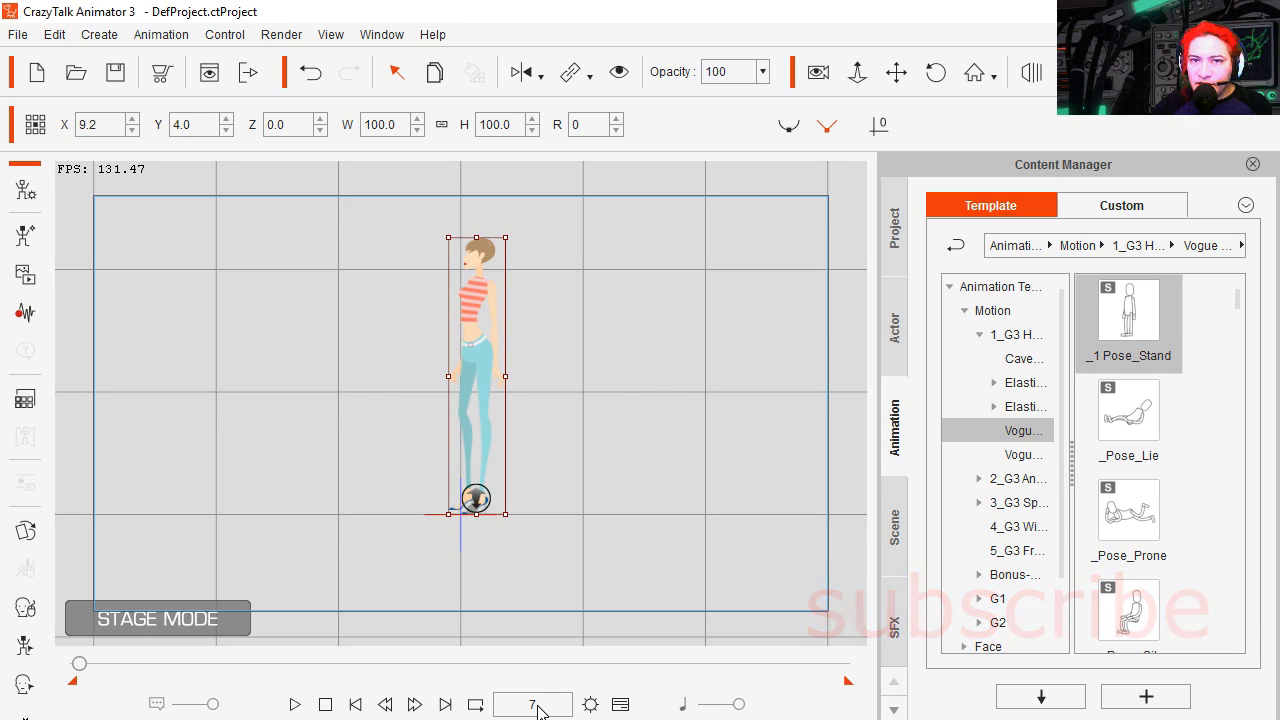
{"action": "scroll", "scroll_direction": "down", "scroll_amount": 3}
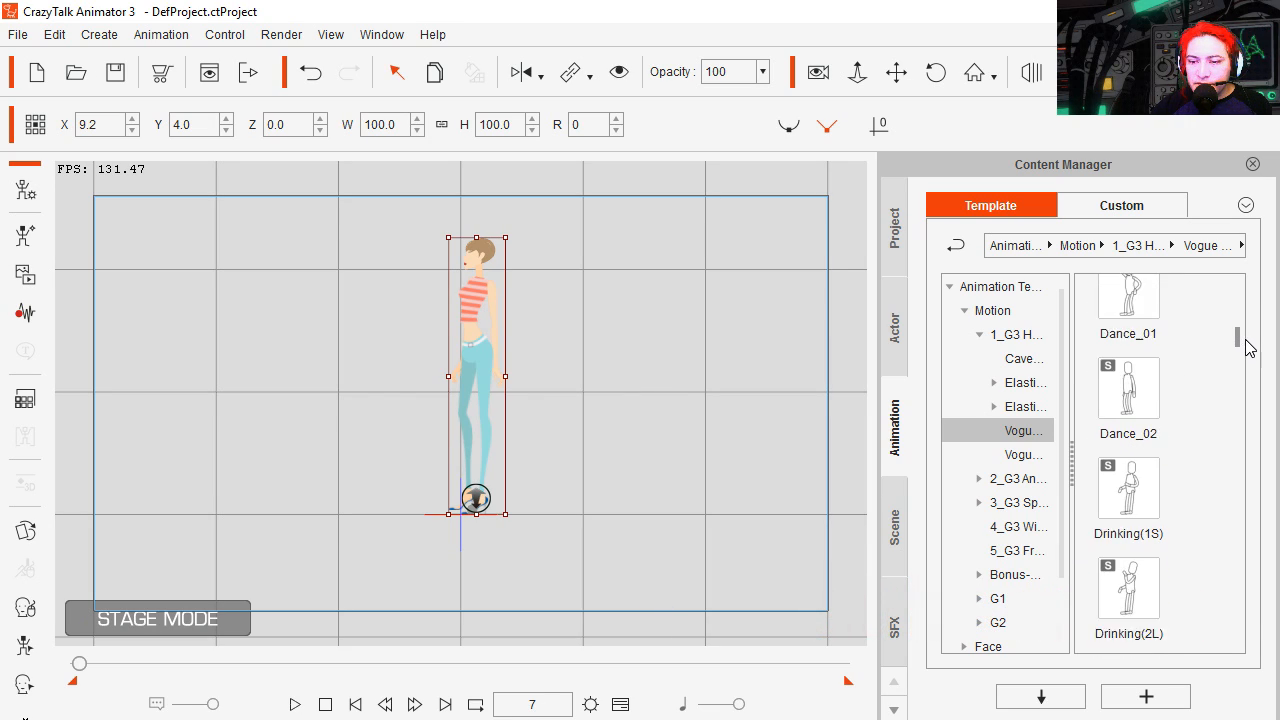
{"action": "scroll", "scroll_direction": "down", "scroll_amount": 3}
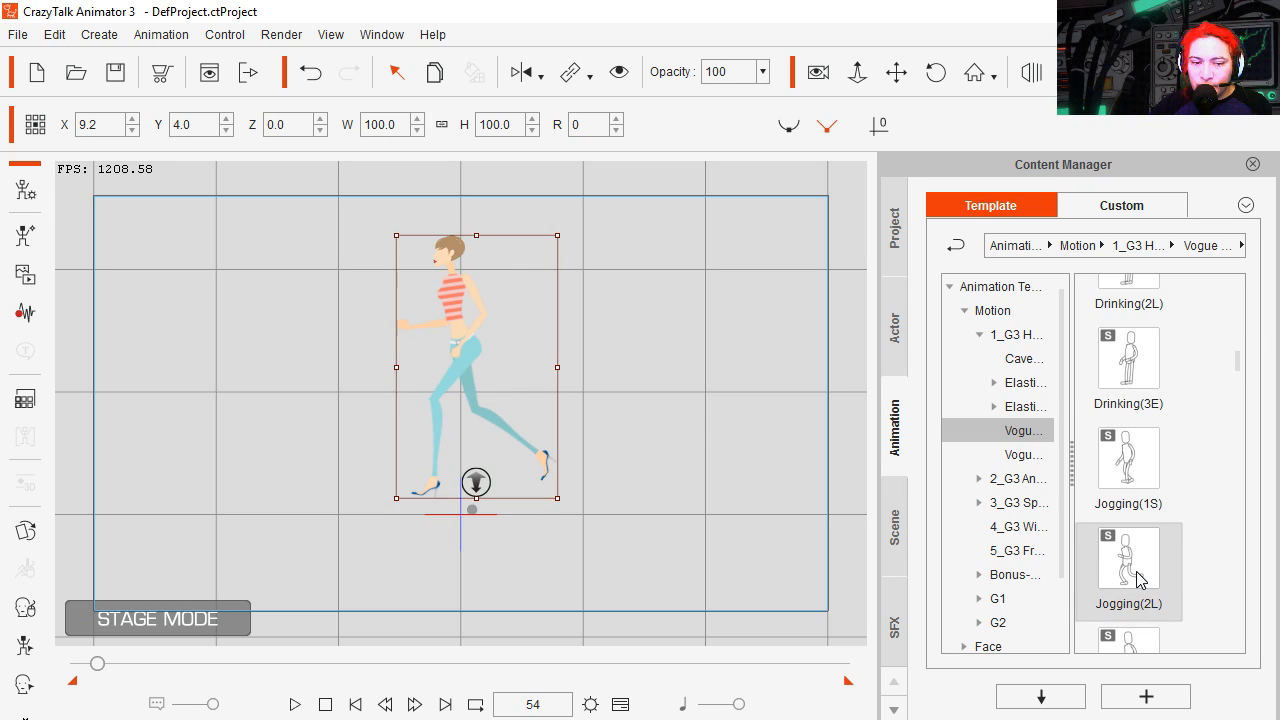
{"action": "mouse_move", "coordinate": [595, 502]}
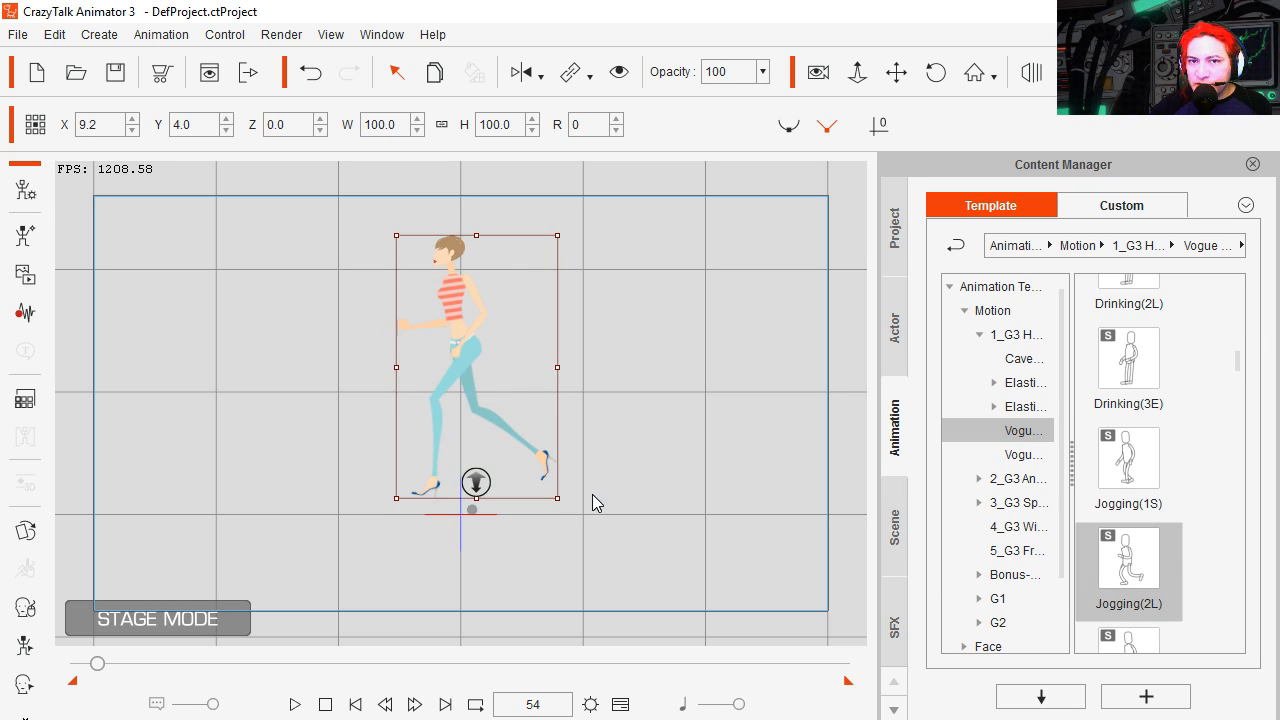
Set Render Settings to a PNG image sequence of frames 1–54 and start export.
{"action": "left_click", "coordinate": [281, 34]}
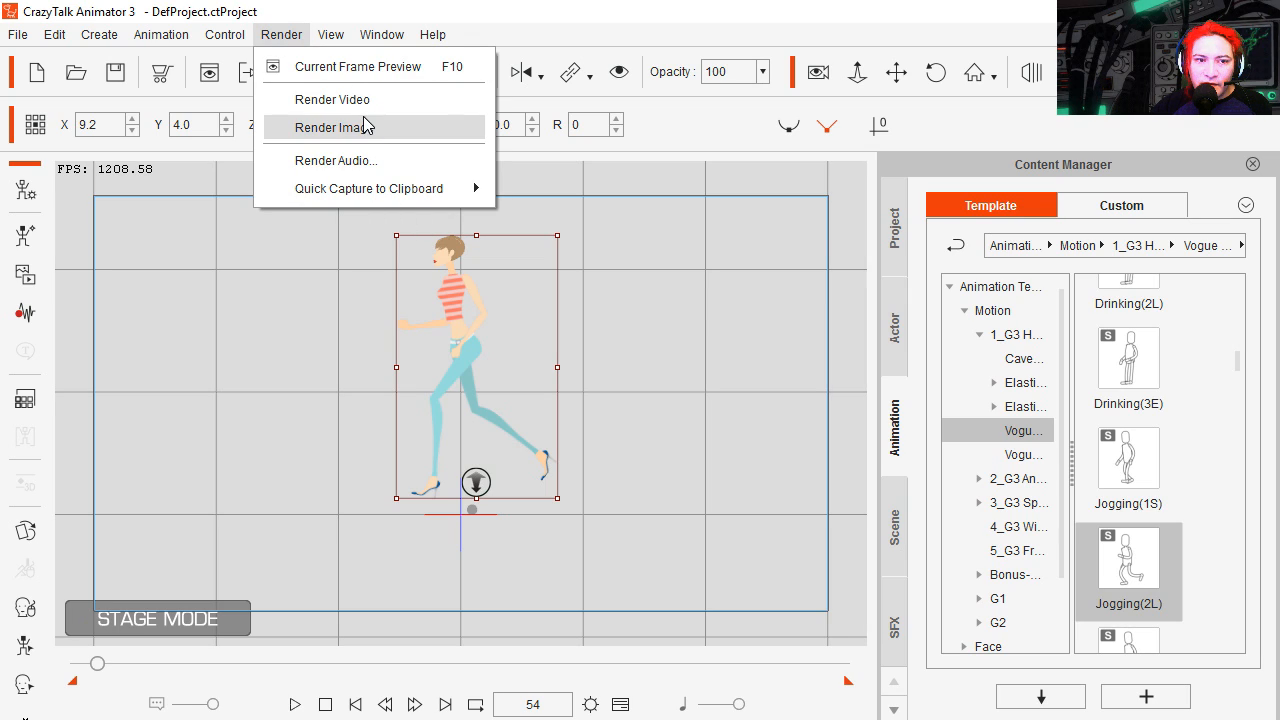
{"action": "left_click", "coordinate": [333, 127]}
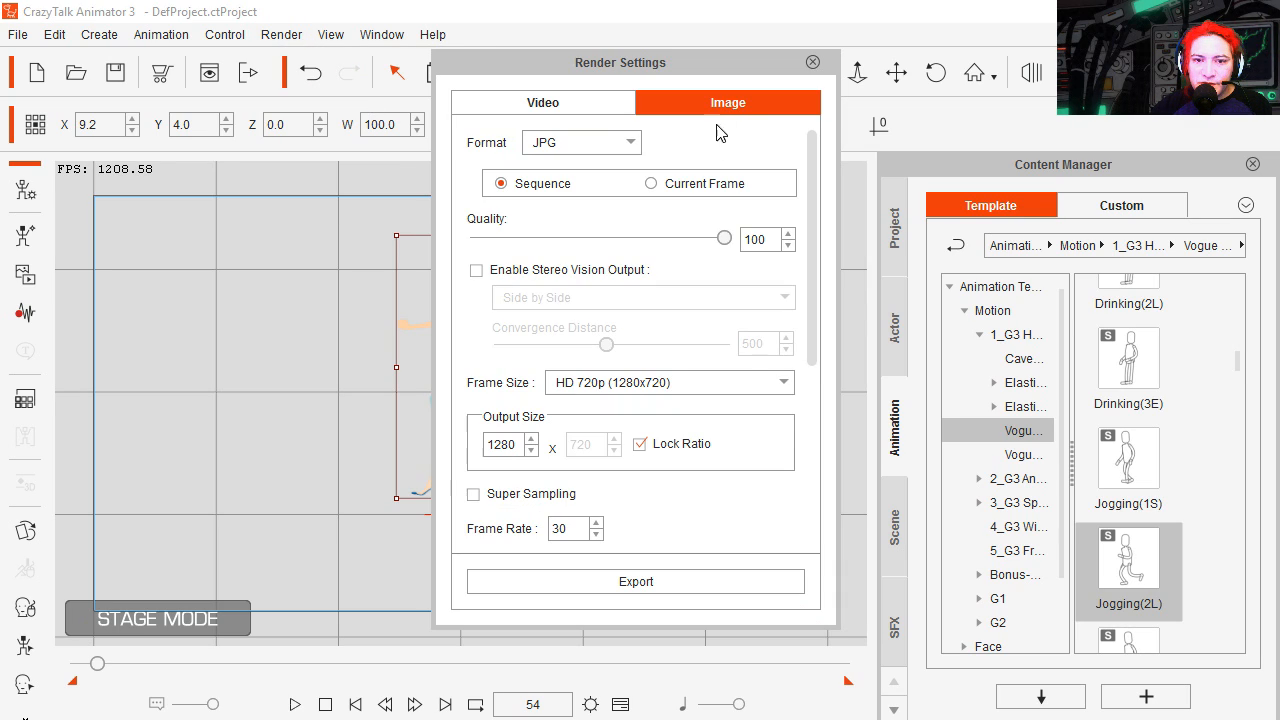
{"action": "left_click", "coordinate": [503, 444]}
{"action": "type", "text": "640"}
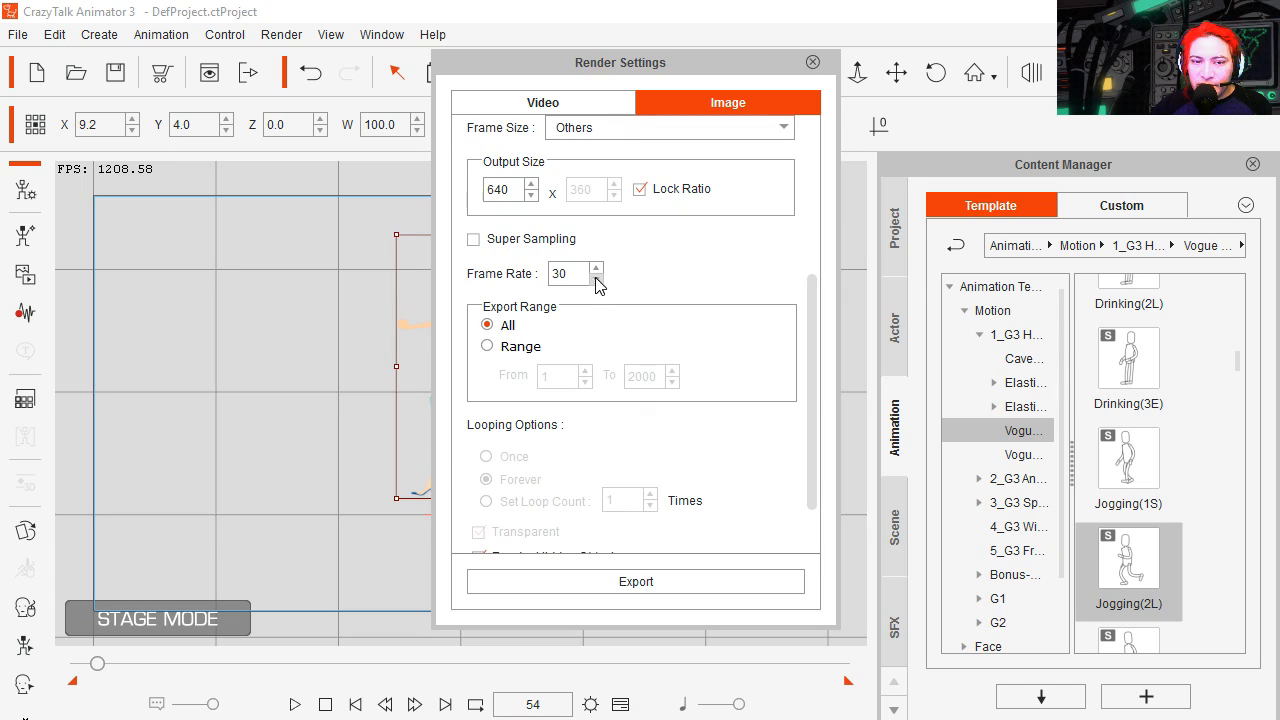
{"action": "mouse_move", "coordinate": [505, 371]}
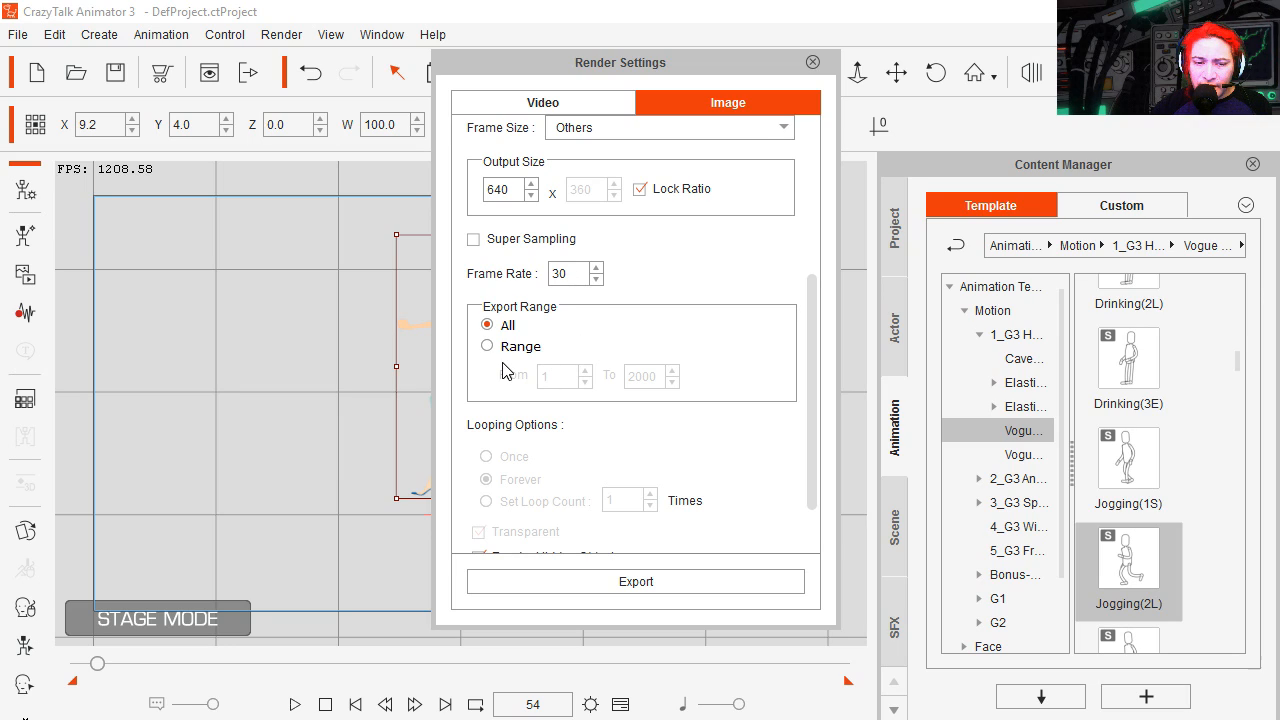
{"action": "left_click", "coordinate": [487, 346]}
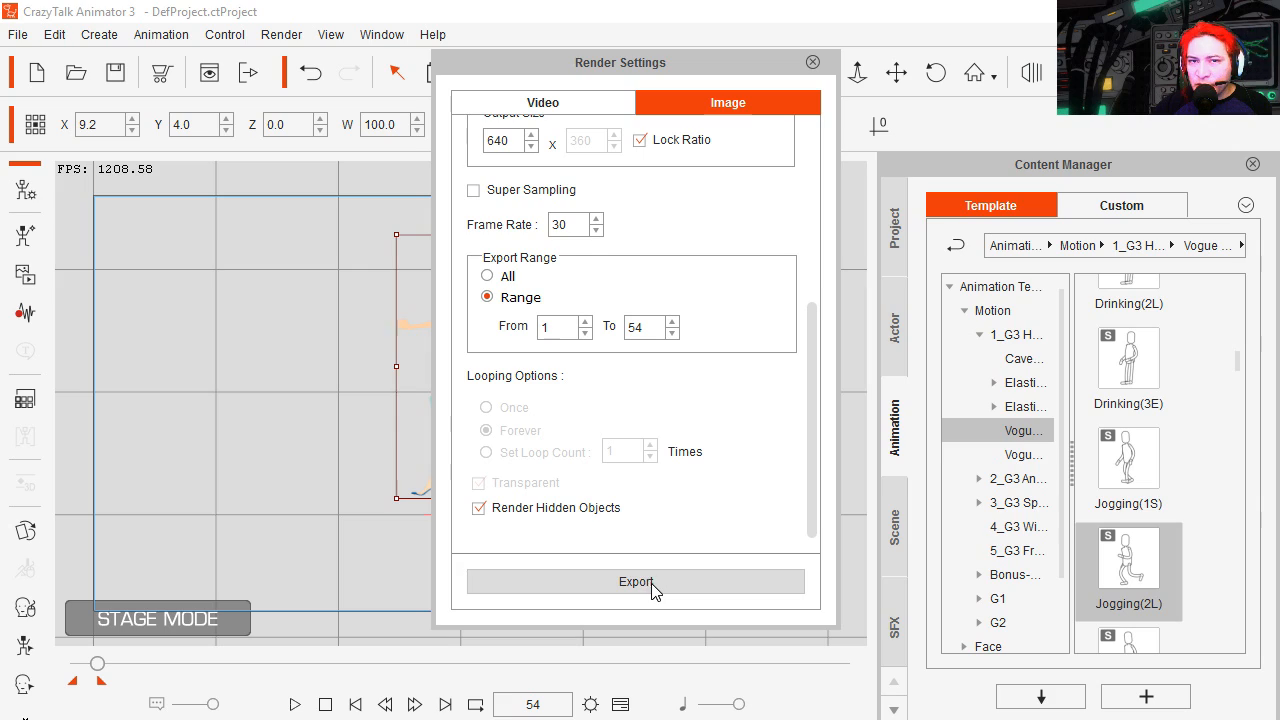
{"action": "left_click", "coordinate": [636, 581]}
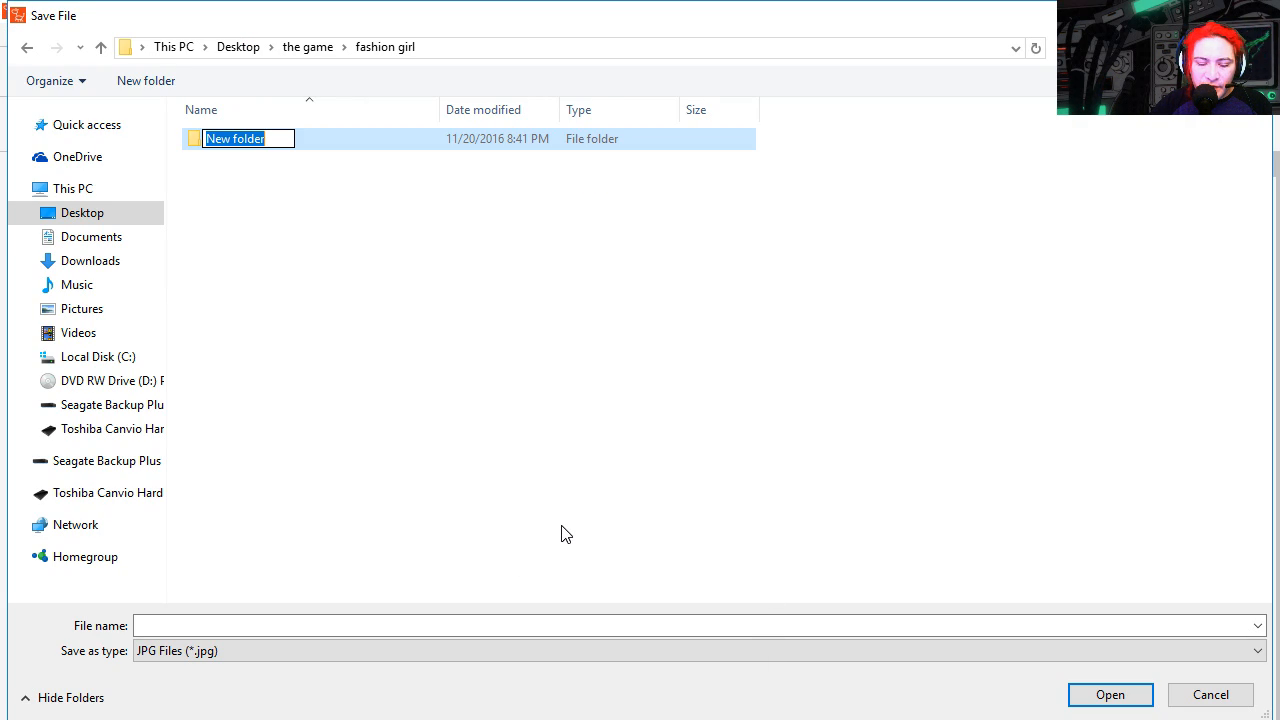
Save the 'walk' frames into a new 'the walking animation' folder.
{"action": "type", "text": "the walking animatio"}
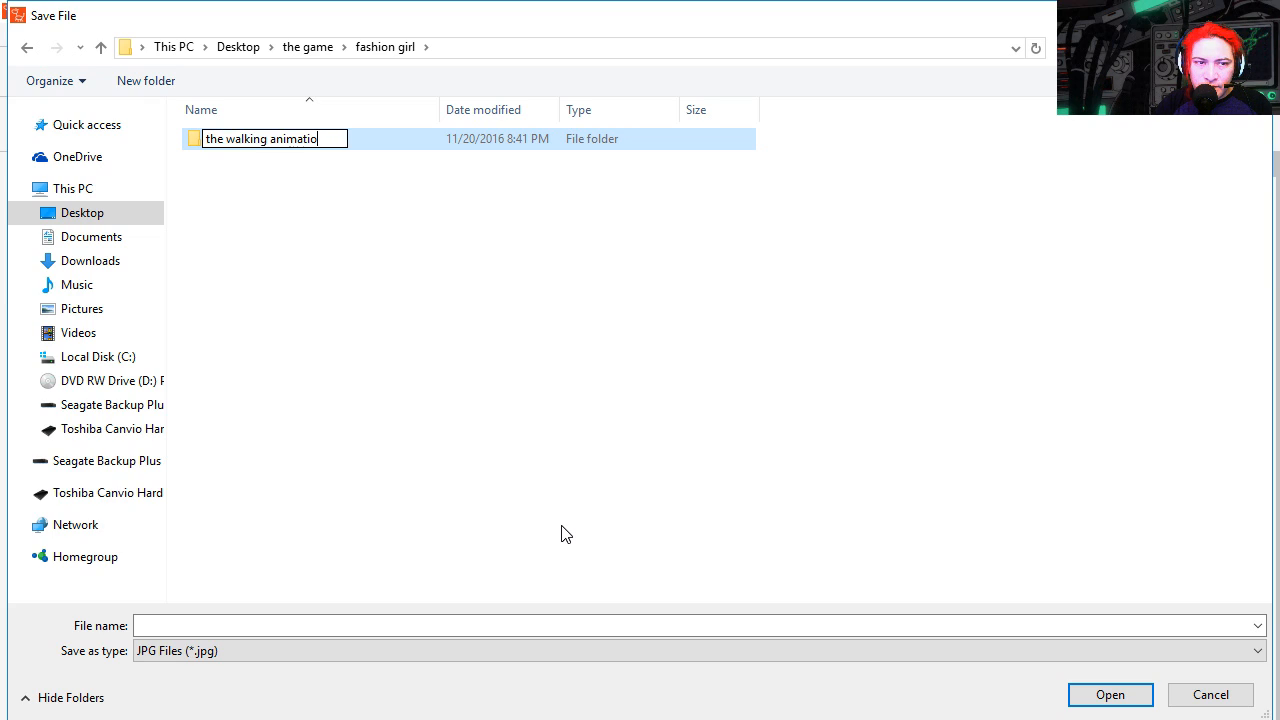
{"action": "type", "text": "walking"}
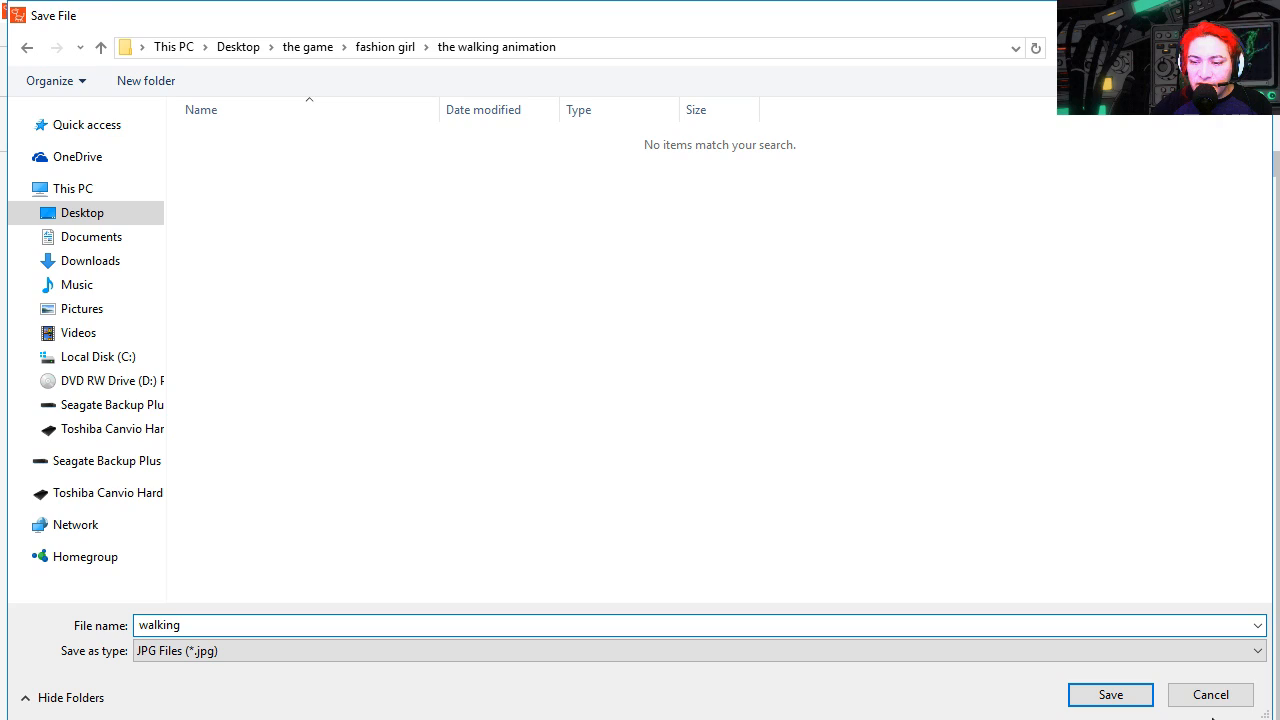
{"action": "left_click", "coordinate": [1109, 694]}
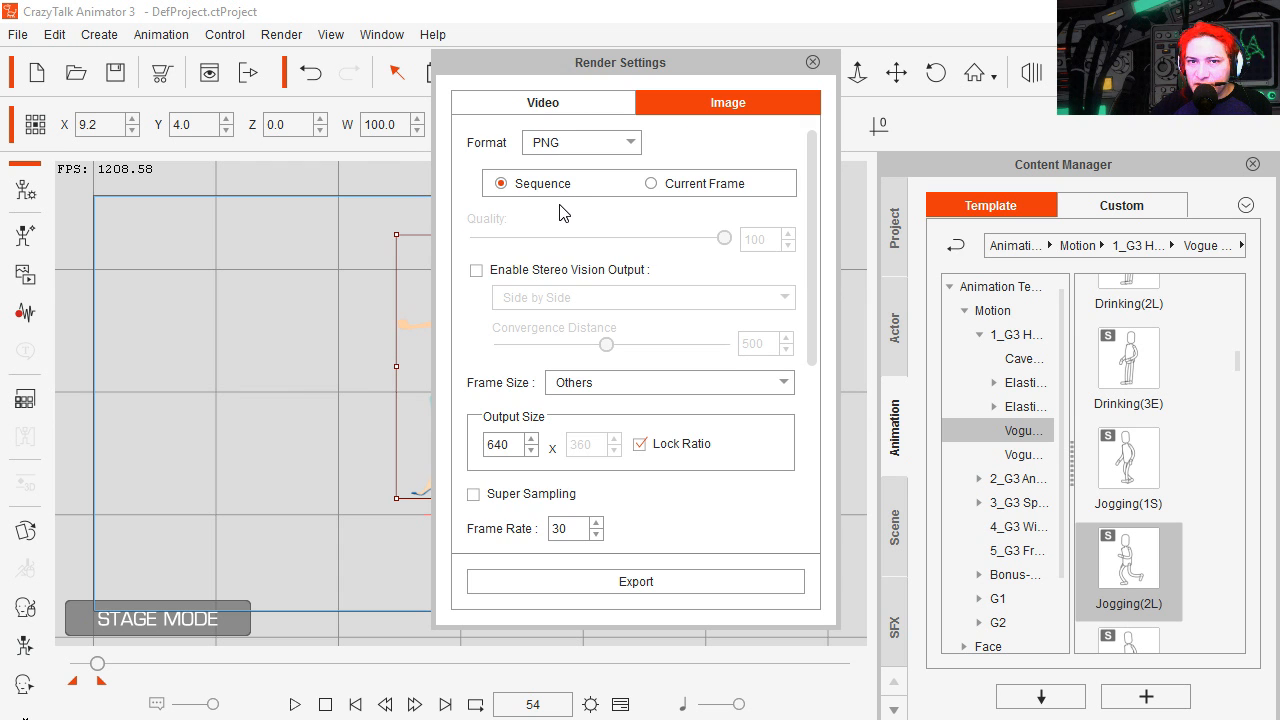
{"action": "left_click", "coordinate": [635, 581]}
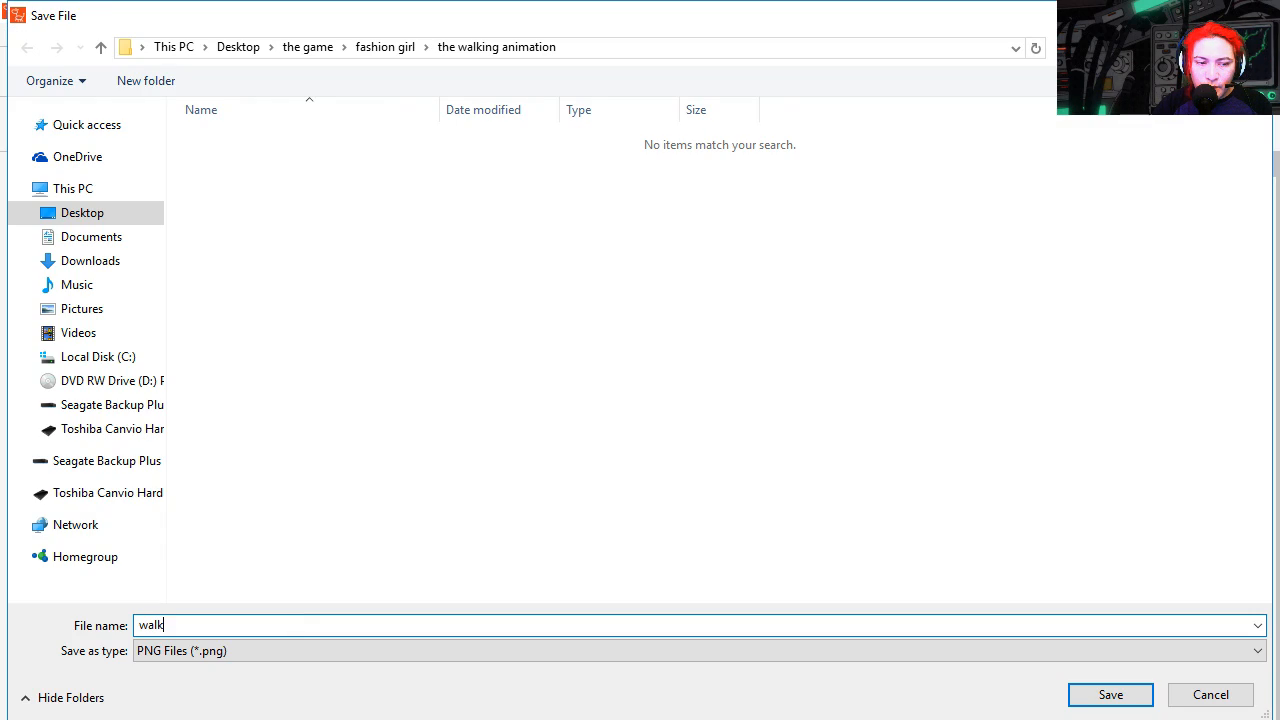
{"action": "left_click", "coordinate": [1110, 694]}
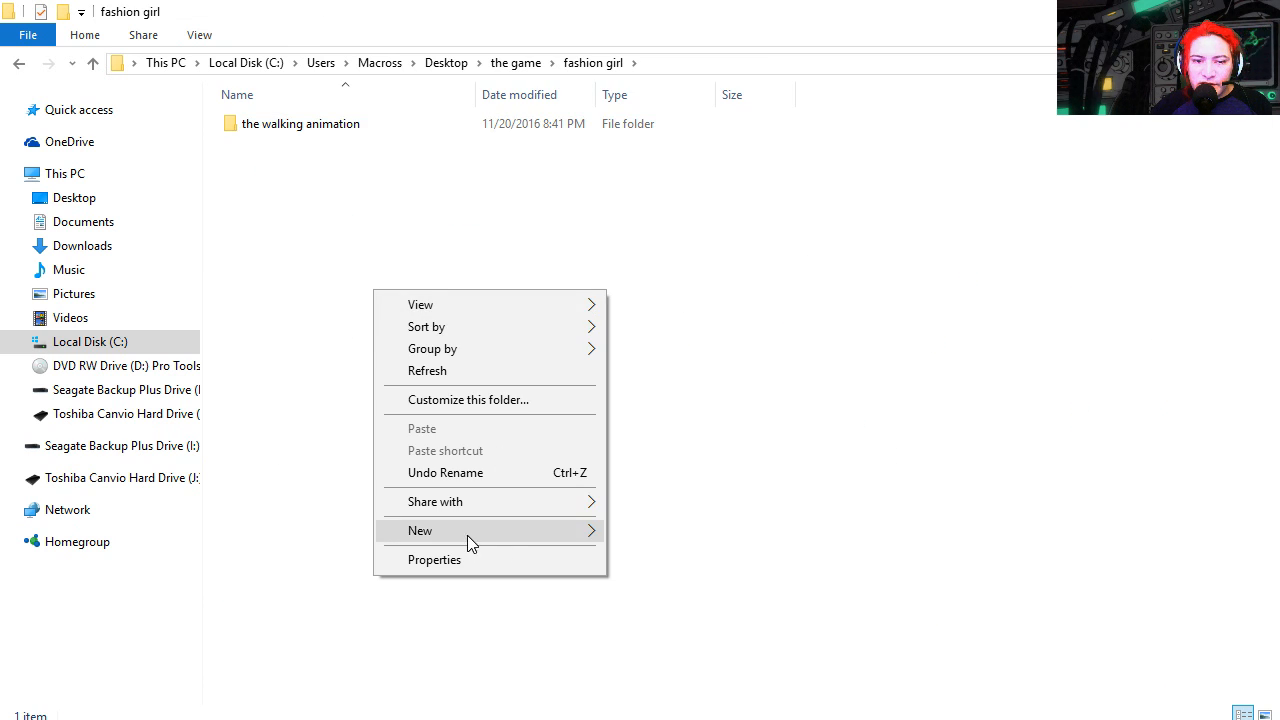
{"action": "left_click", "coordinate": [420, 530]}
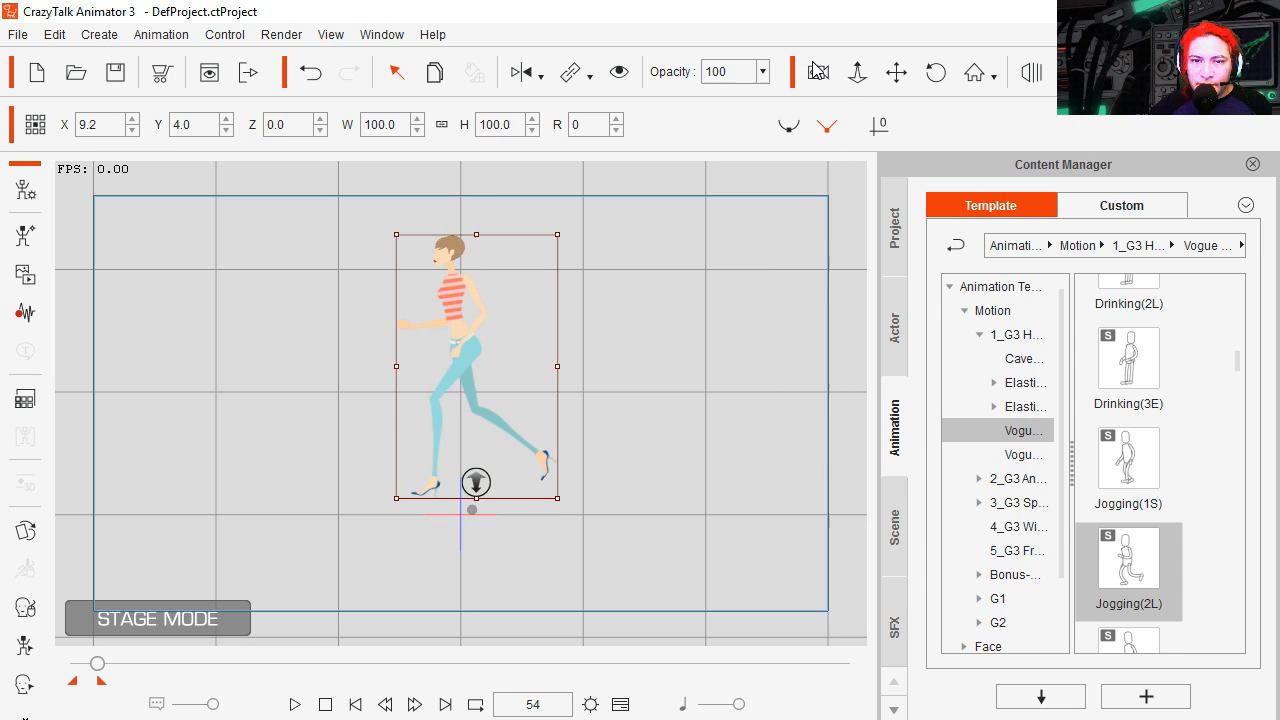
Set the Image tab render range to frames 1–36 and export.
{"action": "right_click", "coordinate": [470, 360]}
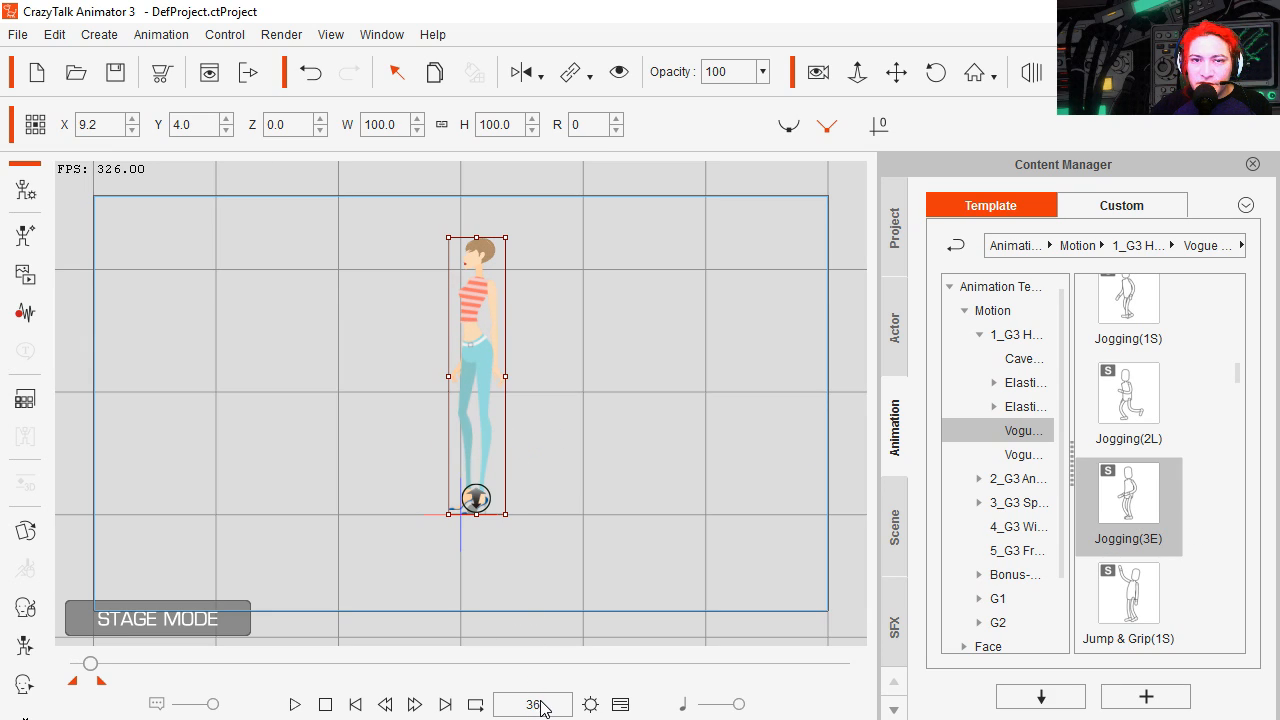
{"action": "left_click", "coordinate": [281, 34]}
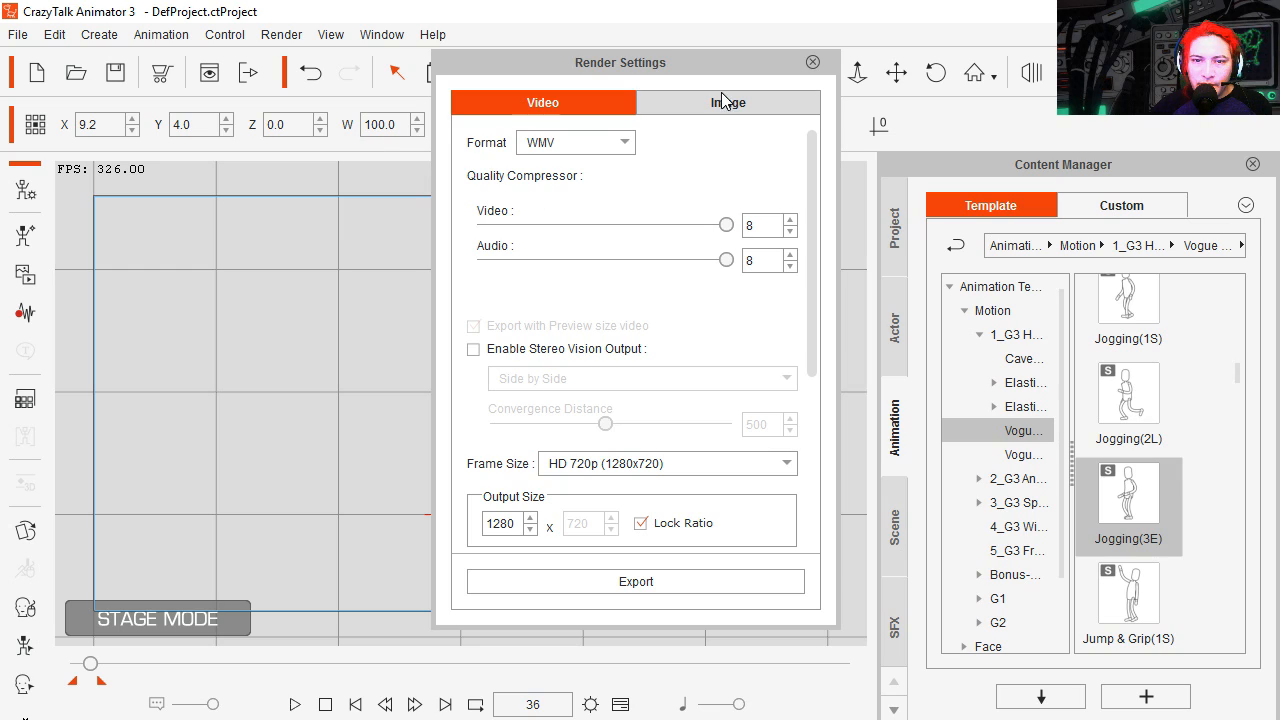
{"action": "left_click", "coordinate": [727, 102]}
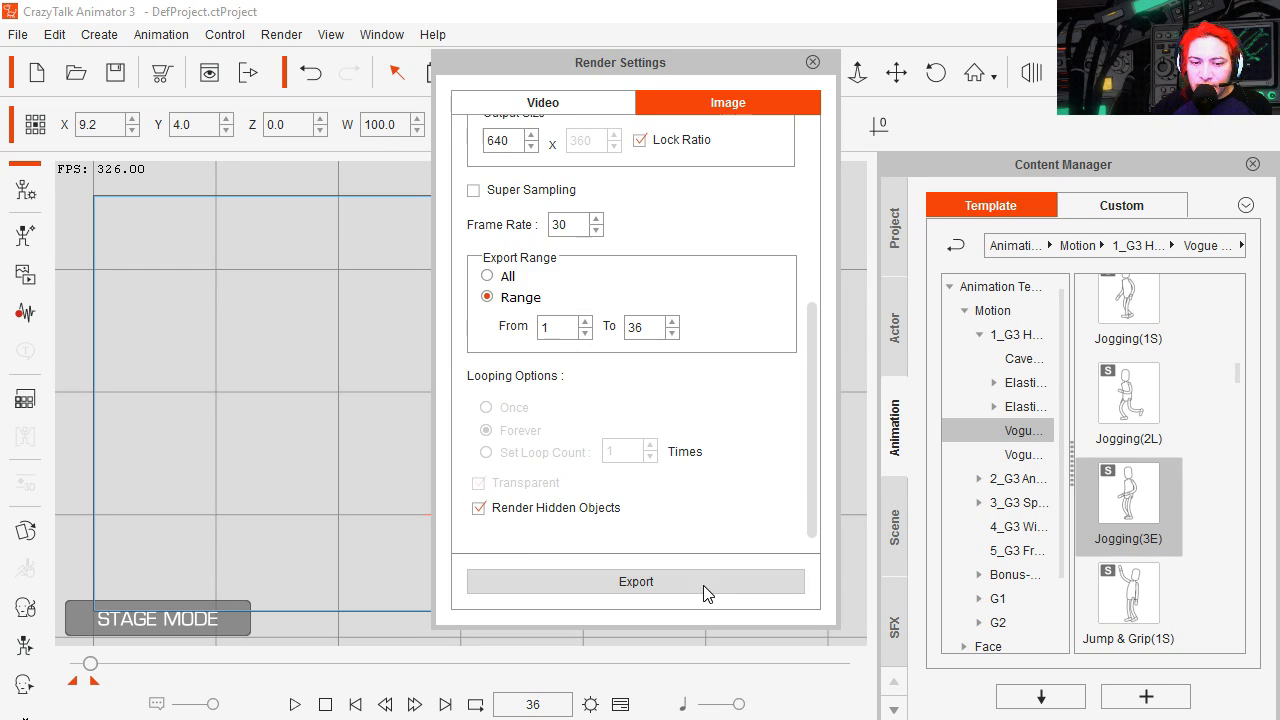
{"action": "left_click", "coordinate": [635, 581]}
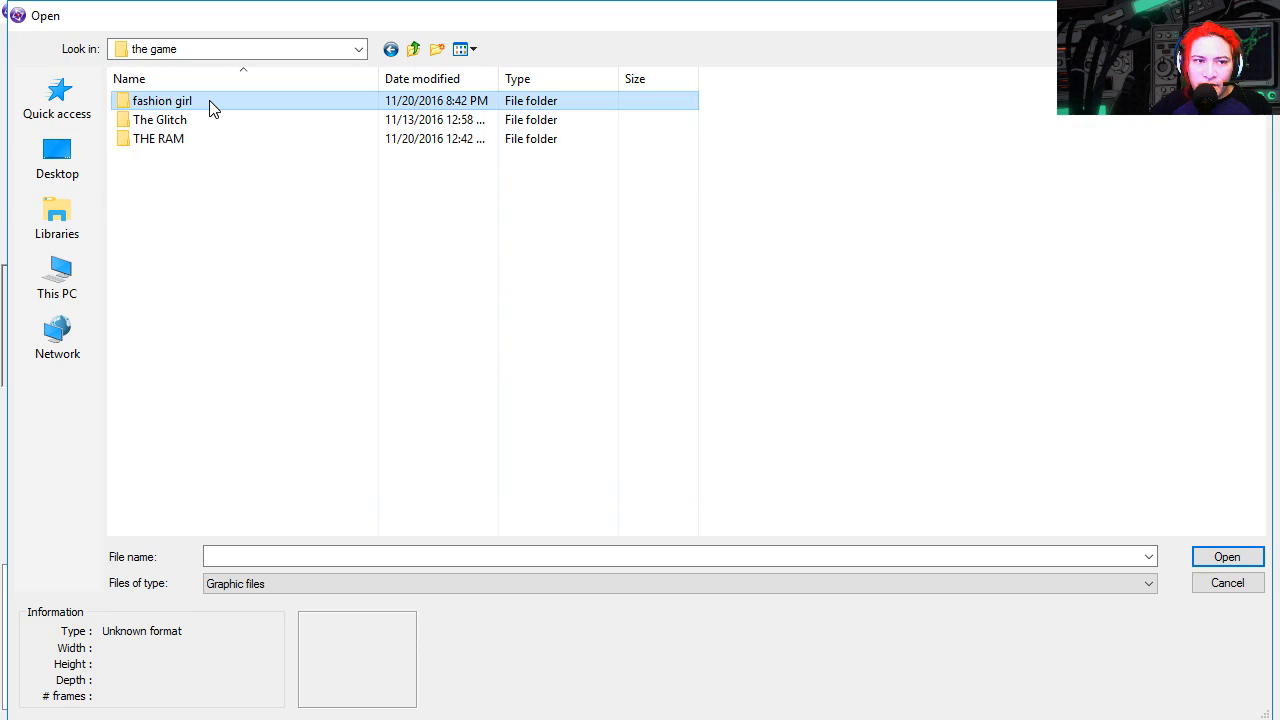
Import walking00000.png from fashion girl > the walking animation as a 53-frame animation.
{"action": "double_click", "coordinate": [162, 100]}
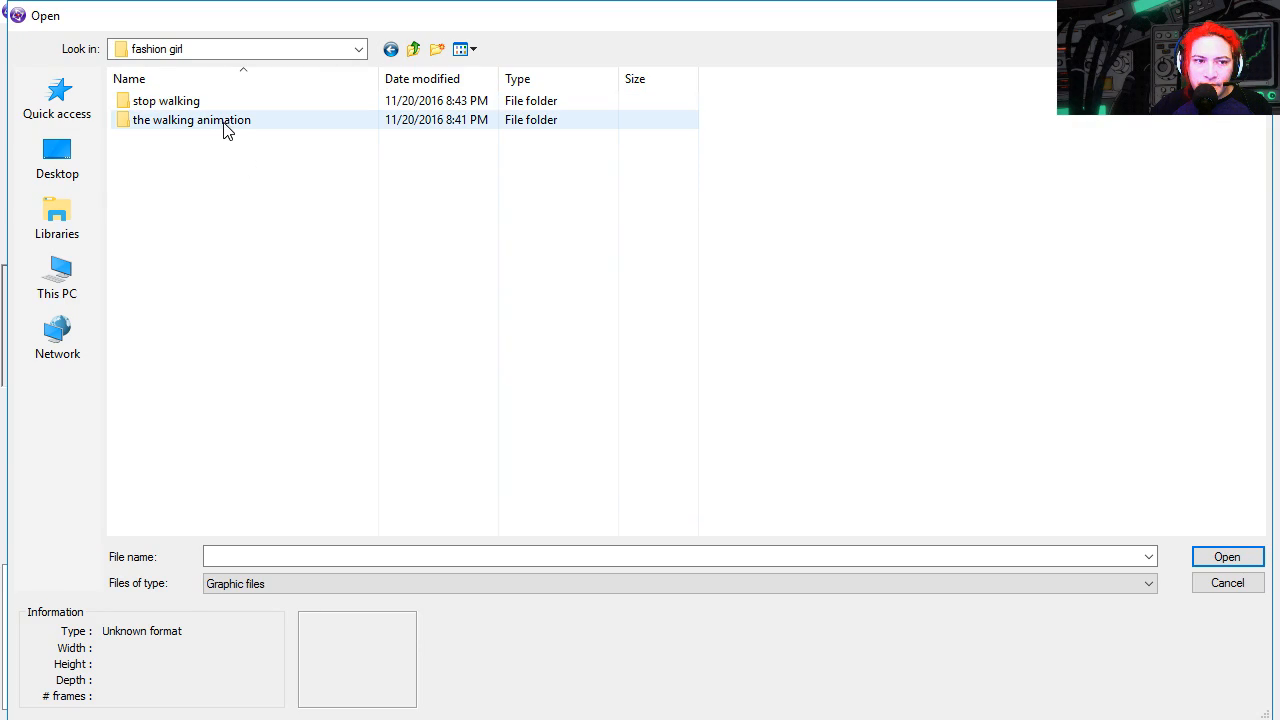
{"action": "double_click", "coordinate": [191, 119]}
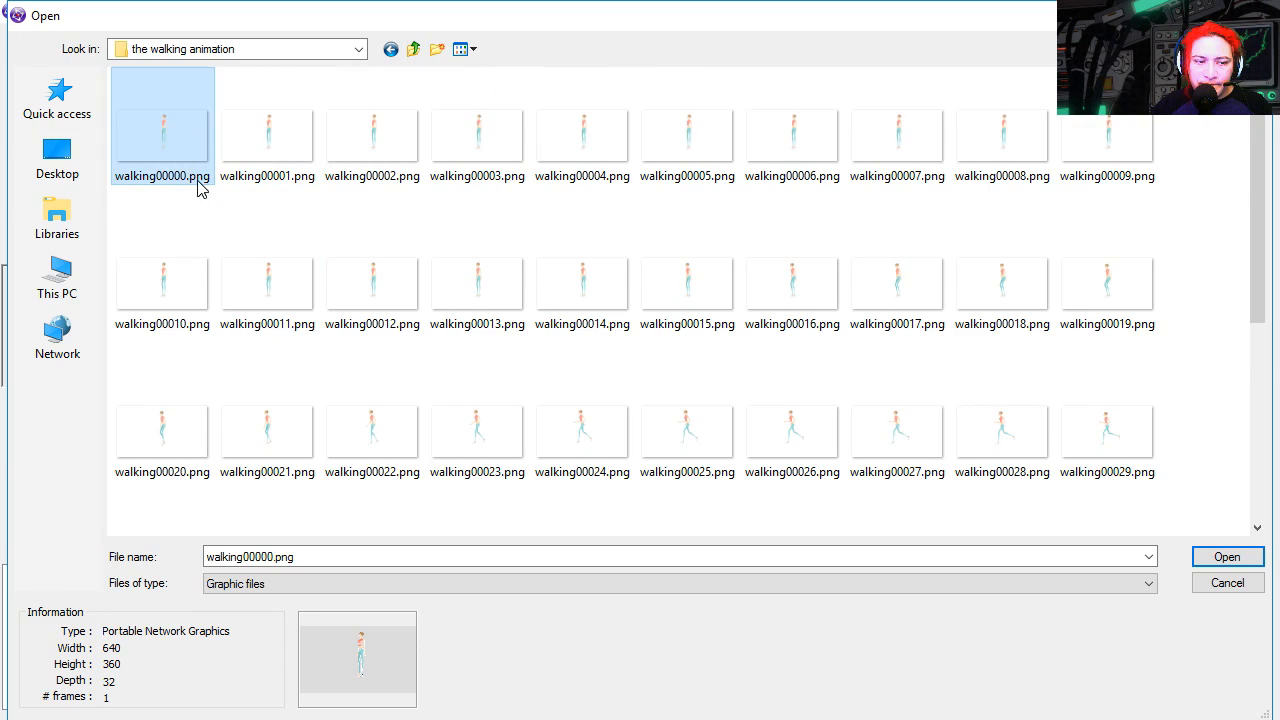
{"action": "left_click", "coordinate": [1227, 556]}
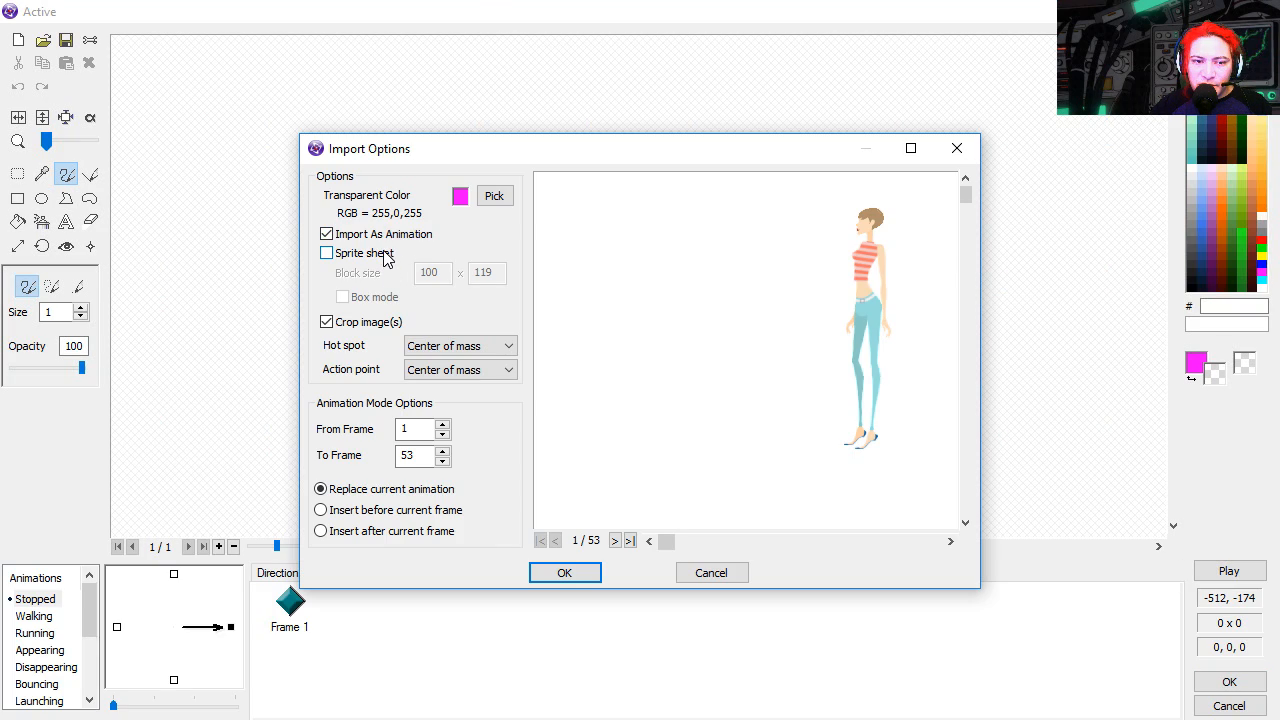
{"action": "left_click", "coordinate": [326, 233]}
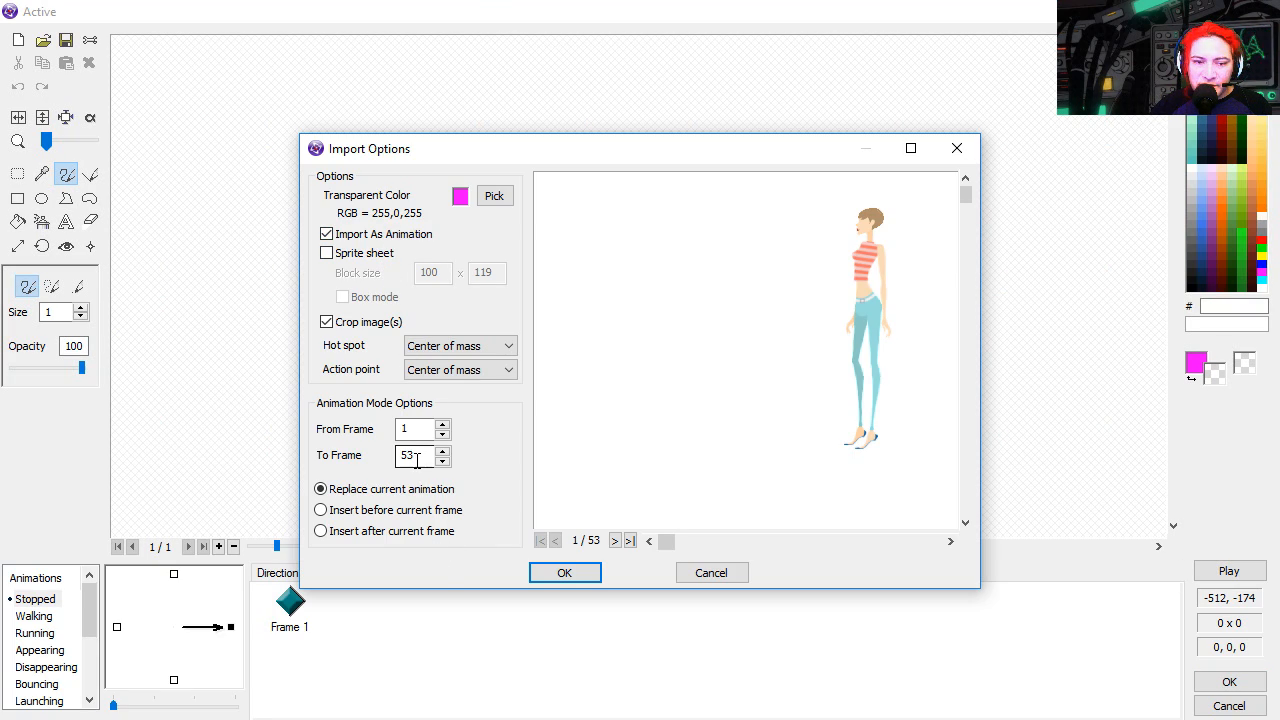
{"action": "left_click", "coordinate": [564, 572]}
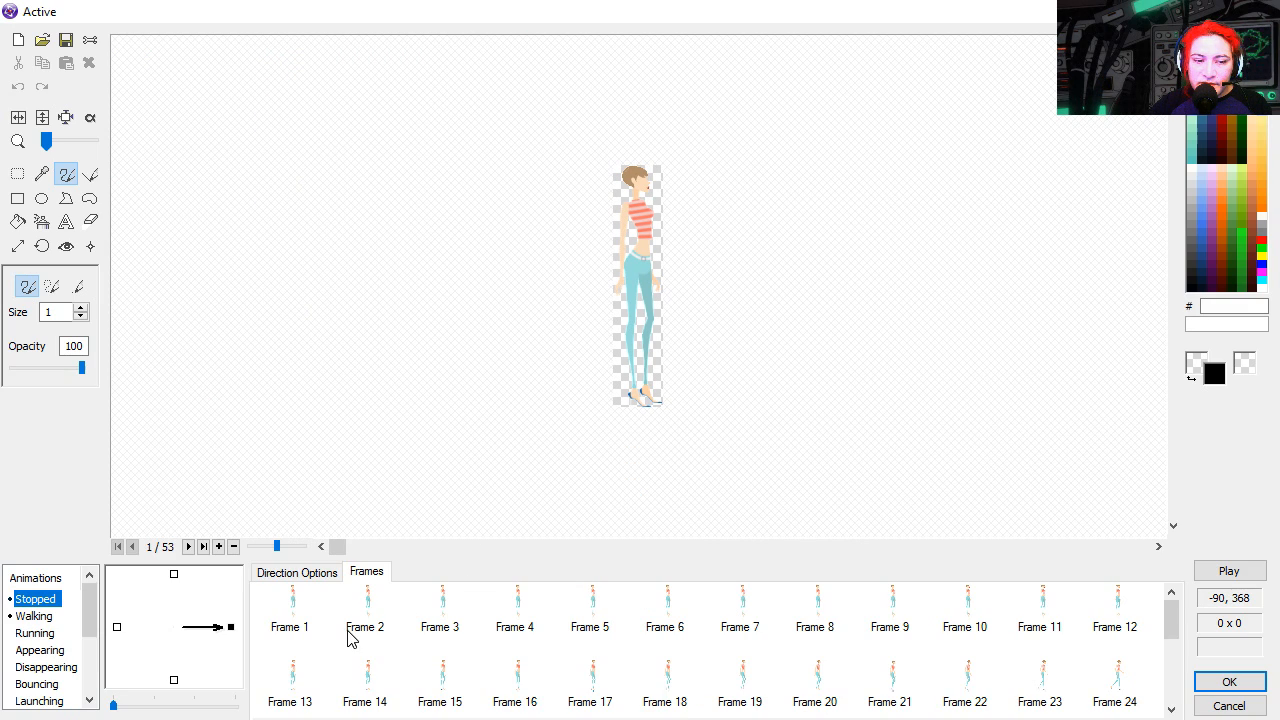
Flip the left-facing direction's frame horizontally.
{"action": "scroll", "scroll_direction": "down", "scroll_amount": 3}
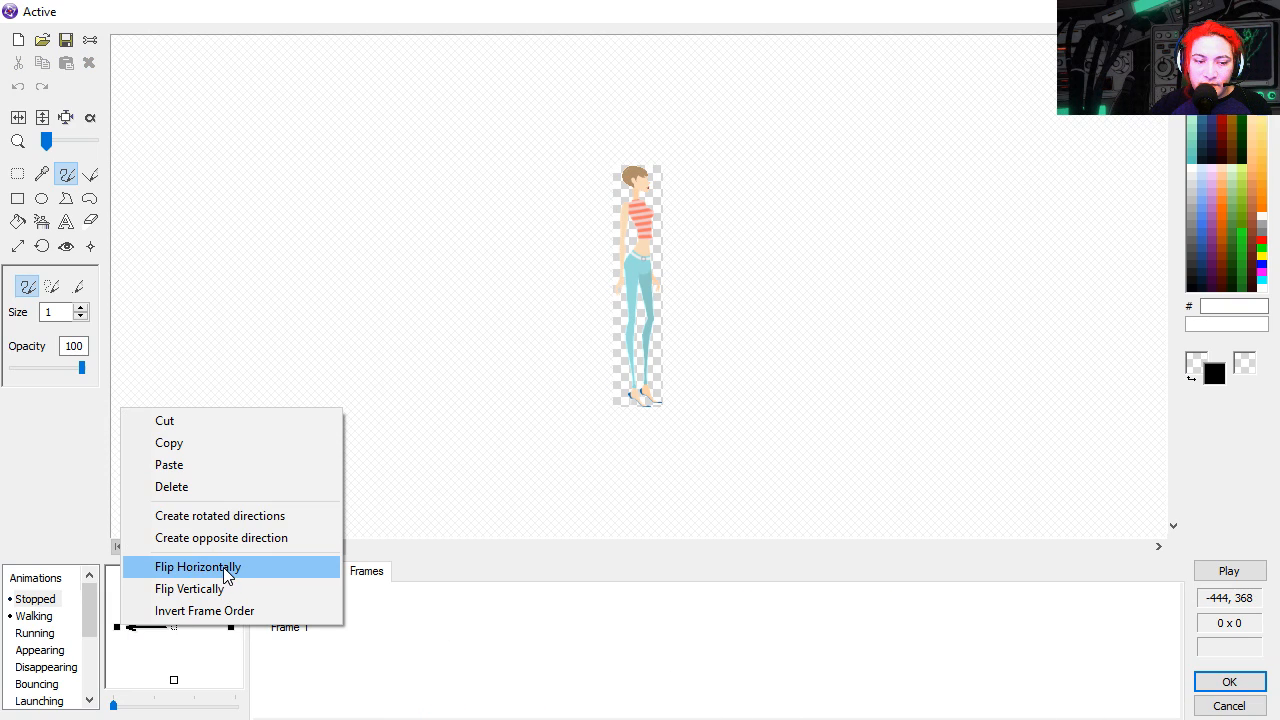
{"action": "left_click", "coordinate": [197, 566]}
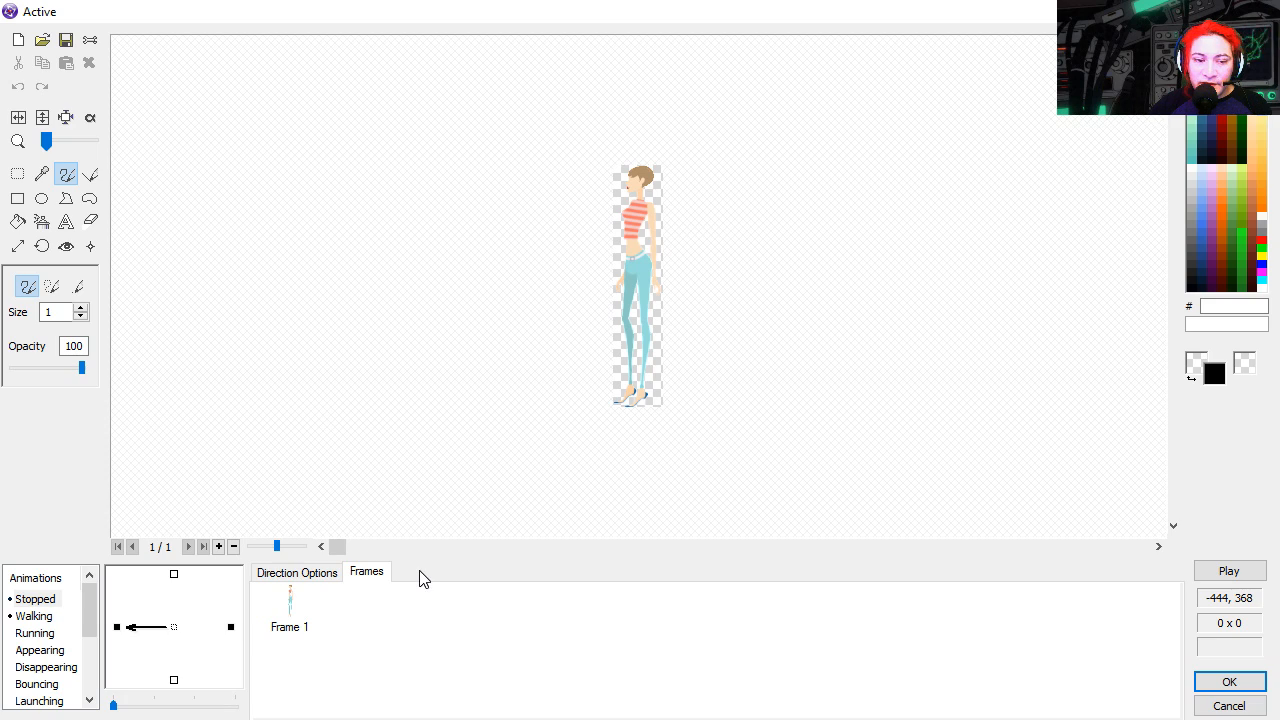
{"action": "left_click", "coordinate": [33, 615]}
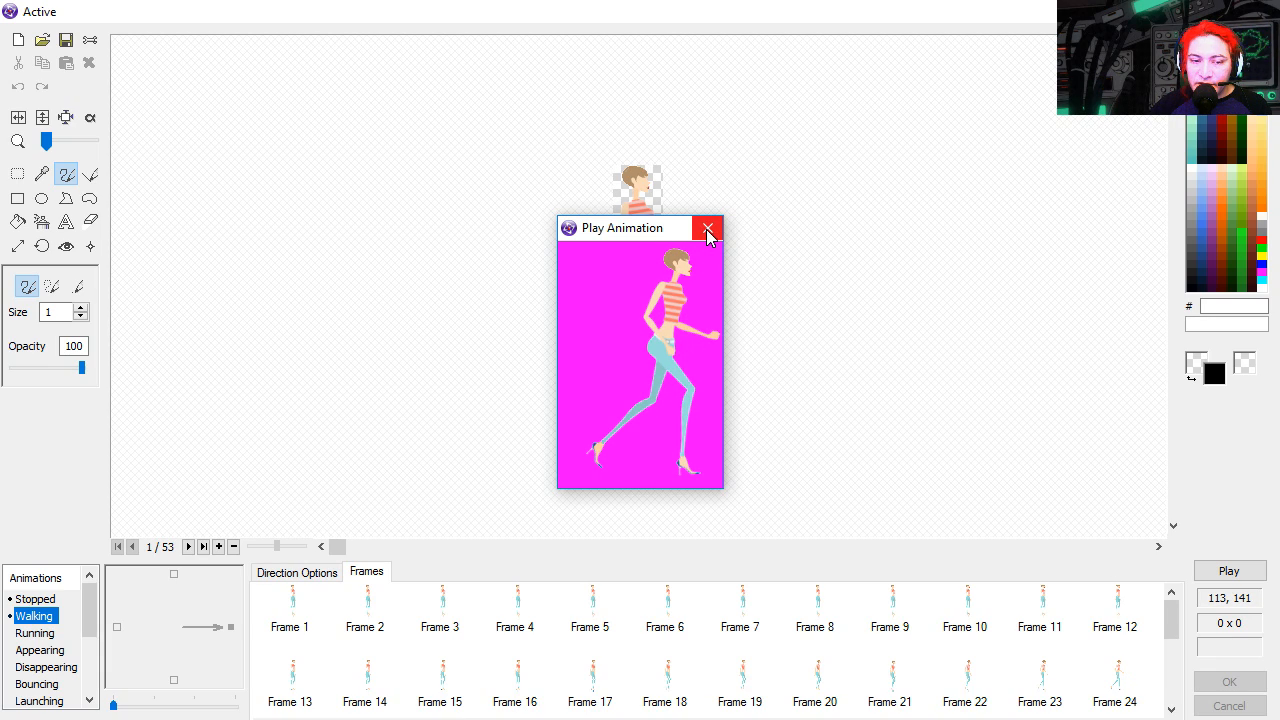
Loop the Walking animation, change Back to frame 27, and preview the result.
{"action": "left_click", "coordinate": [707, 228]}
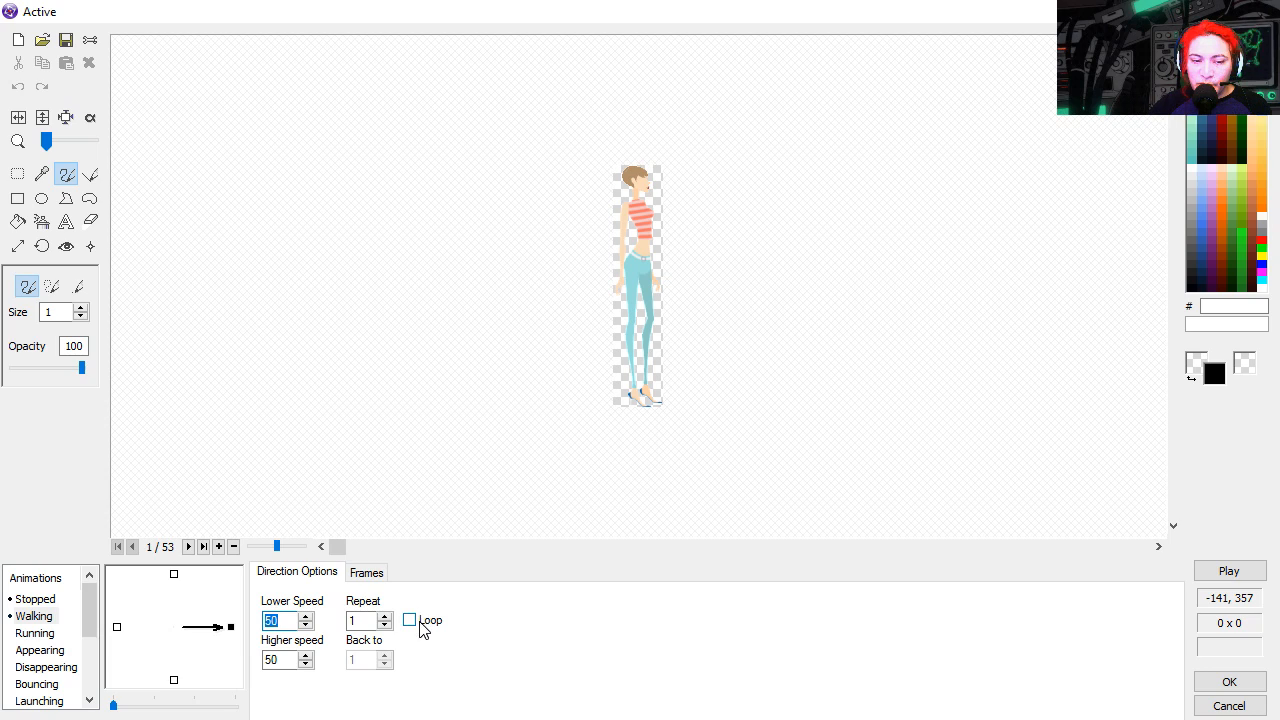
{"action": "left_click", "coordinate": [366, 571]}
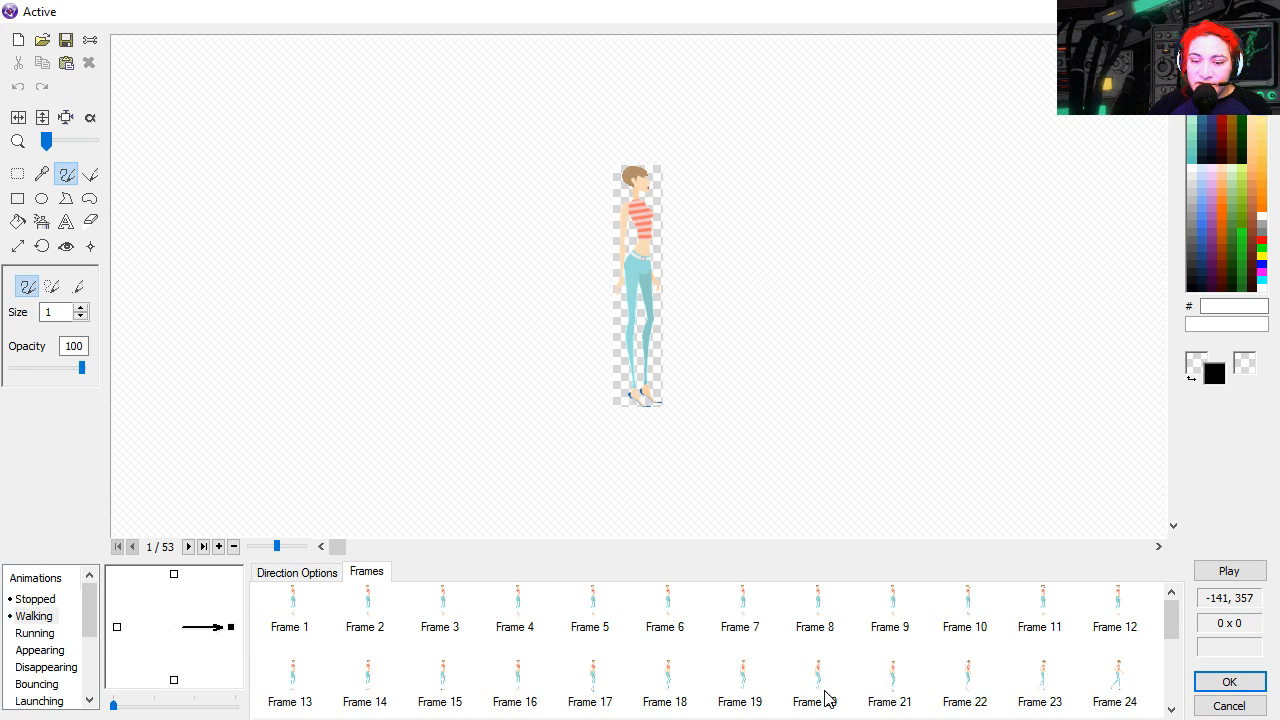
{"action": "left_click", "coordinate": [1229, 570]}
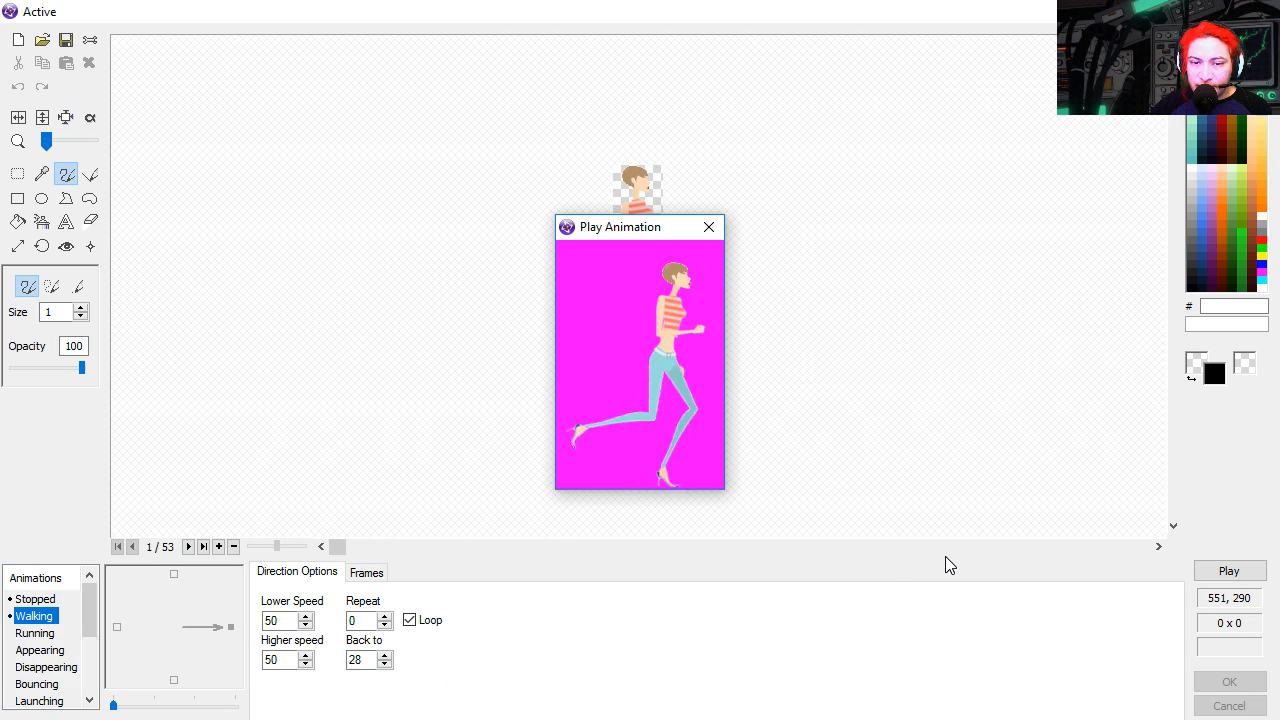
{"action": "left_click", "coordinate": [709, 227]}
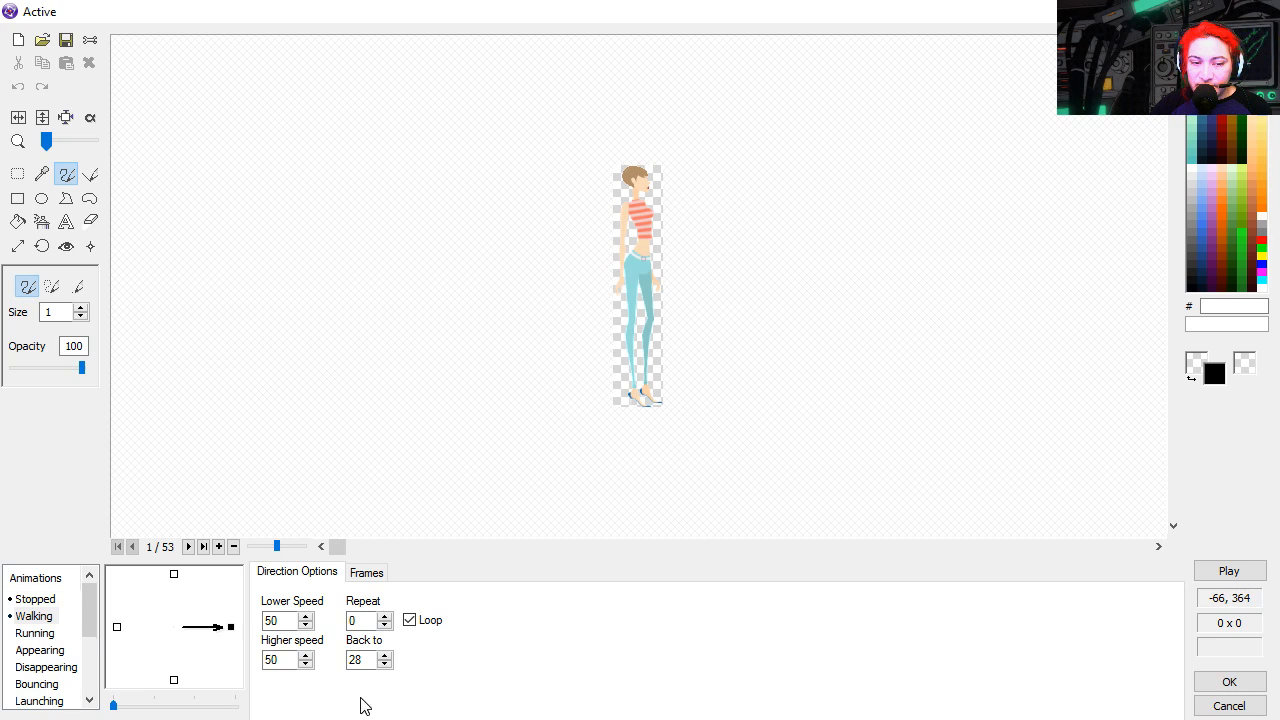
{"action": "left_click", "coordinate": [362, 660]}
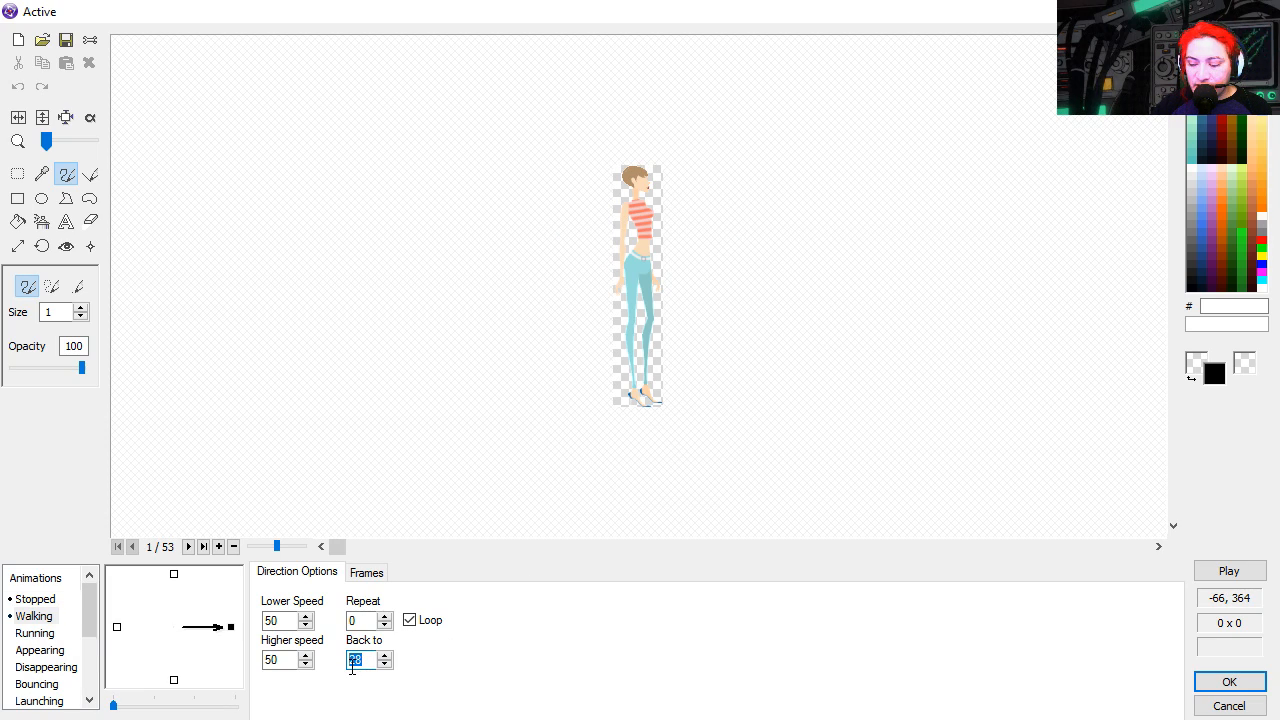
{"action": "left_click", "coordinate": [1229, 570]}
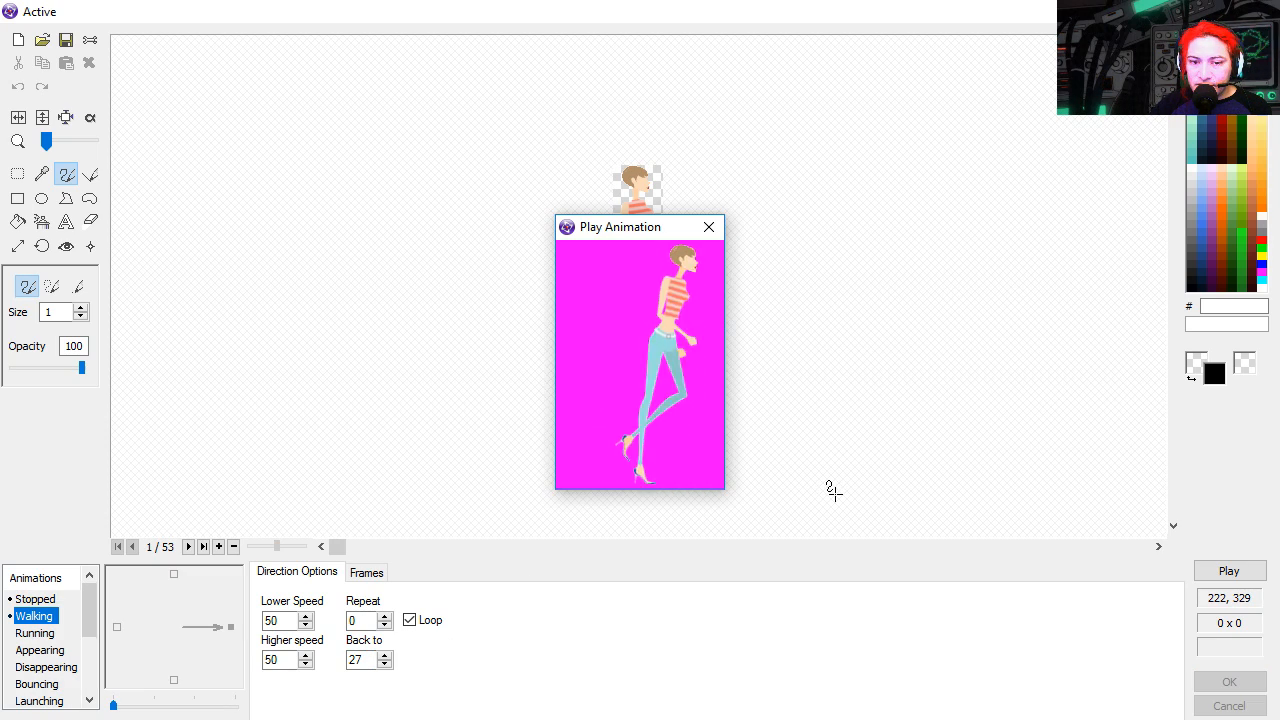
{"action": "left_click", "coordinate": [708, 226]}
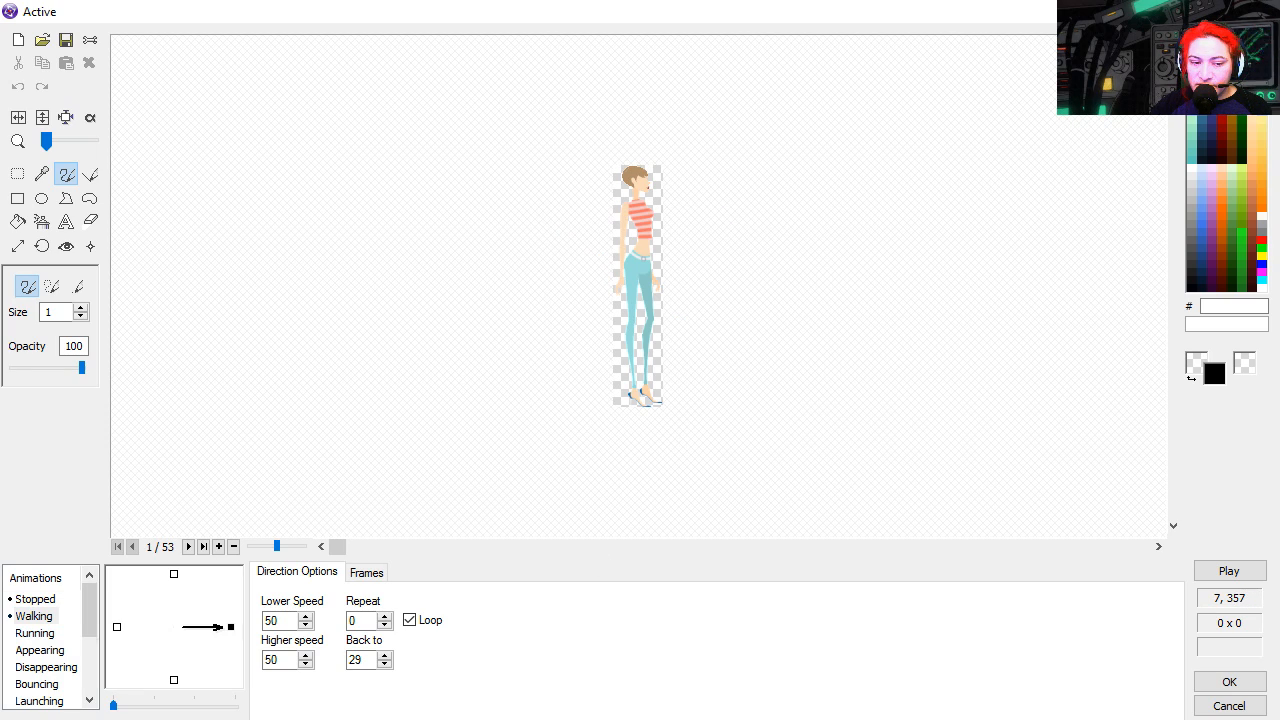
{"action": "left_click", "coordinate": [384, 664]}
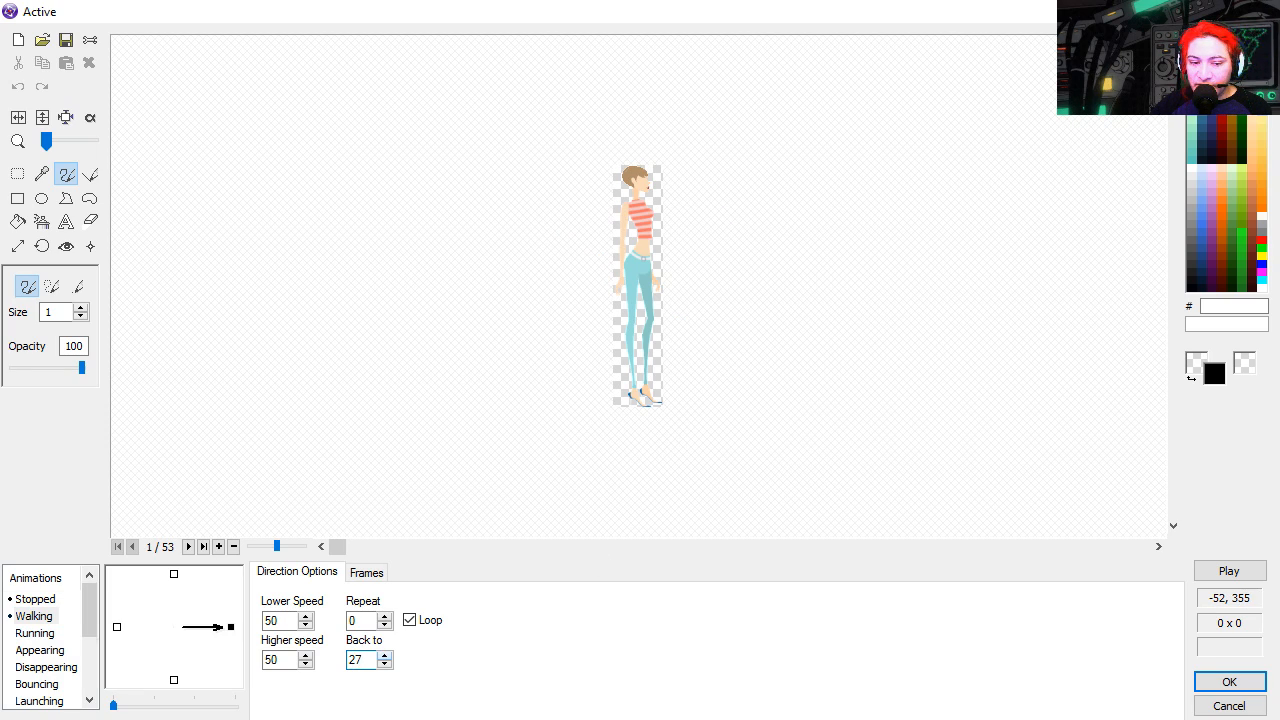
{"action": "left_click", "coordinate": [1229, 570]}
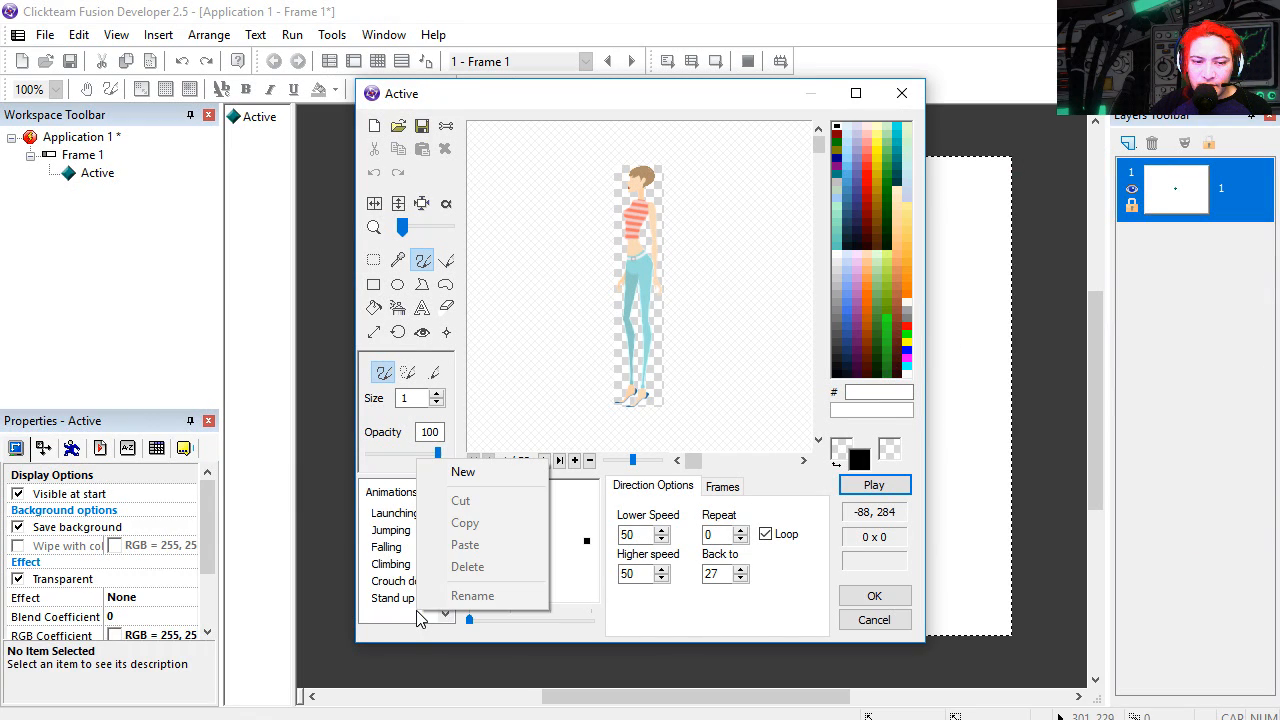
Add a 'stop walking' animation to the girl and import its images from the stop walking folder.
{"action": "left_click", "coordinate": [462, 471]}
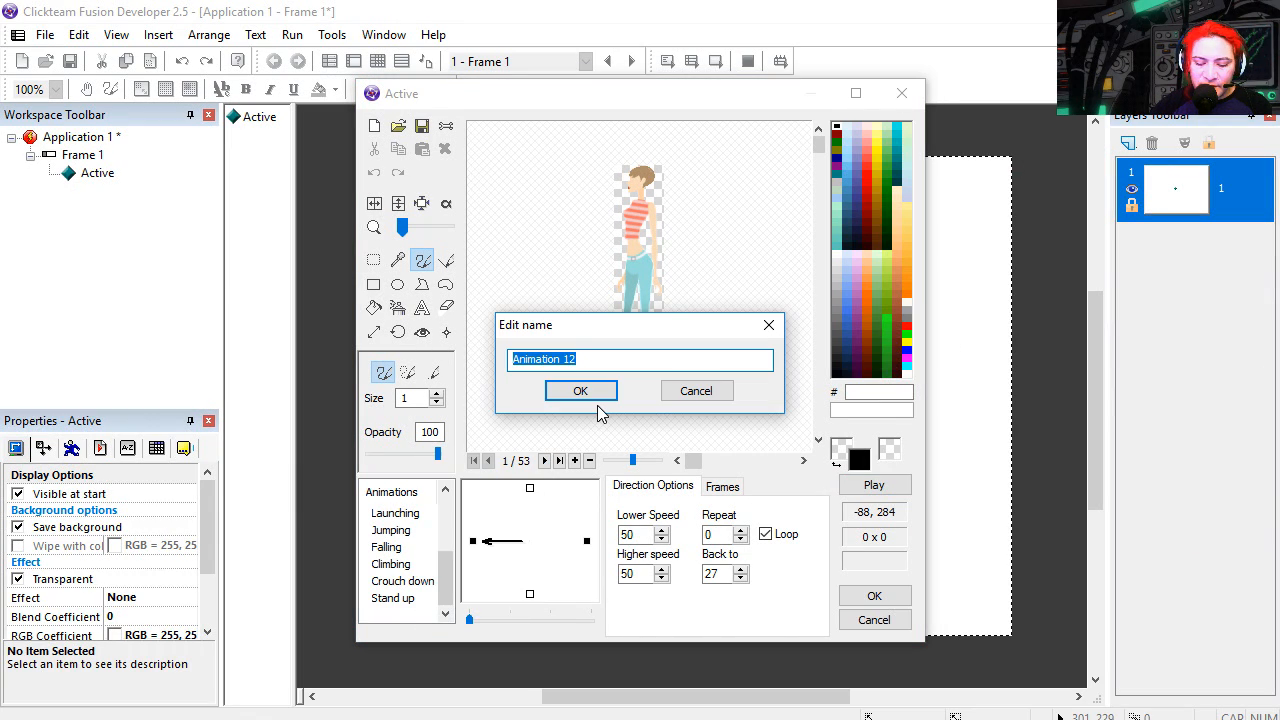
{"action": "type", "text": "stop"}
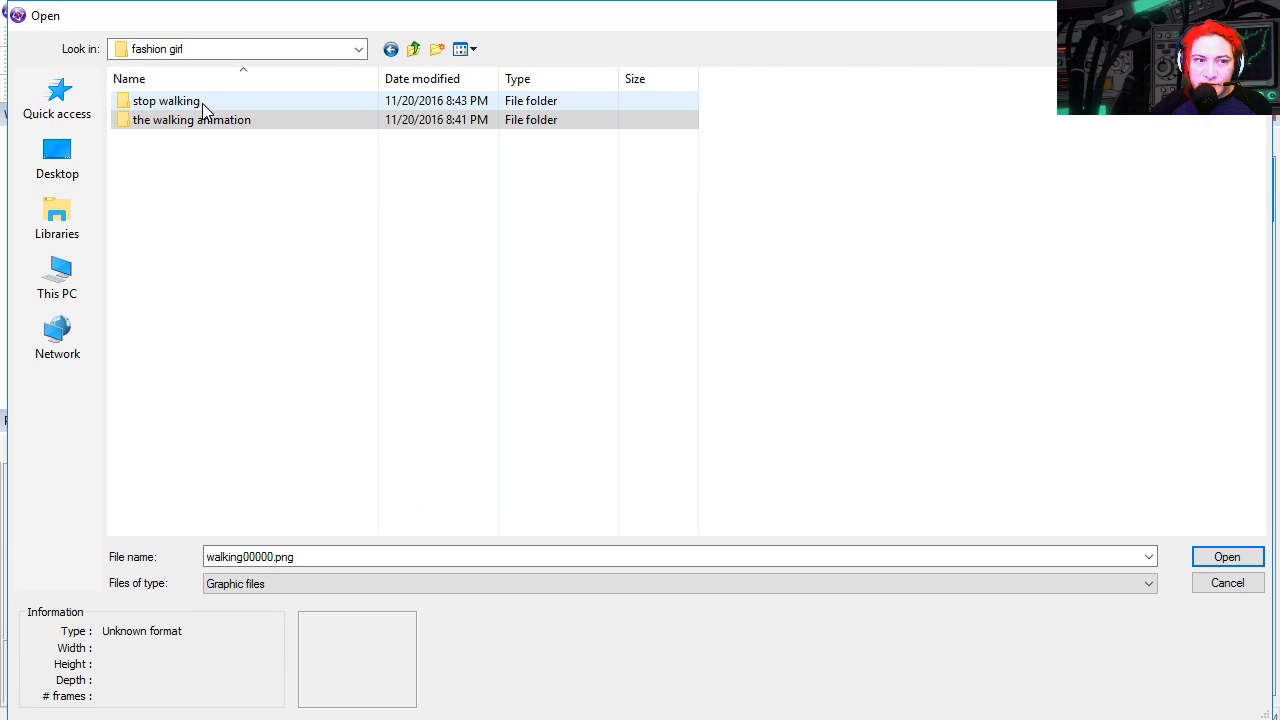
{"action": "left_click", "coordinate": [166, 100]}
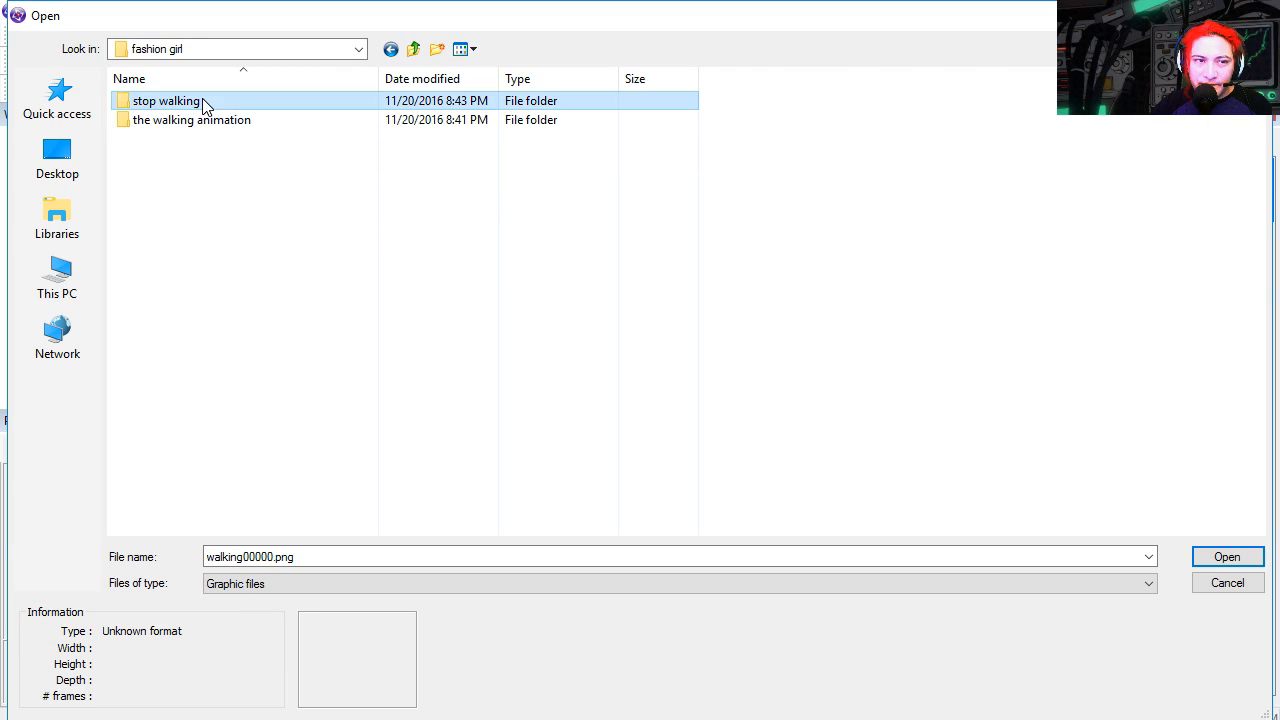
{"action": "left_click", "coordinate": [1227, 556]}
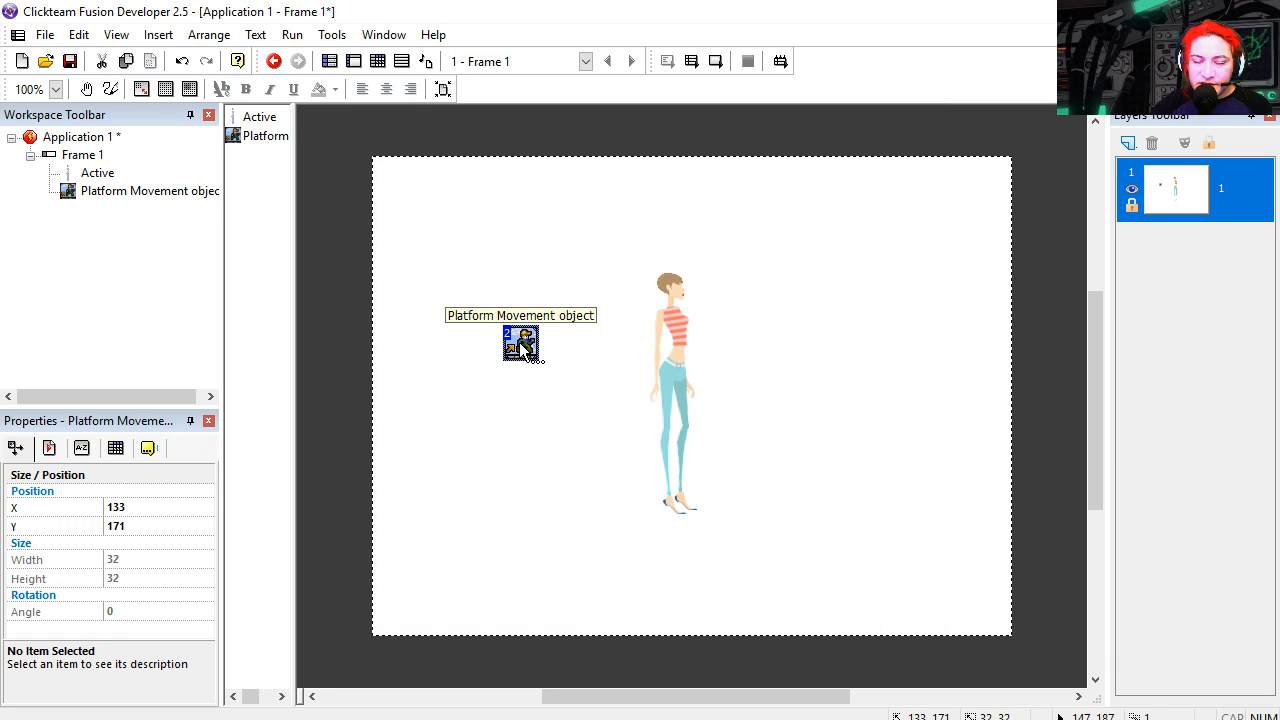
Review the Platform Movement object's setup variables and confirm with Ok.
{"action": "double_click", "coordinate": [520, 345]}
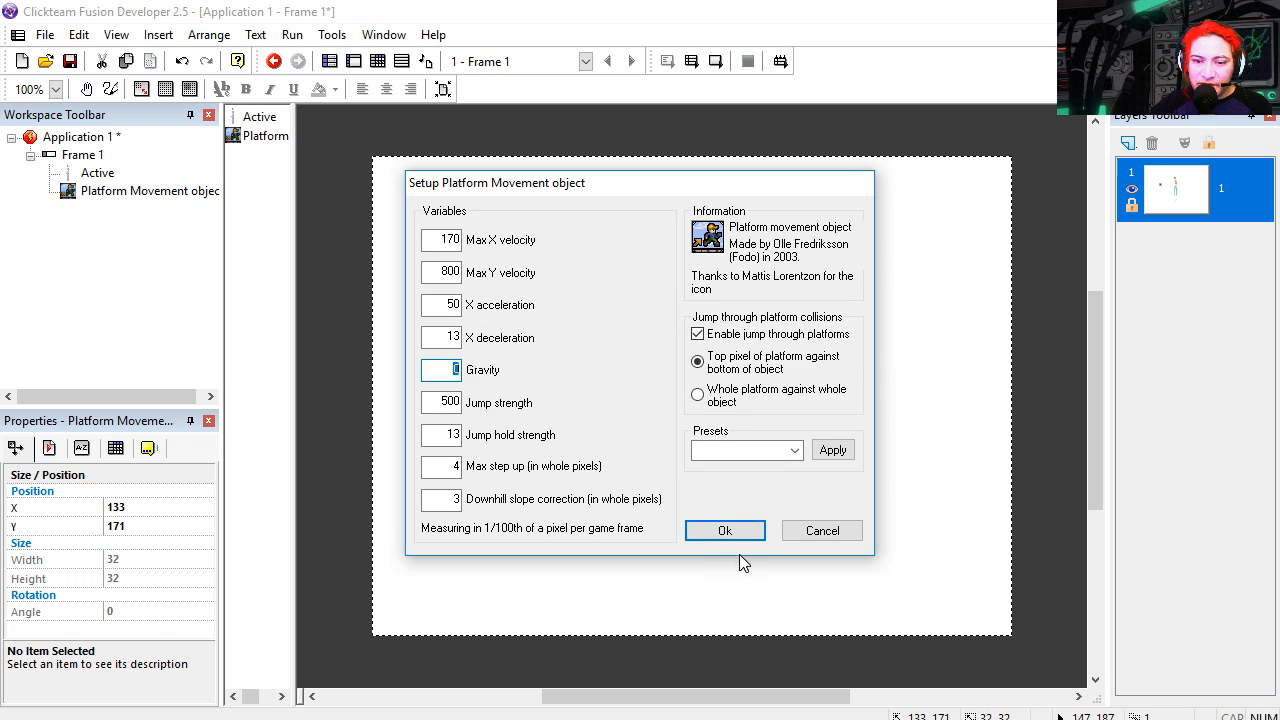
{"action": "left_click", "coordinate": [725, 530]}
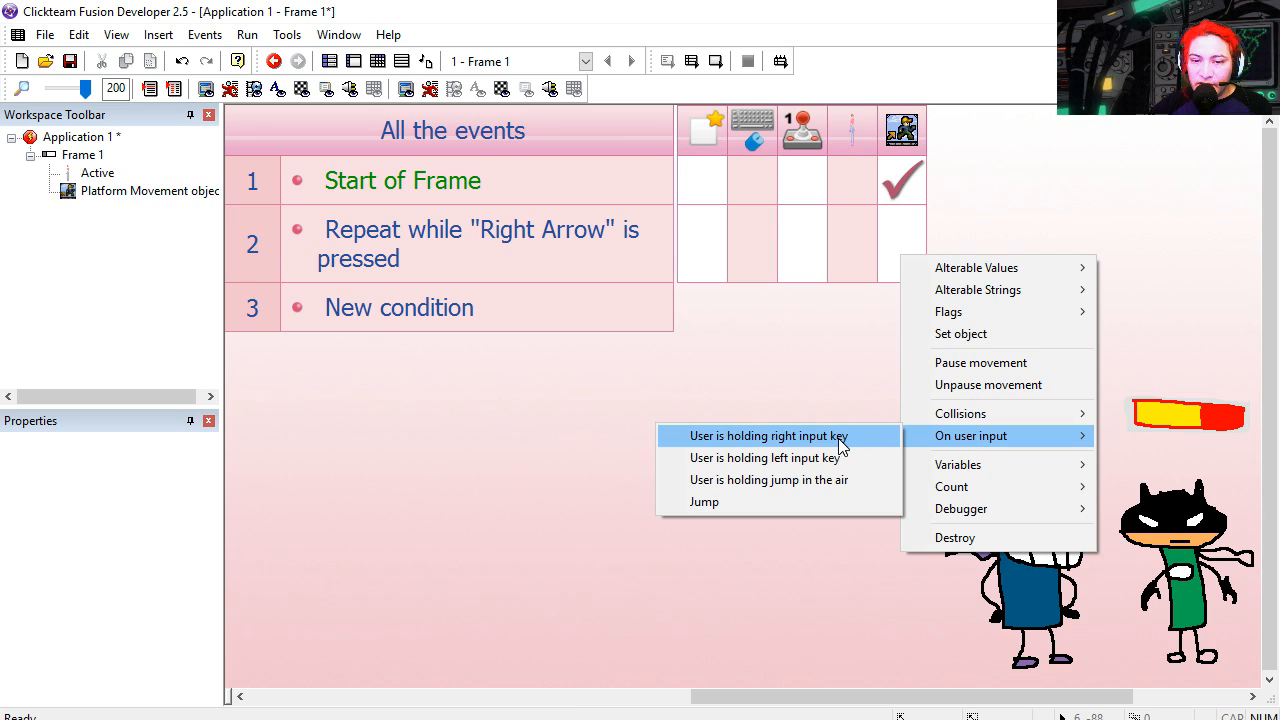
Make Right Arrow hold the platform's right input, and add a Left Arrow event facing the girl left.
{"action": "left_click", "coordinate": [767, 435]}
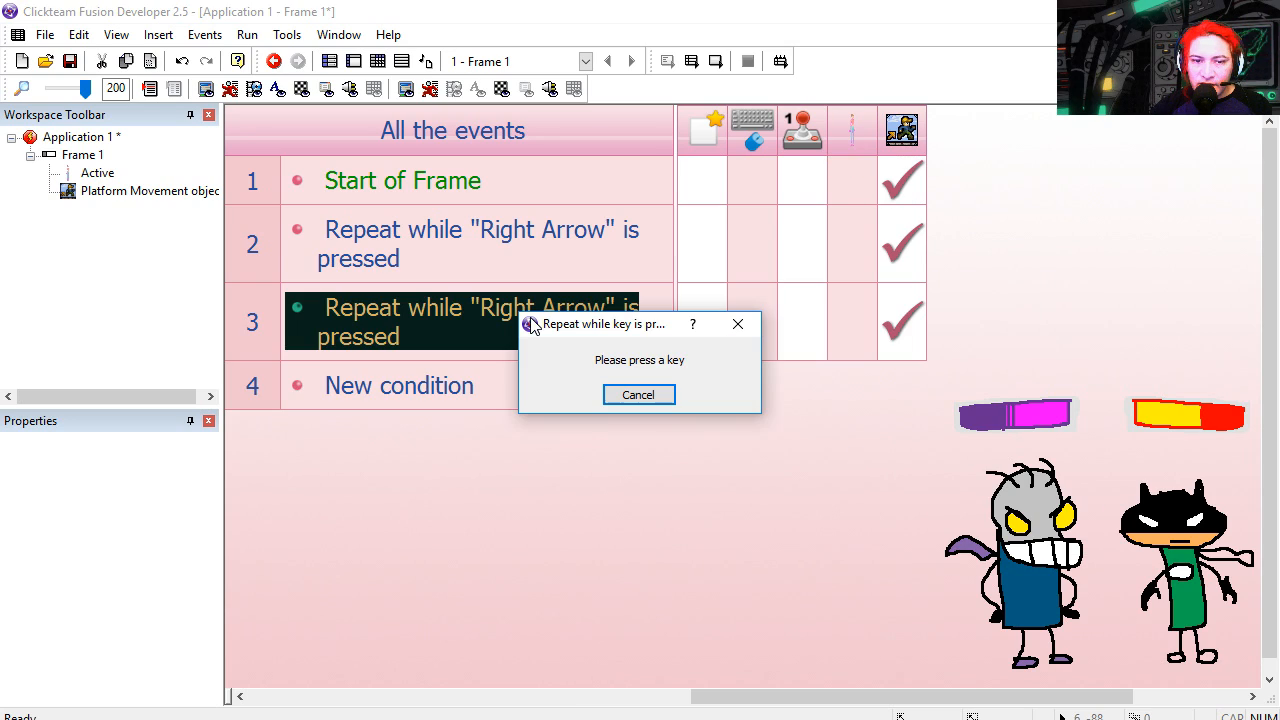
{"action": "key", "text": "Left"}
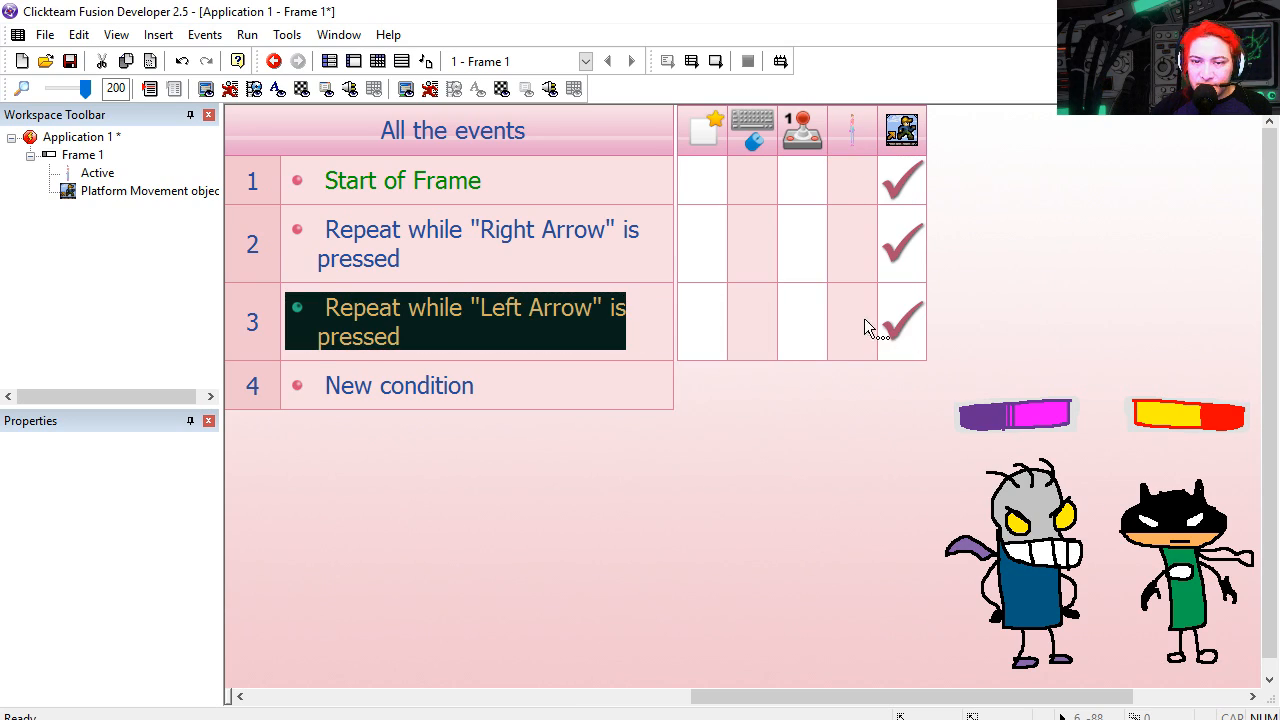
{"action": "right_click", "coordinate": [900, 320]}
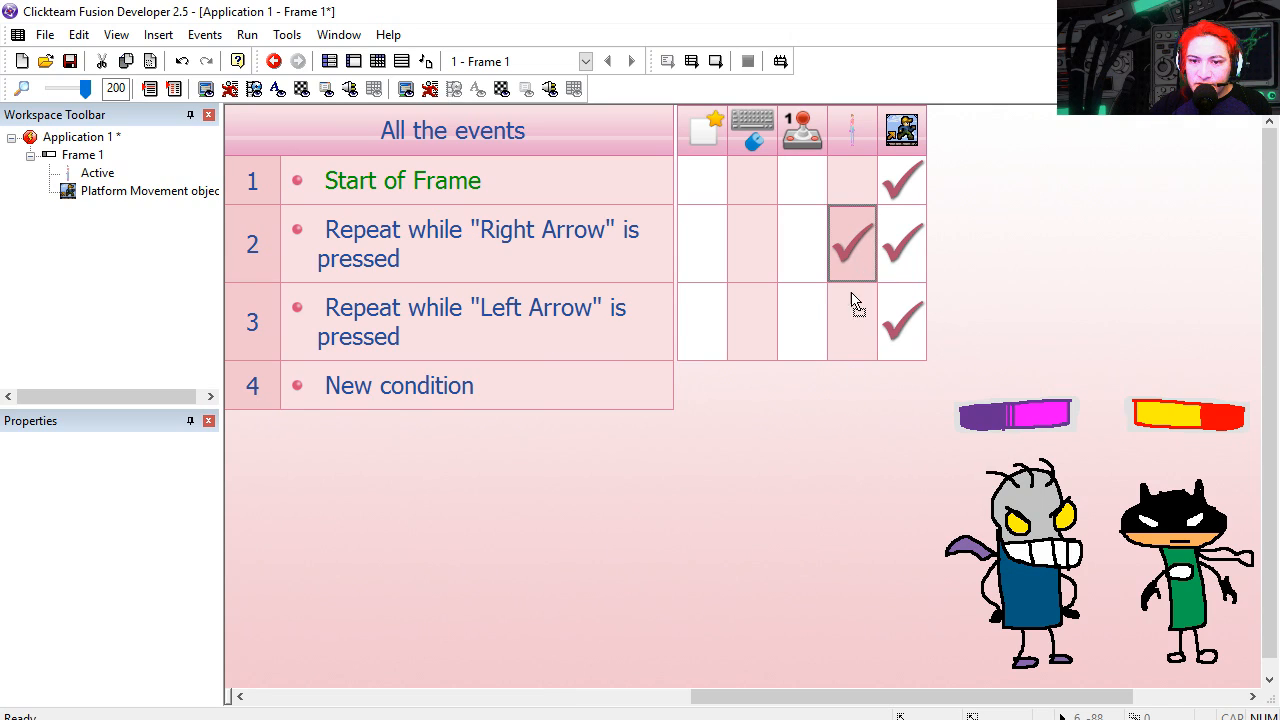
{"action": "left_click", "coordinate": [852, 321]}
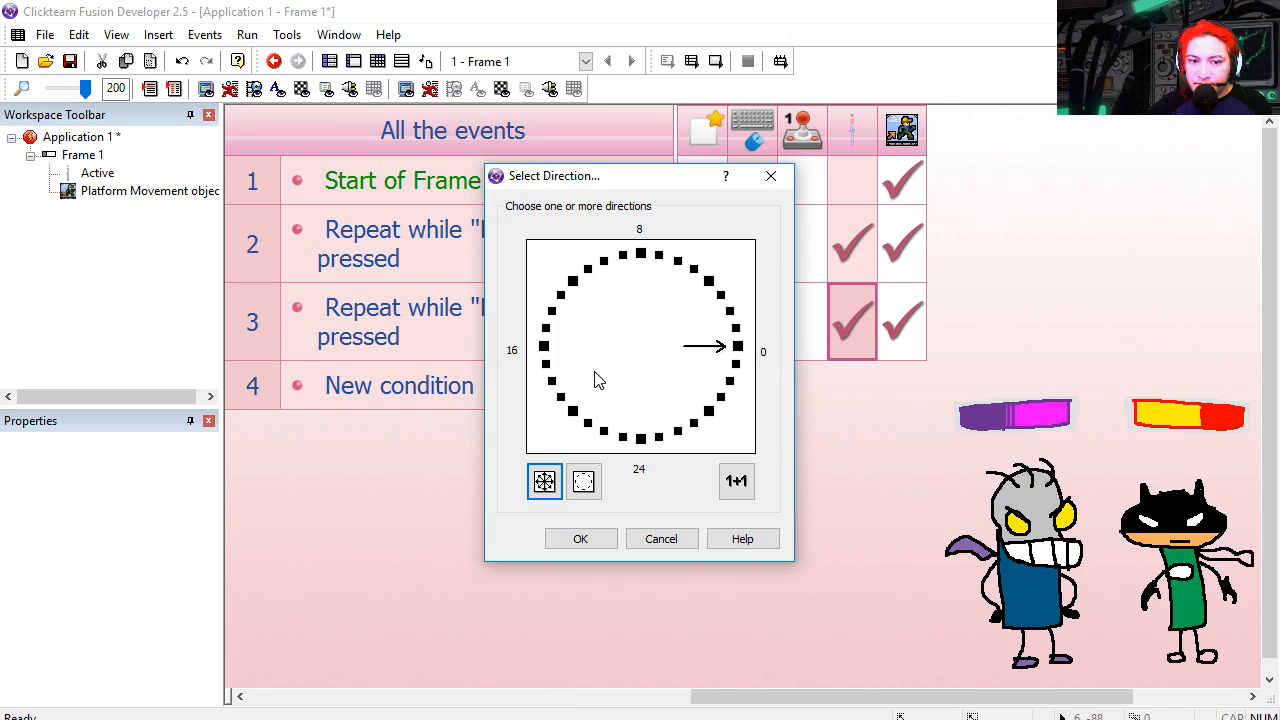
{"action": "left_click", "coordinate": [580, 538]}
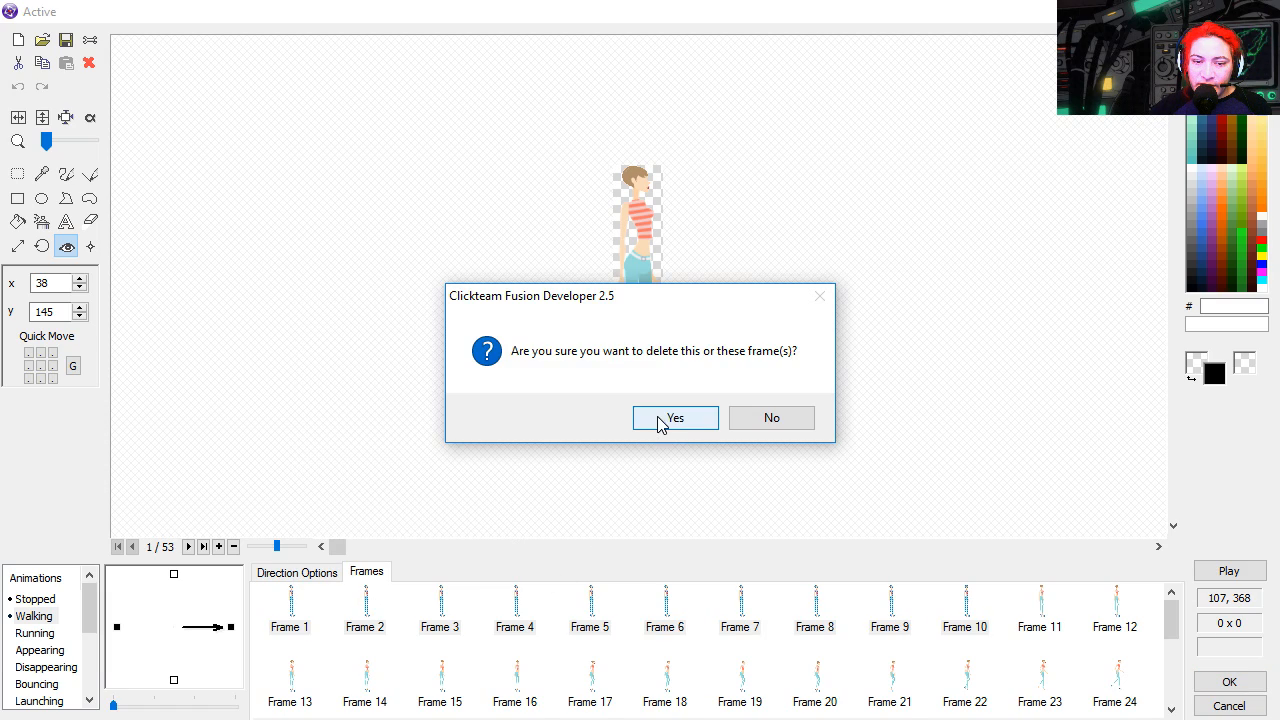
Delete the unwanted Walking frames down to 35 and loop back to frame 17.
{"action": "left_click", "coordinate": [674, 417]}
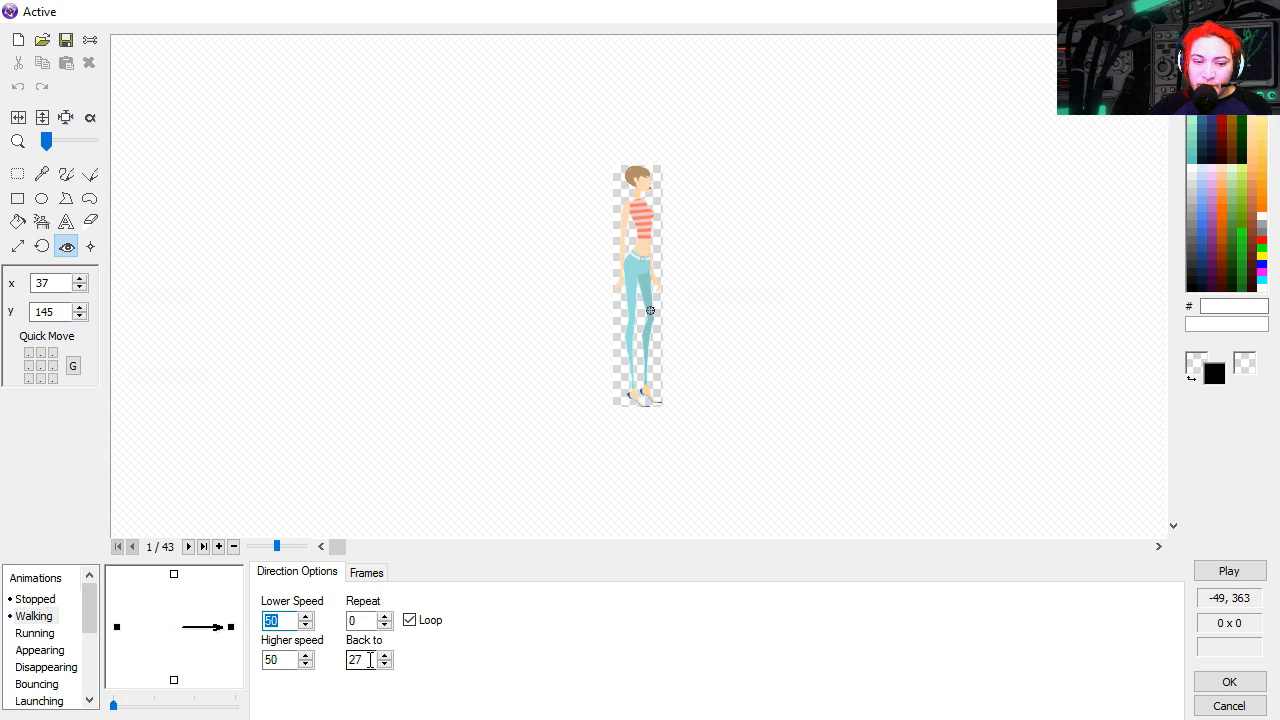
{"action": "right_click", "coordinate": [173, 630]}
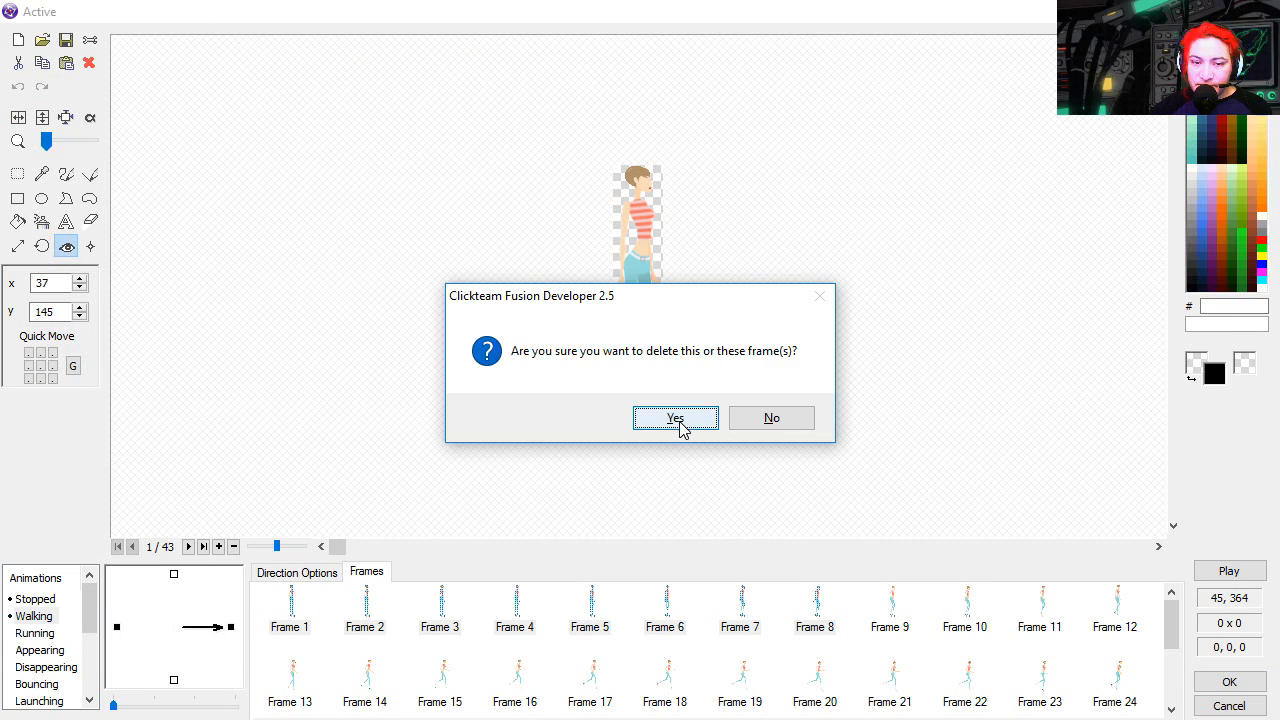
{"action": "left_click", "coordinate": [674, 418]}
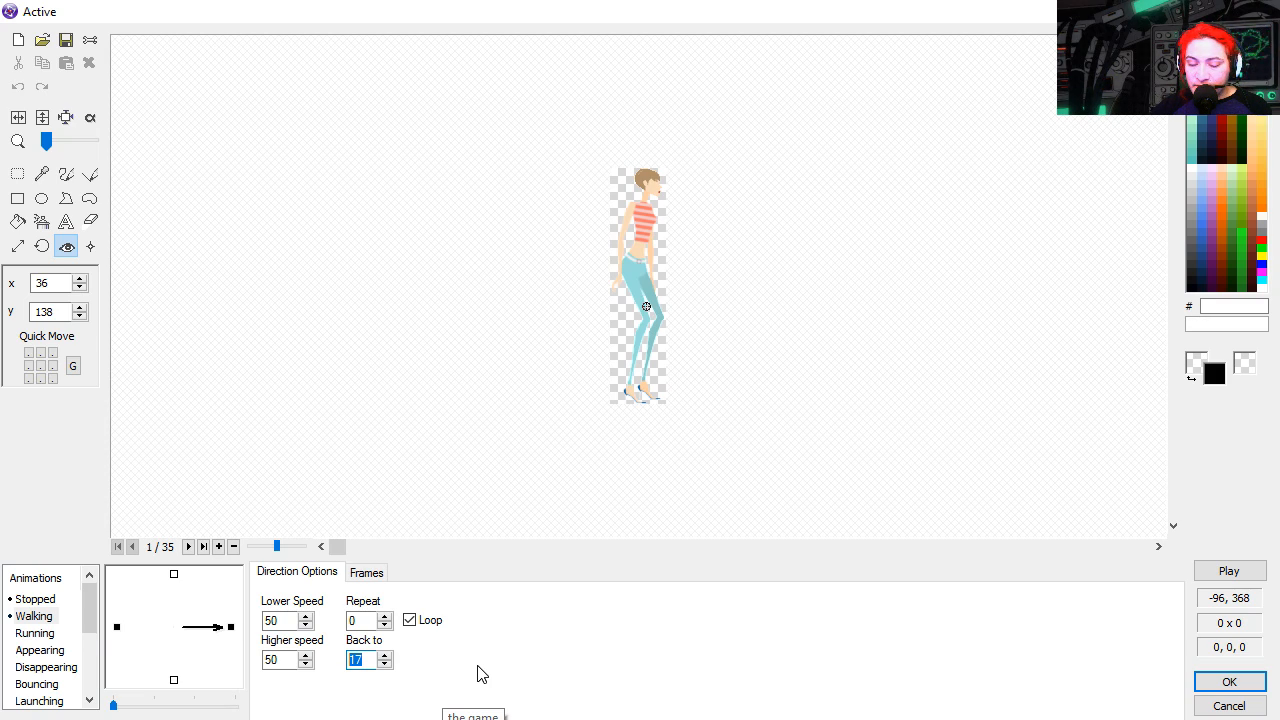
{"action": "left_click", "coordinate": [1229, 570]}
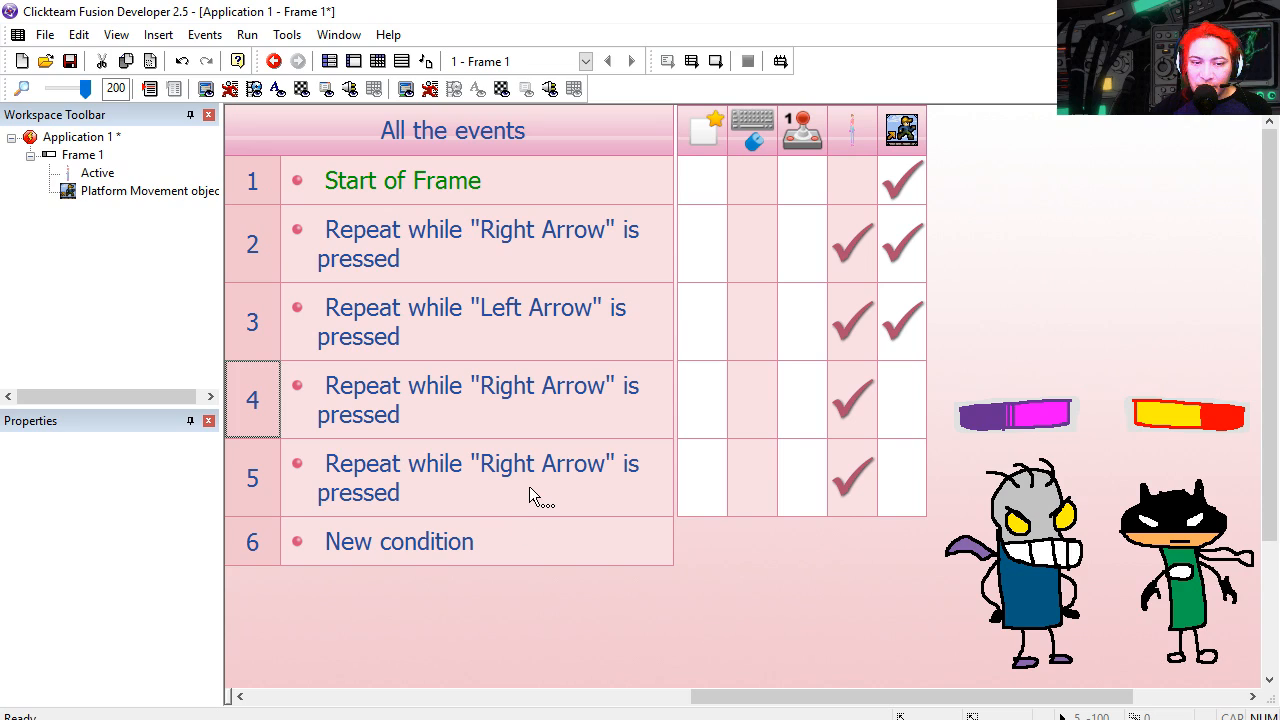
Negate event 5's Right Arrow condition and add a 'Walking animation is playing' condition.
{"action": "right_click", "coordinate": [480, 478]}
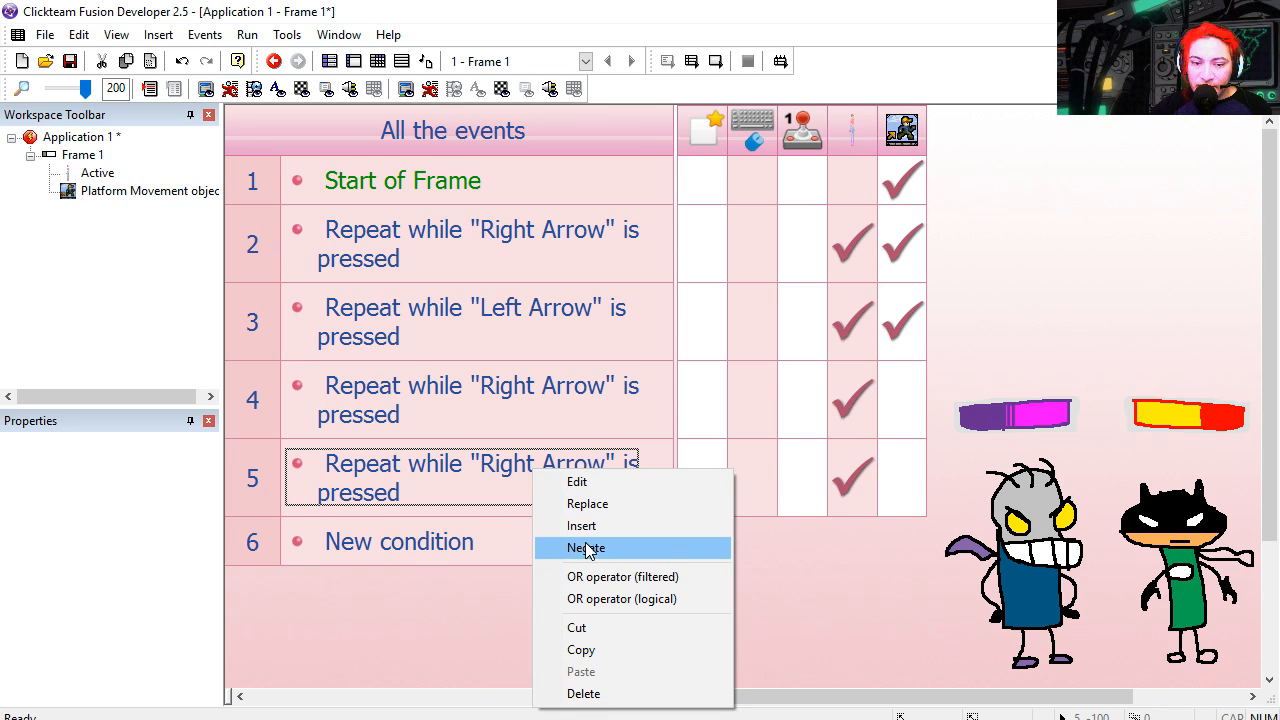
{"action": "left_click", "coordinate": [584, 547]}
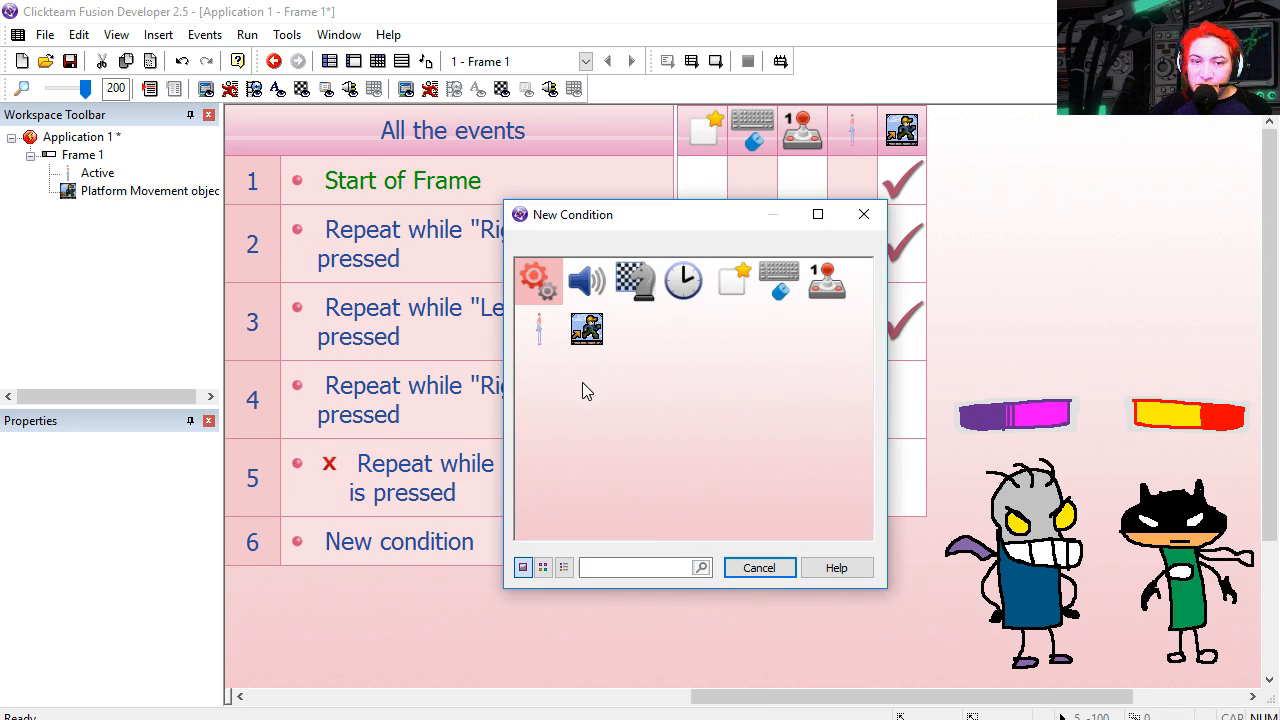
{"action": "left_click", "coordinate": [587, 328]}
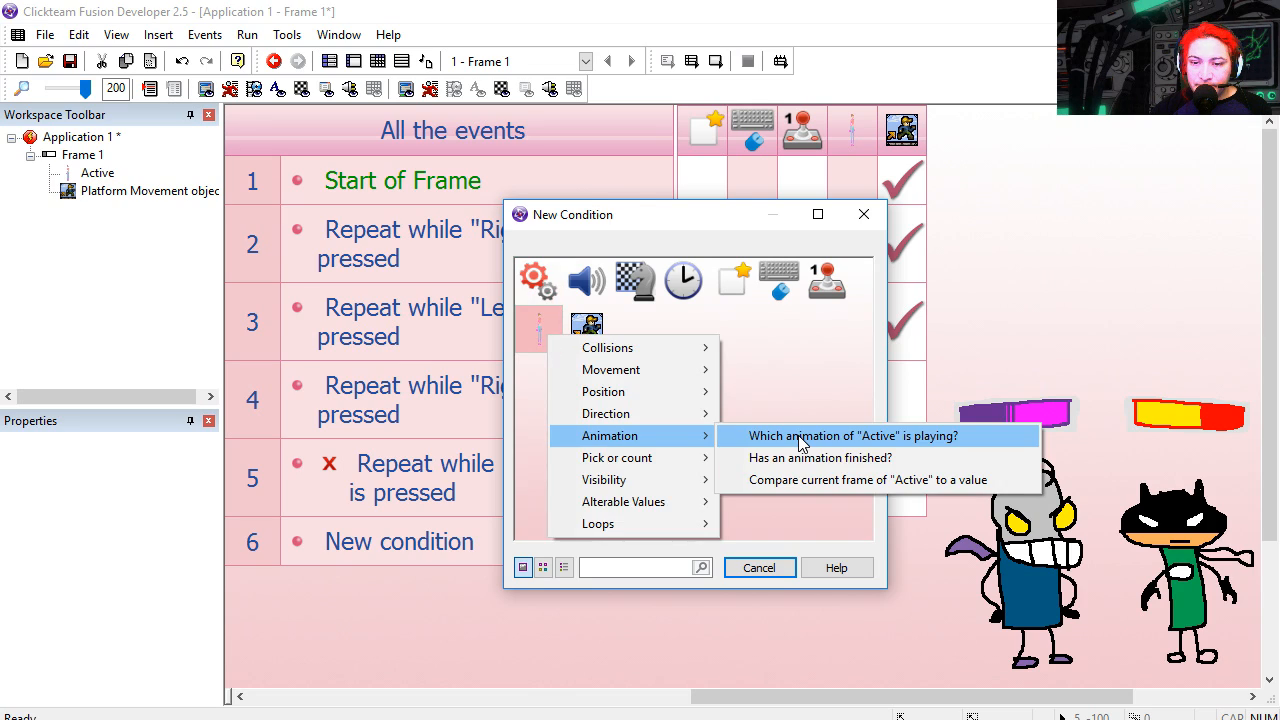
{"action": "left_click", "coordinate": [847, 435]}
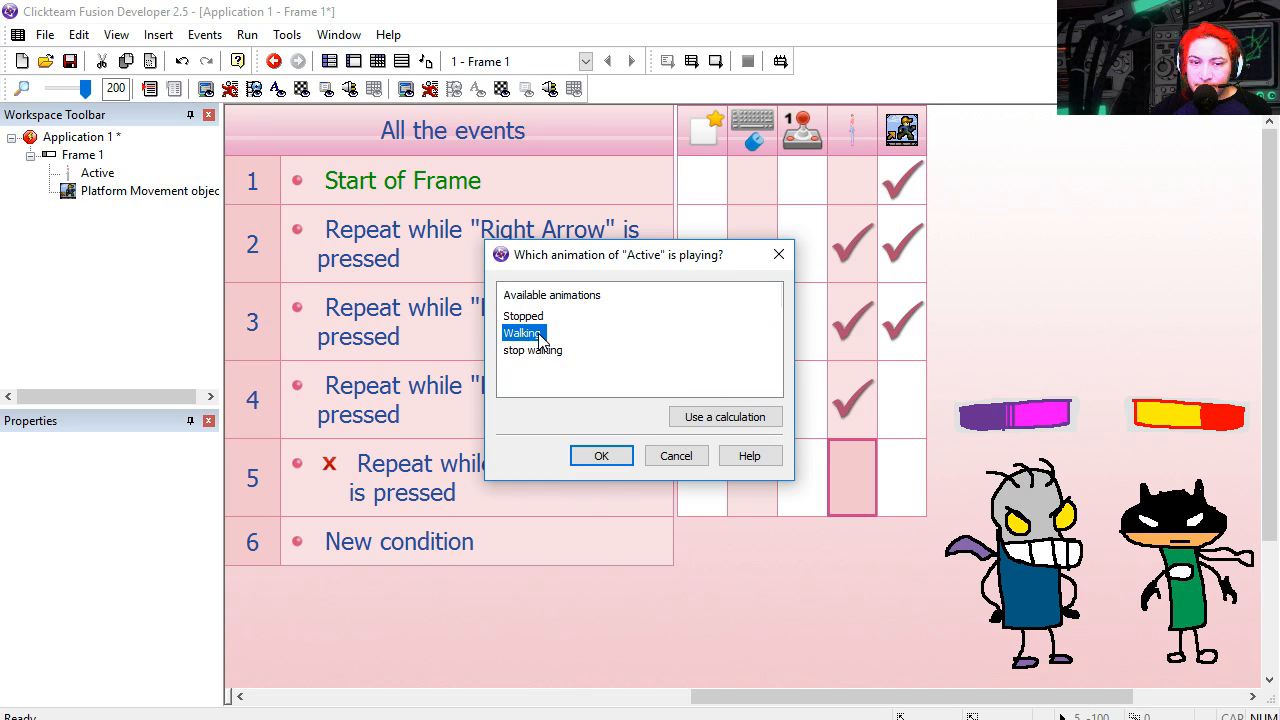
{"action": "left_click", "coordinate": [601, 455]}
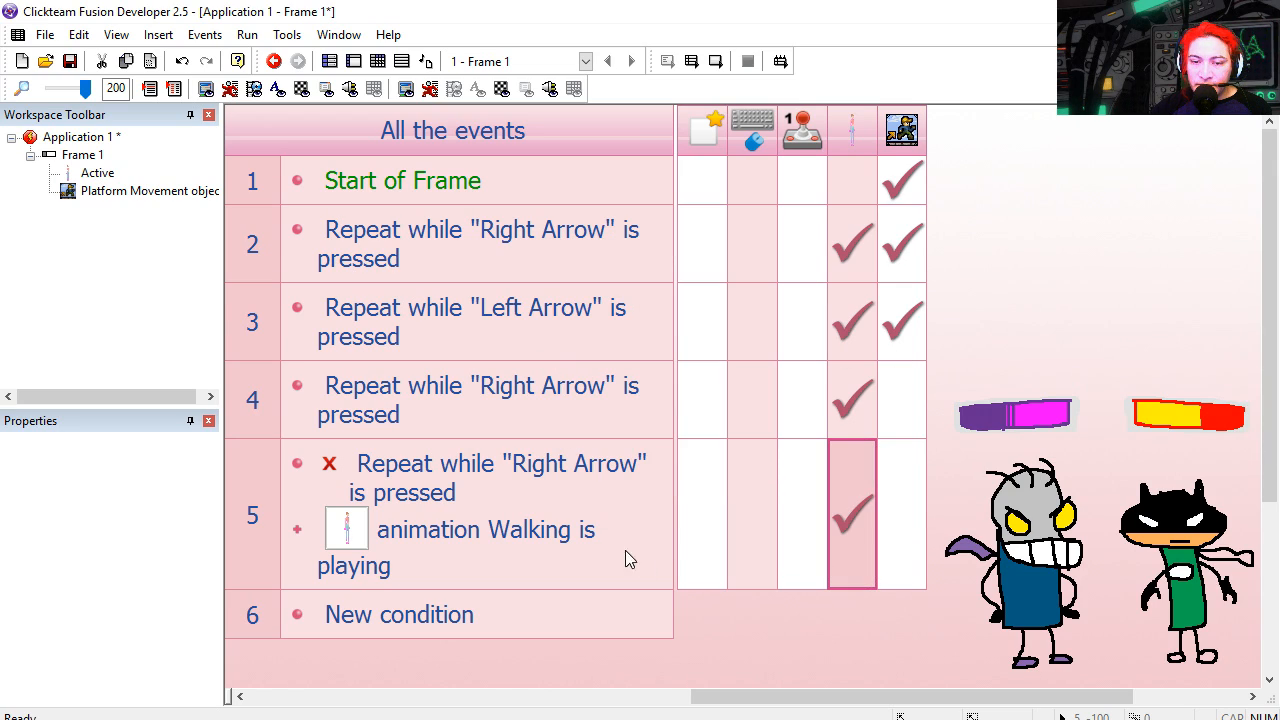
{"action": "left_click", "coordinate": [715, 60]}
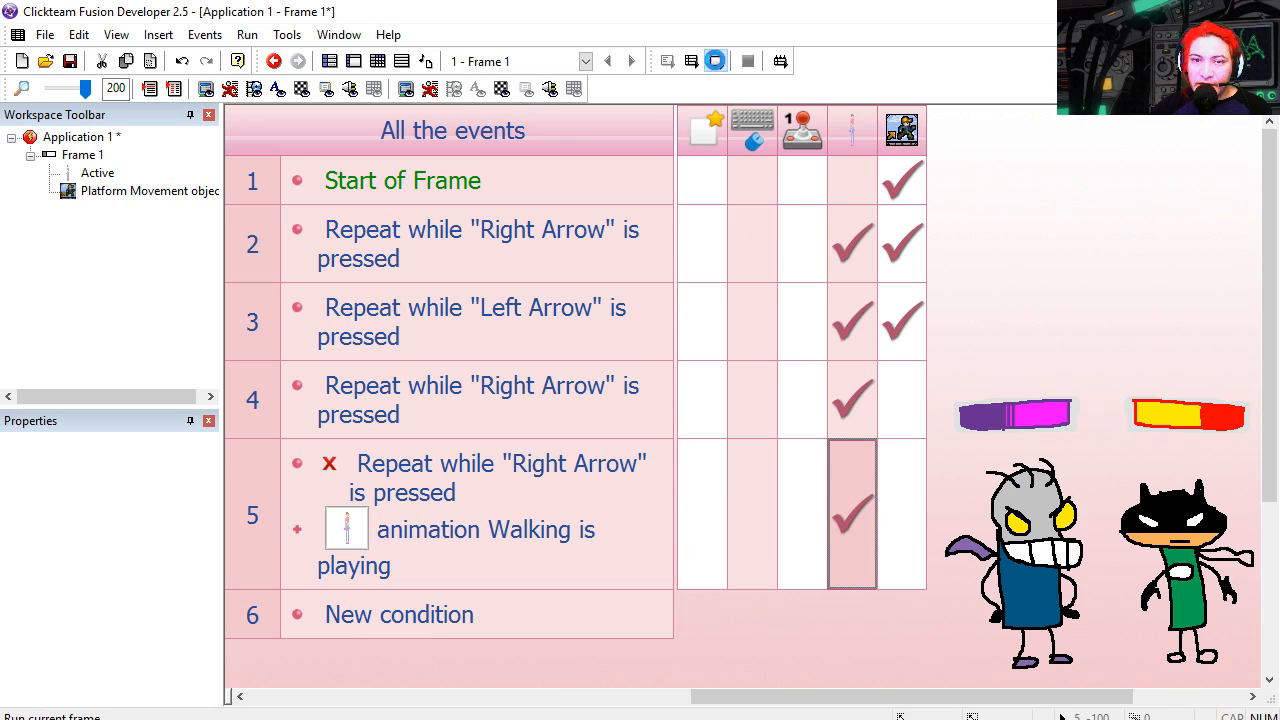
{"action": "left_click", "coordinate": [714, 61]}
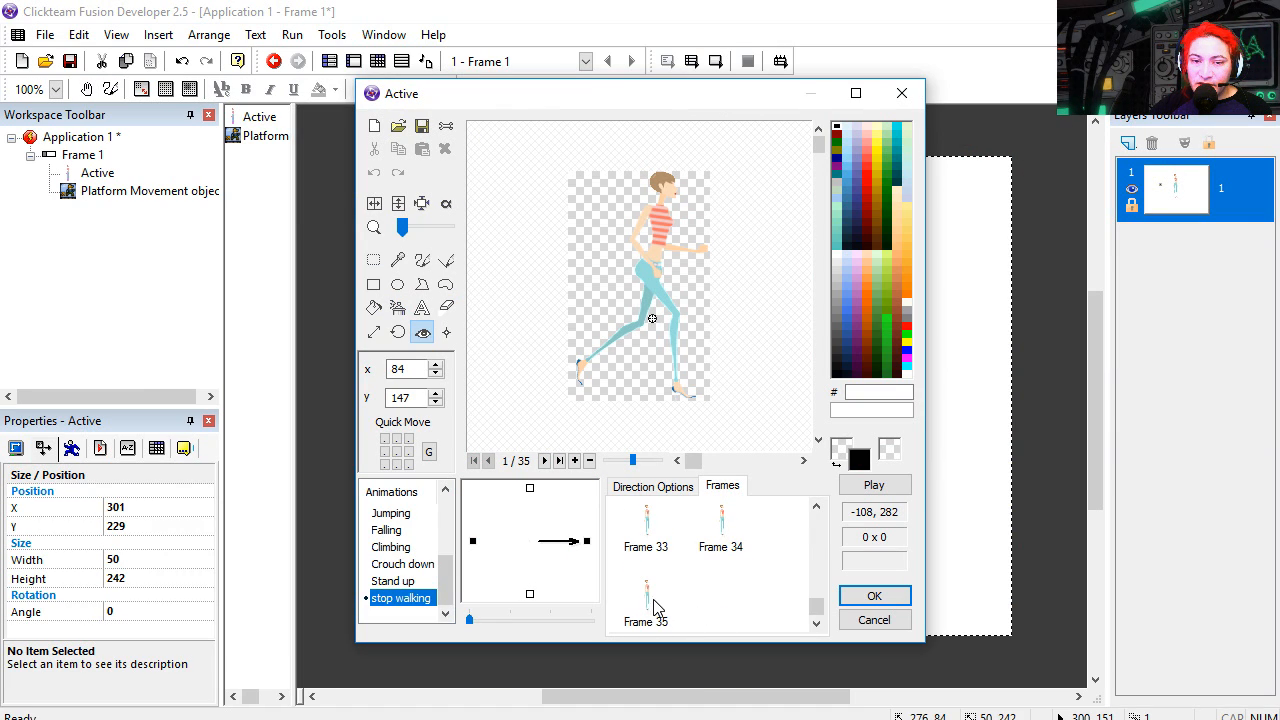
Select Frame 35, the last frame of the stop walking animation.
{"action": "left_click", "coordinate": [645, 600]}
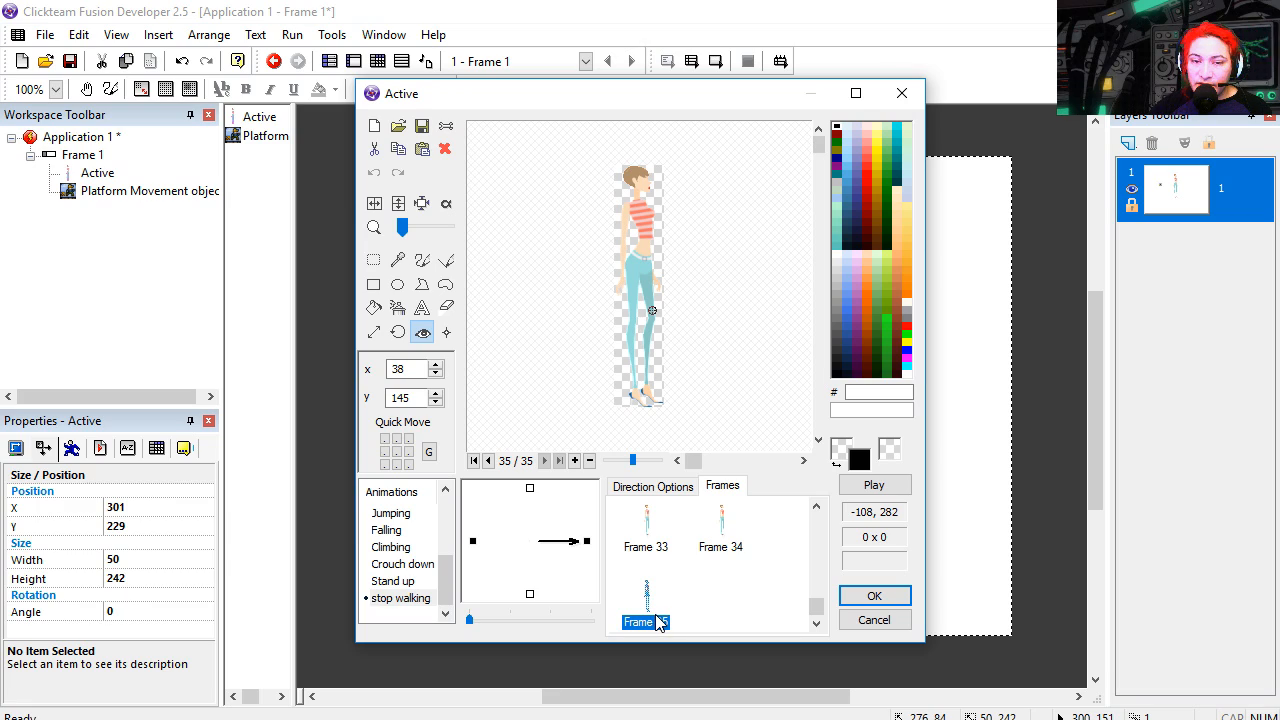